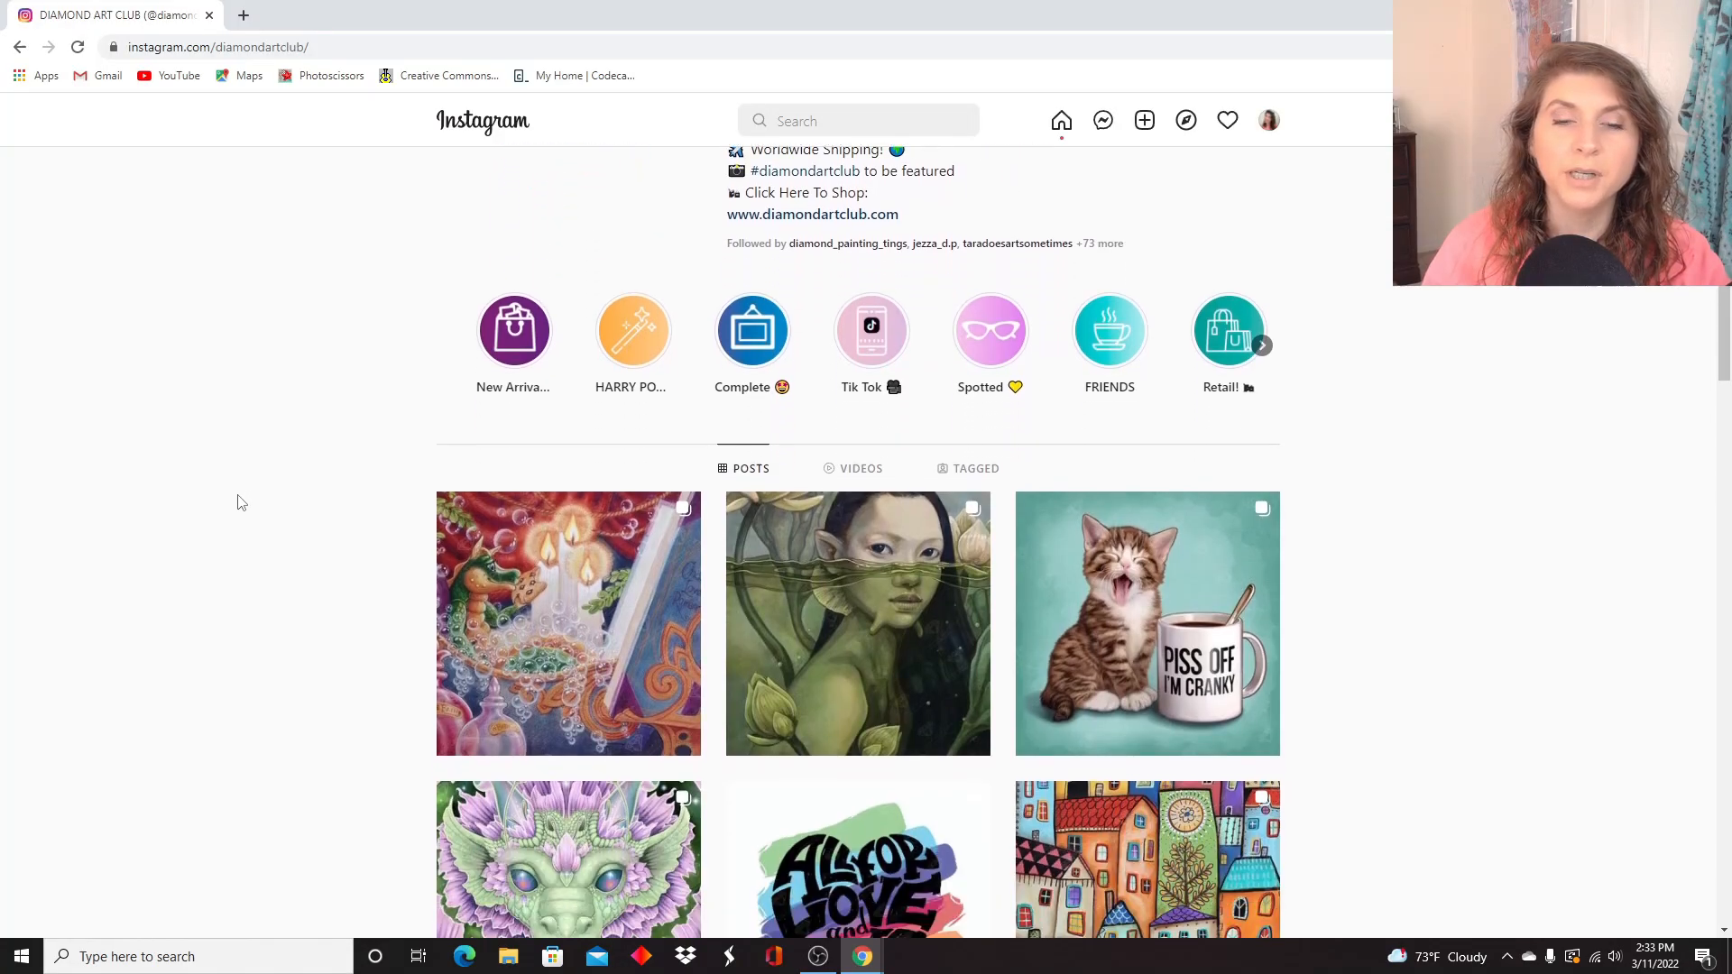
Scroll the profile grid down to the Scooby-Doo and Mystery Machine release posts.
scroll("down", 3)
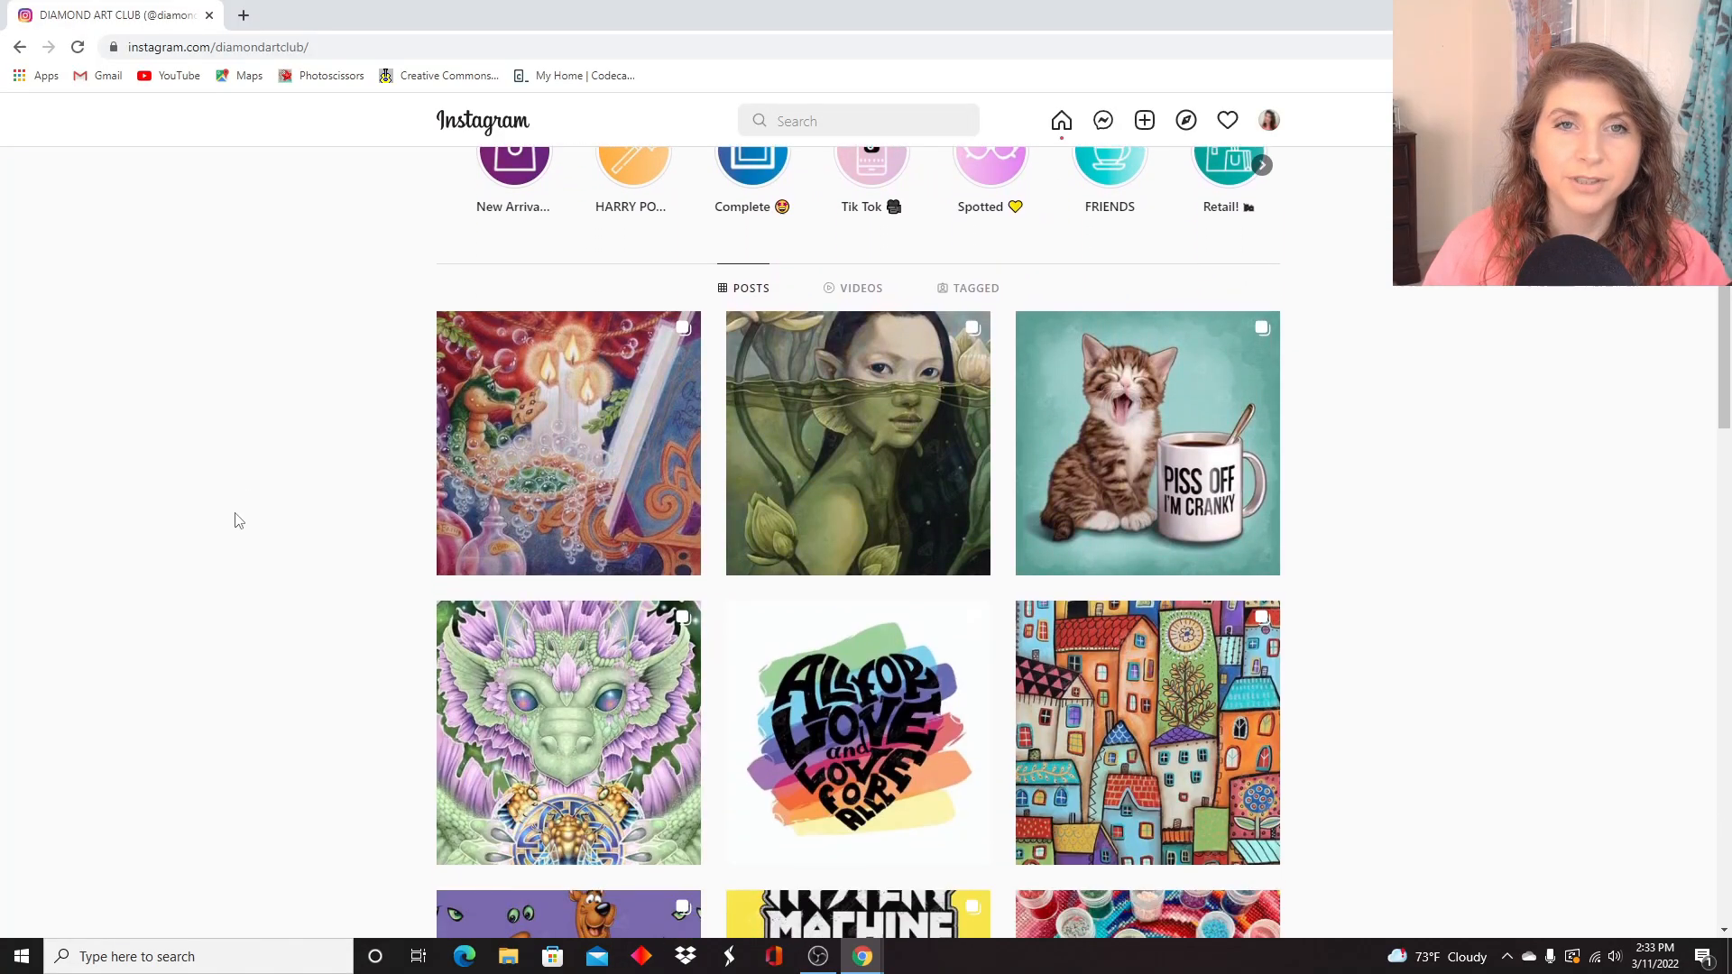
scroll("down", 3)
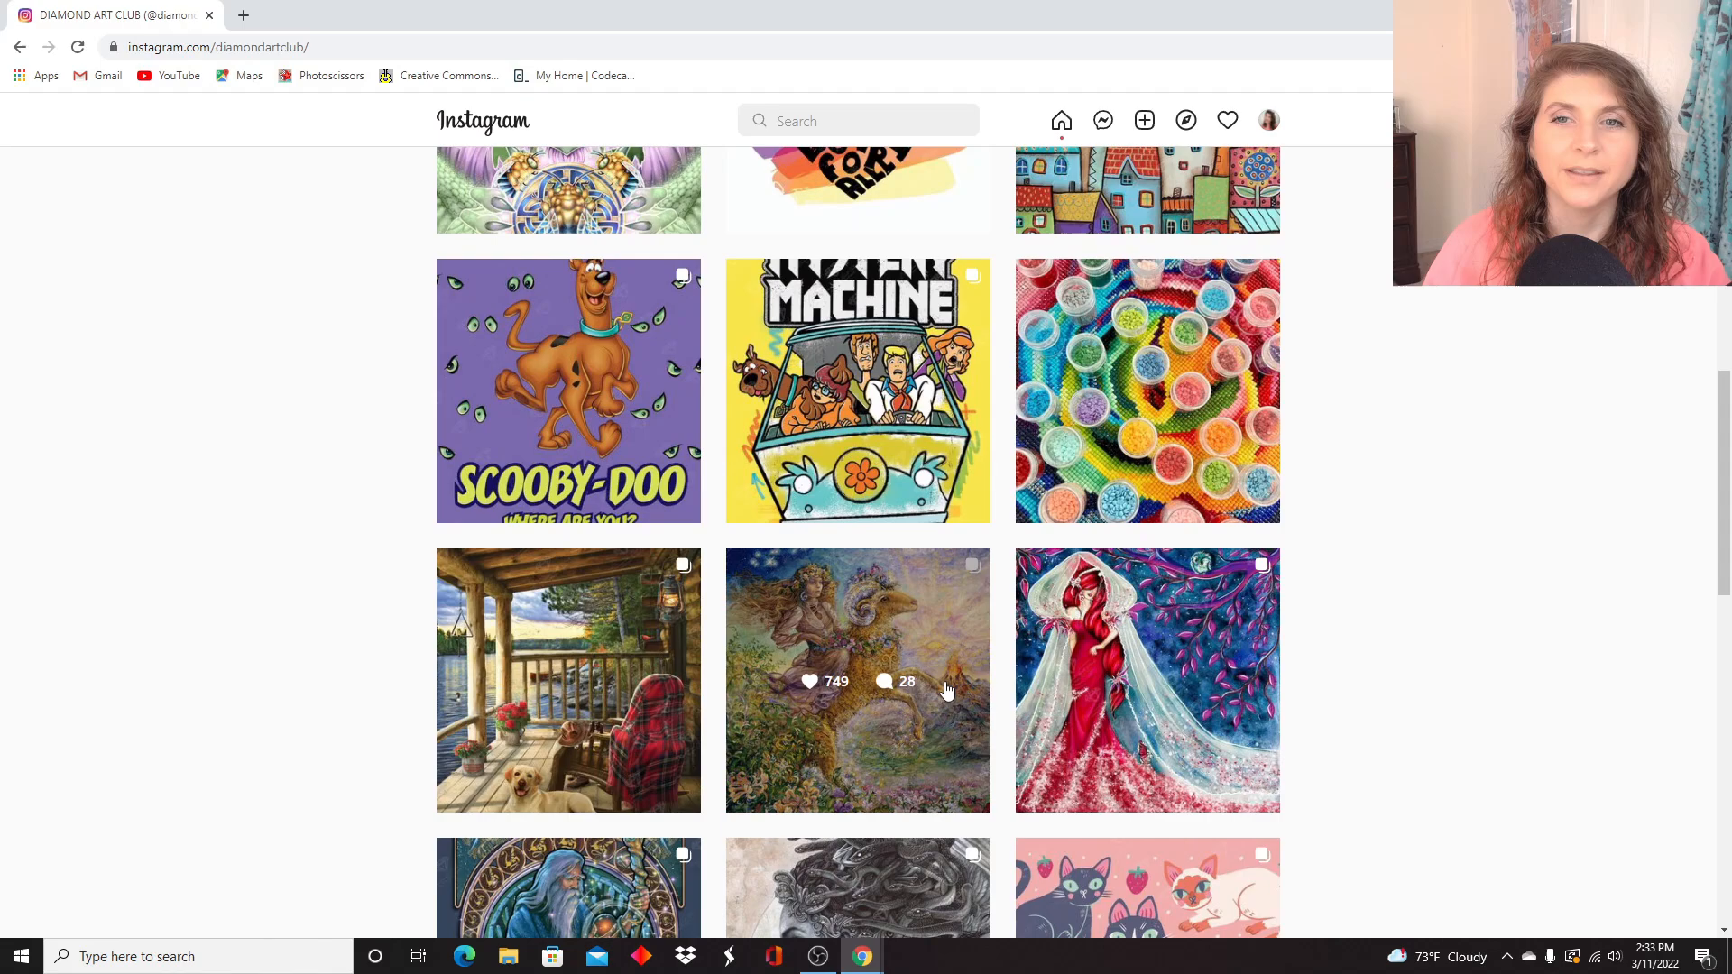
Open the Mystery Machine post from the profile grid.
left_click(857, 390)
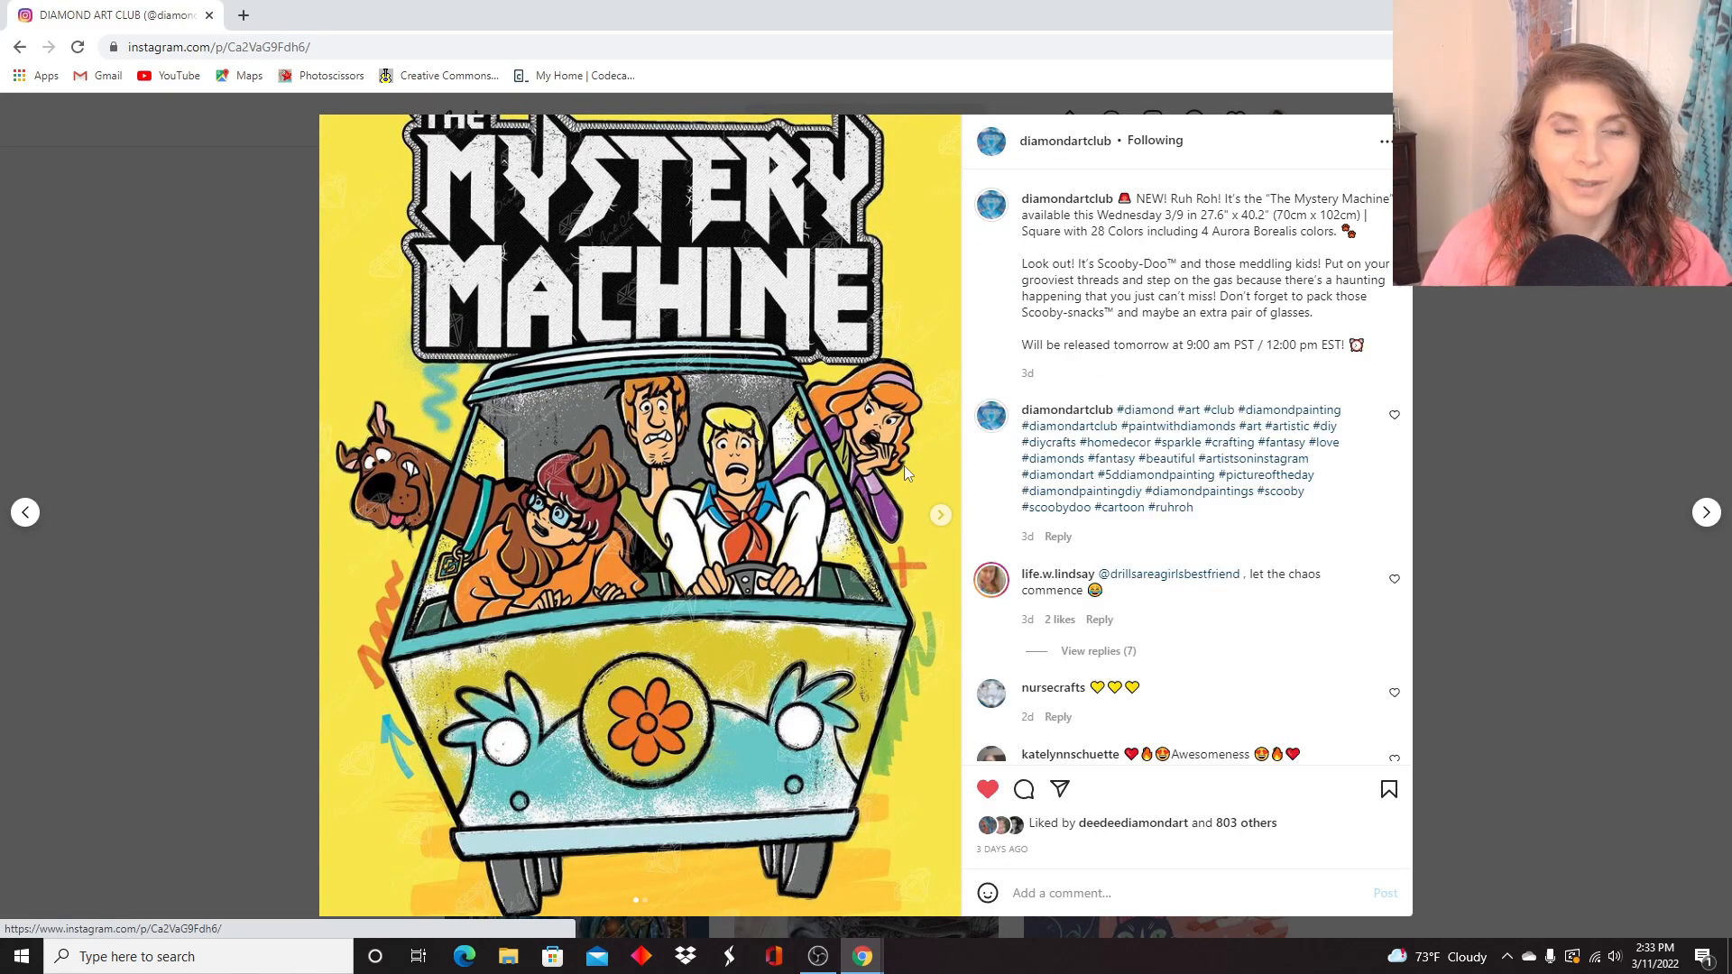
mouse_move(1656, 531)
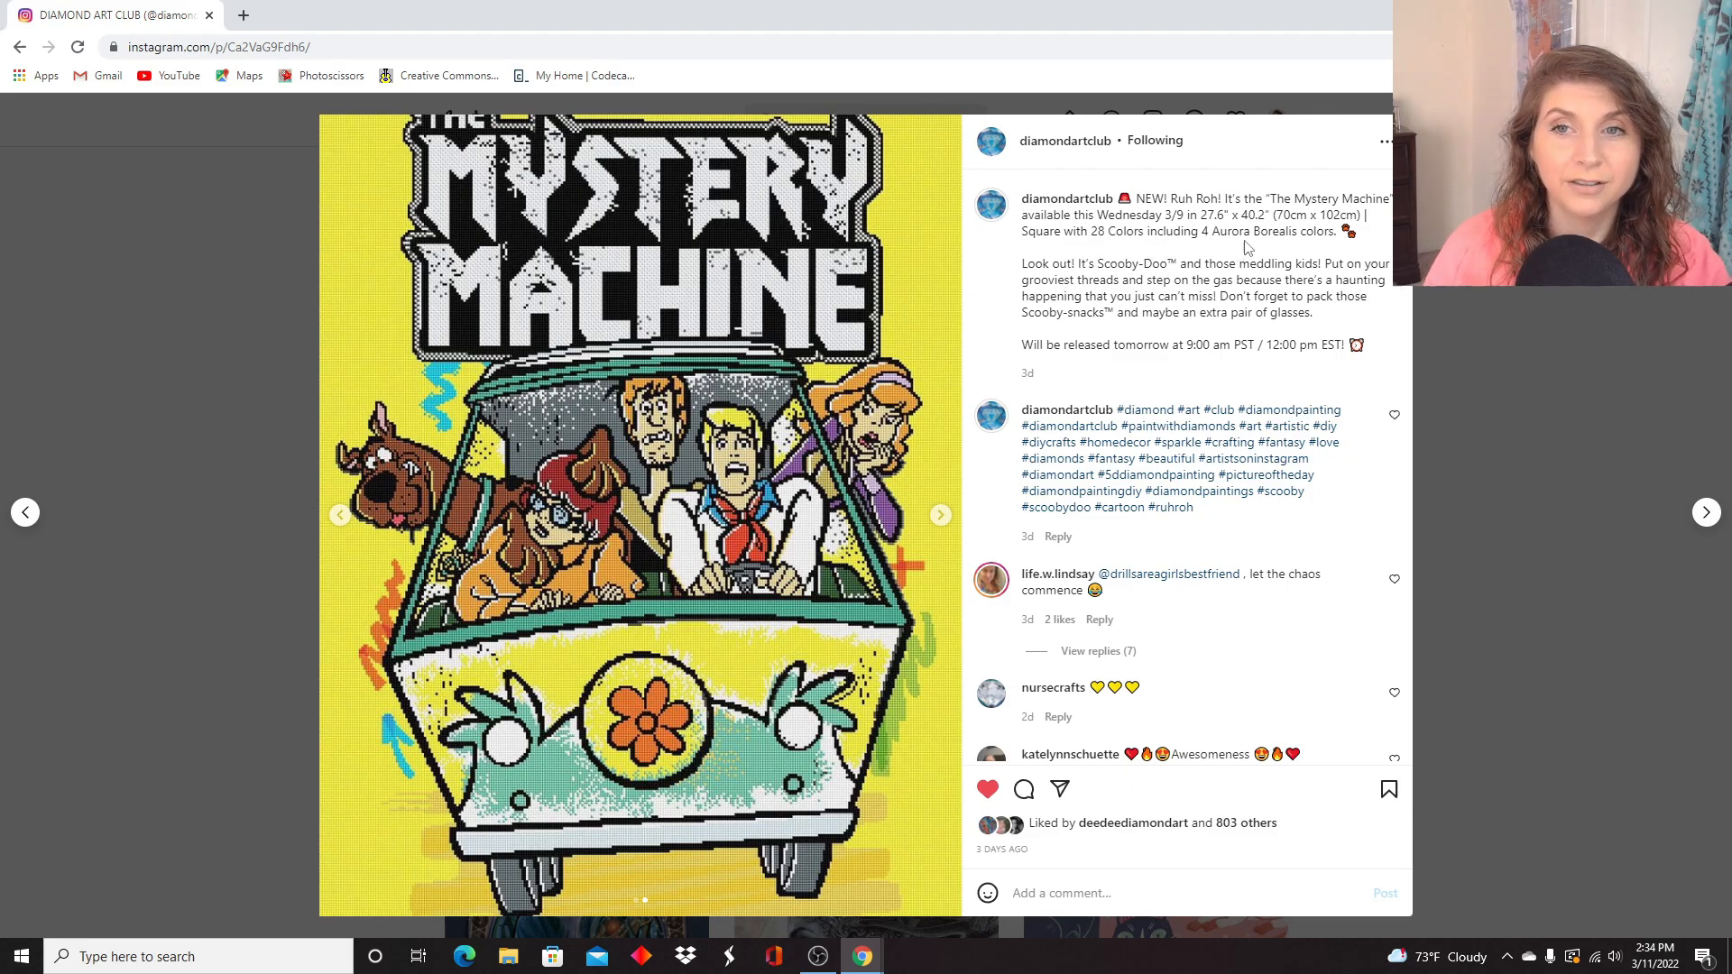
mouse_move(202, 366)
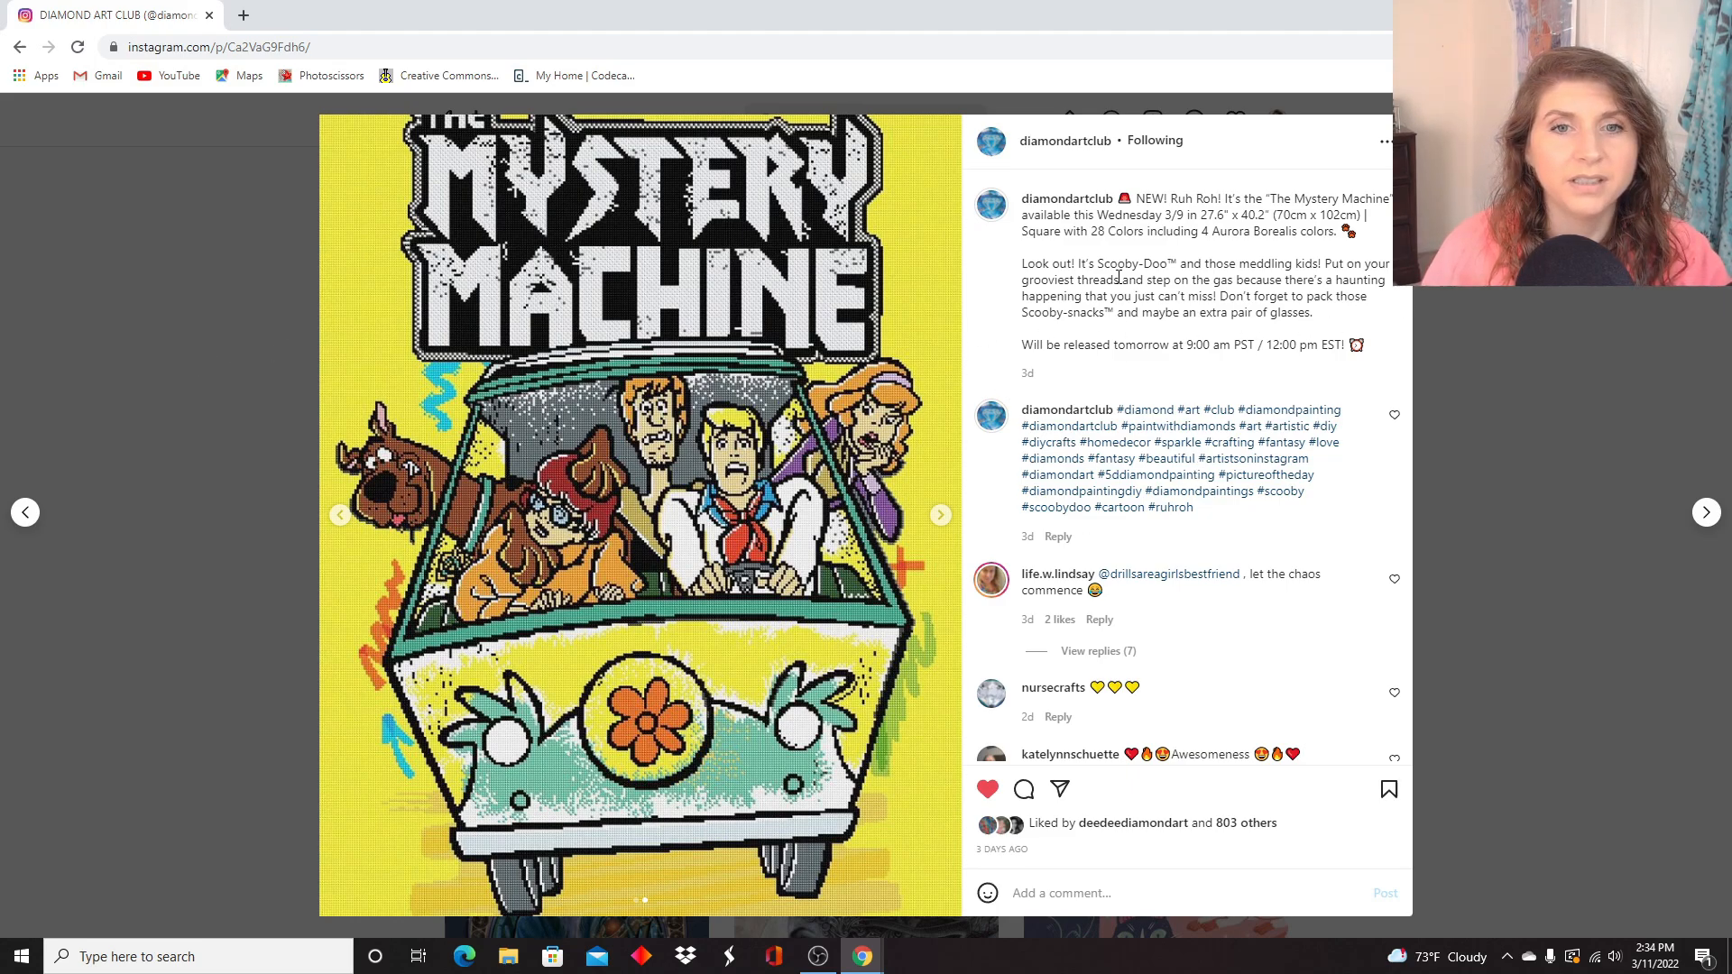
mouse_move(476, 911)
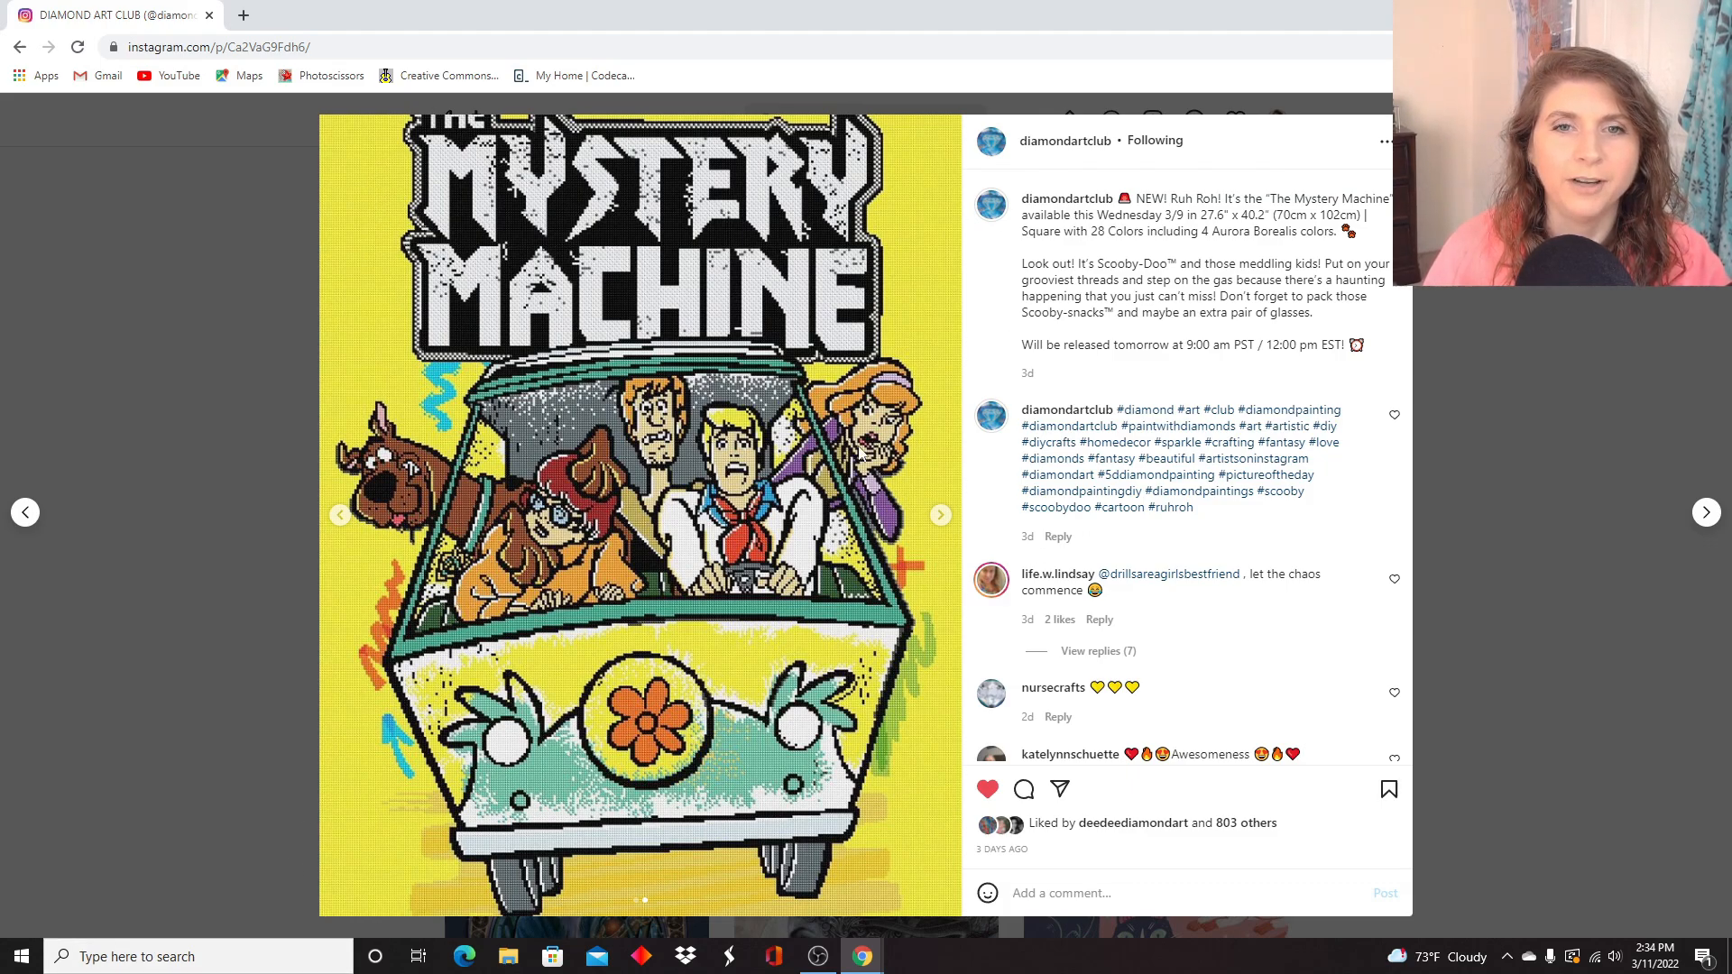
Move to the Scooby-Doo Where Are You? post with the previous-post arrow.
left_click(24, 511)
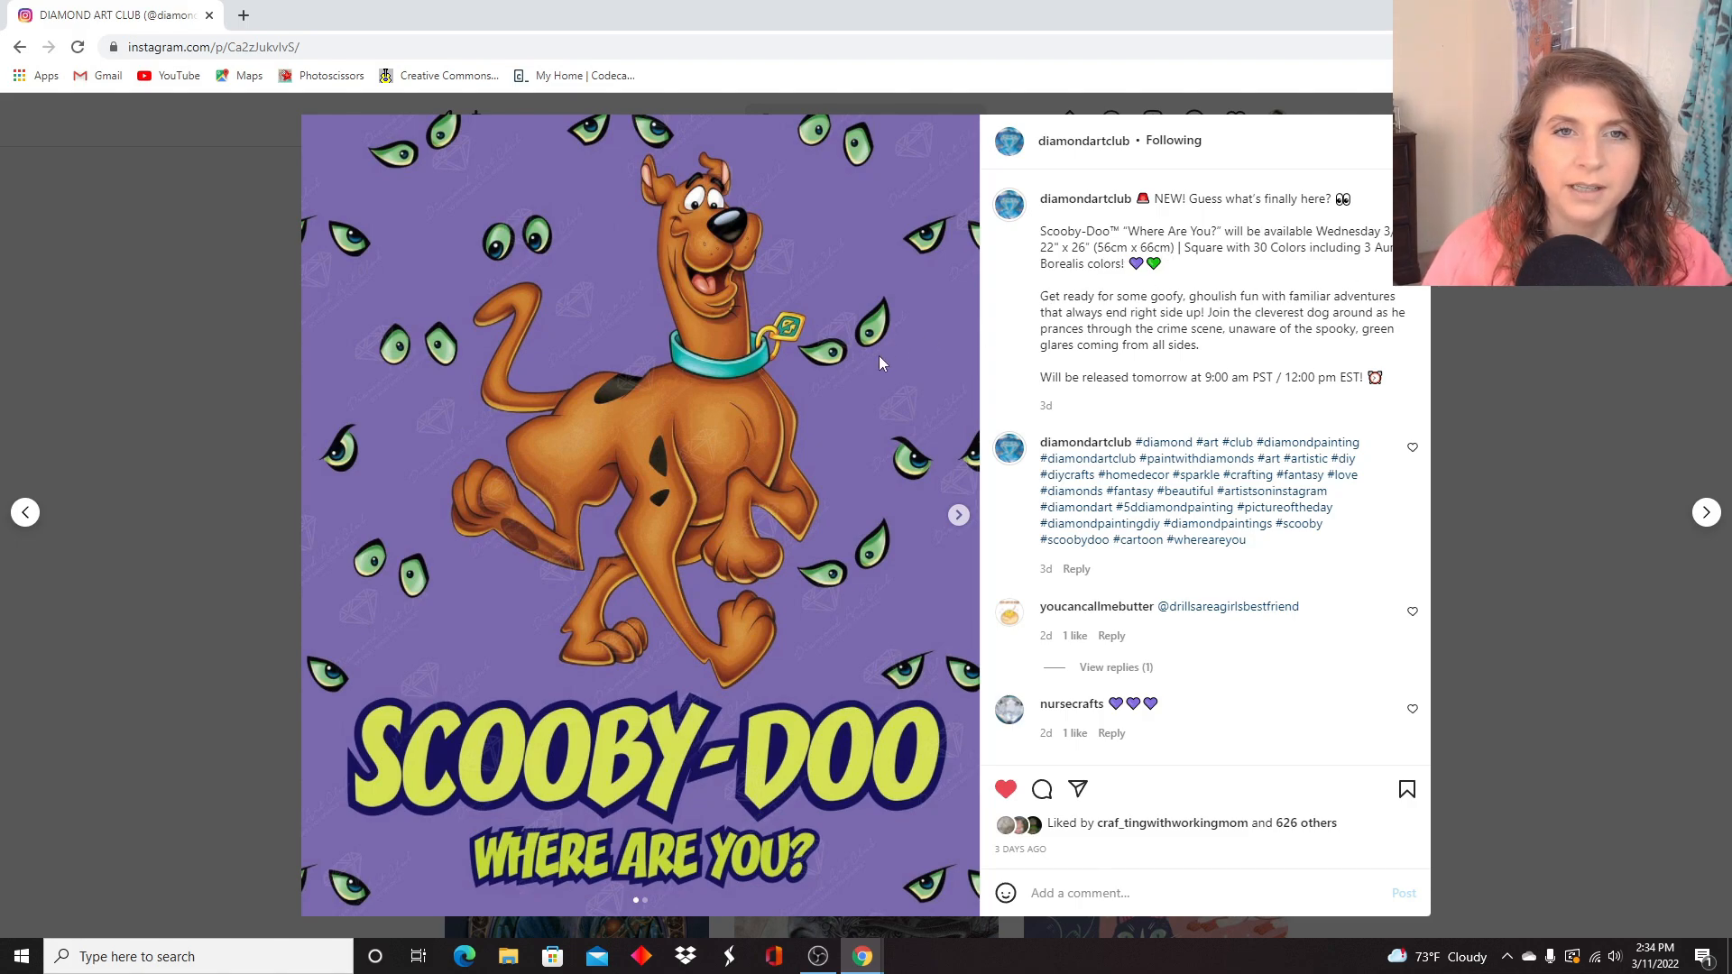
mouse_move(958, 381)
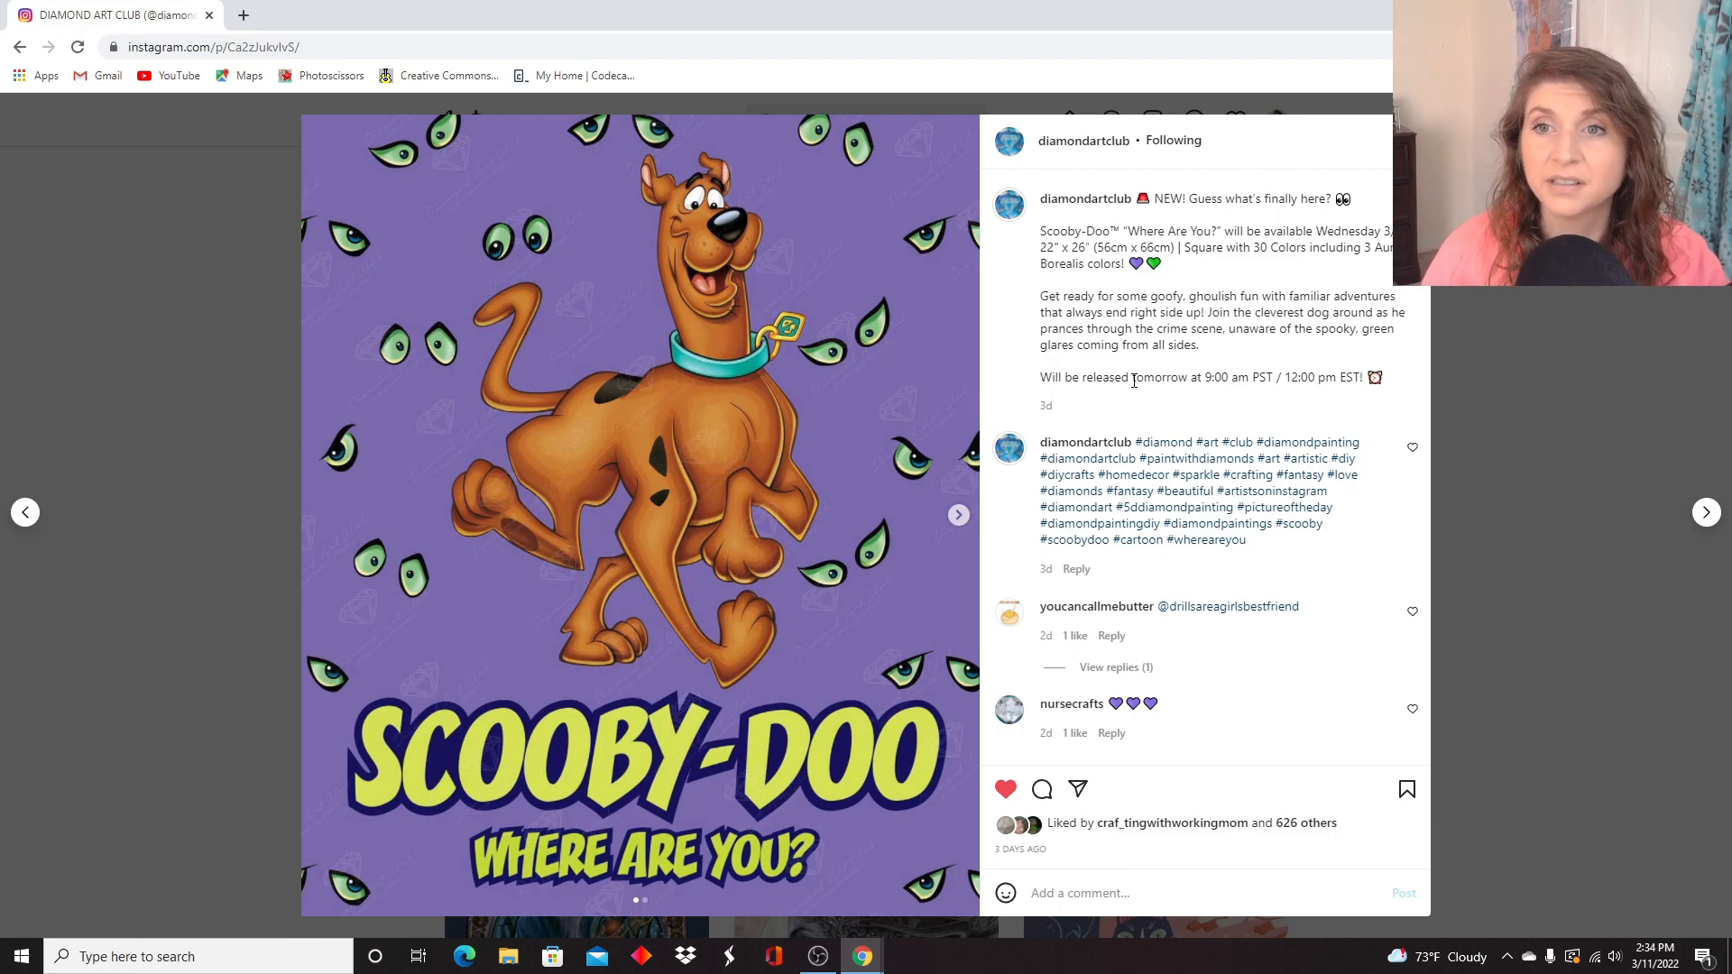
mouse_move(1213, 296)
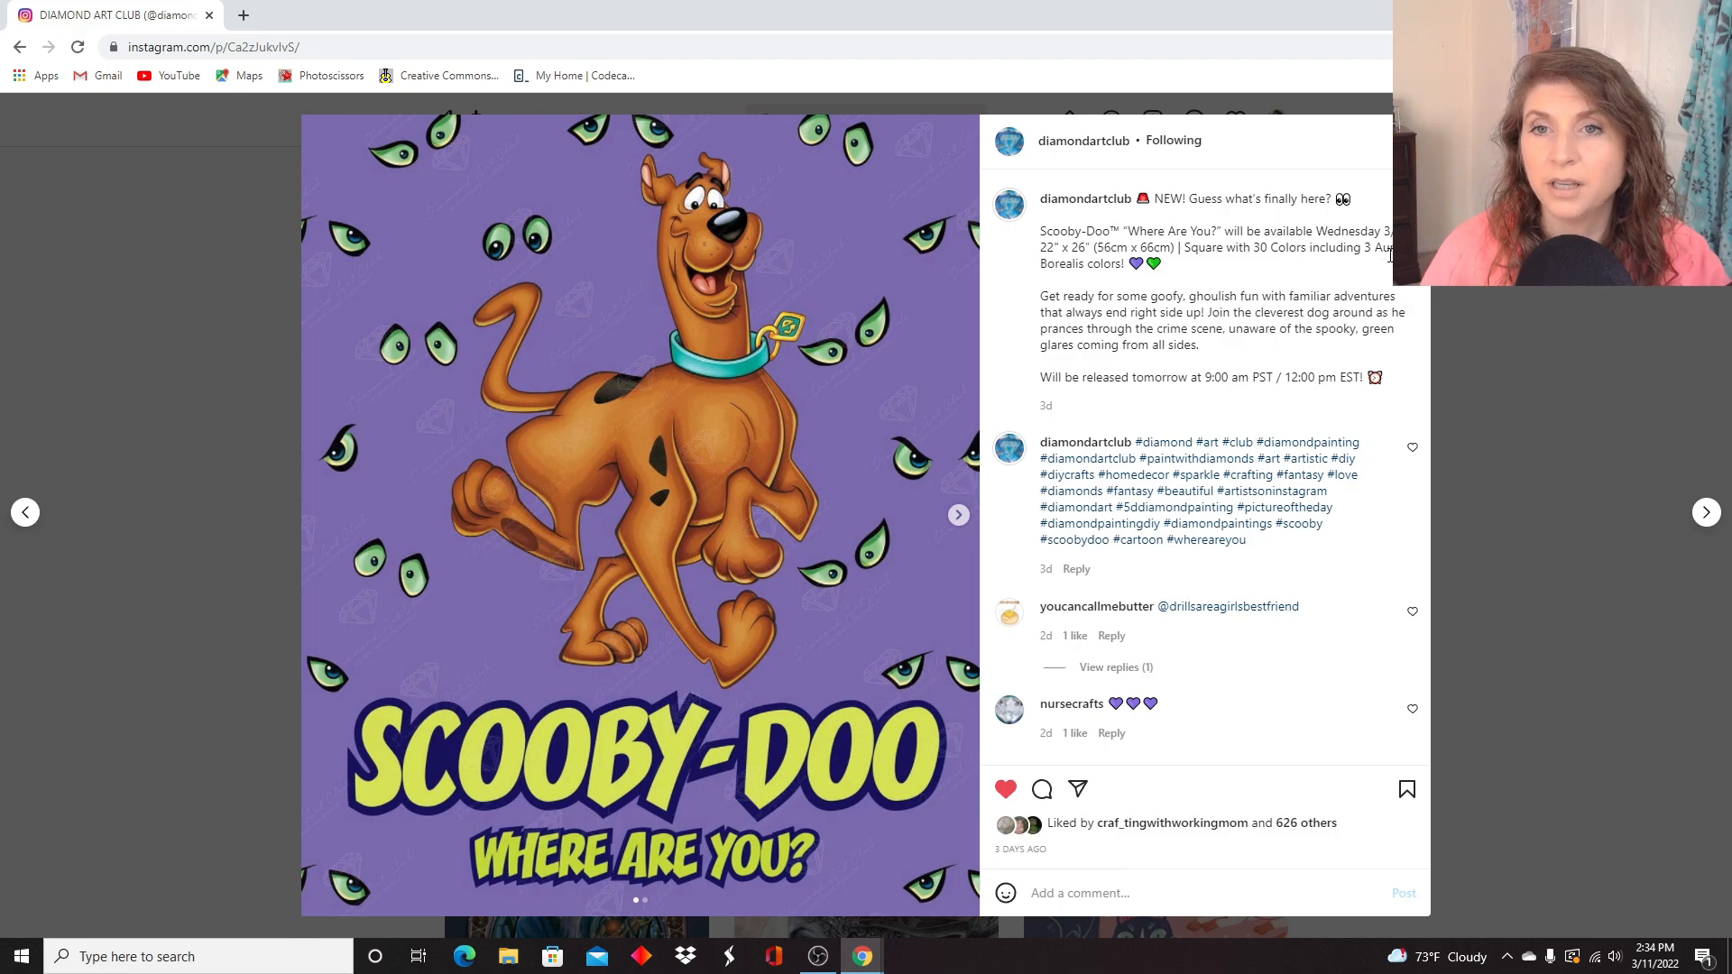
mouse_move(960, 516)
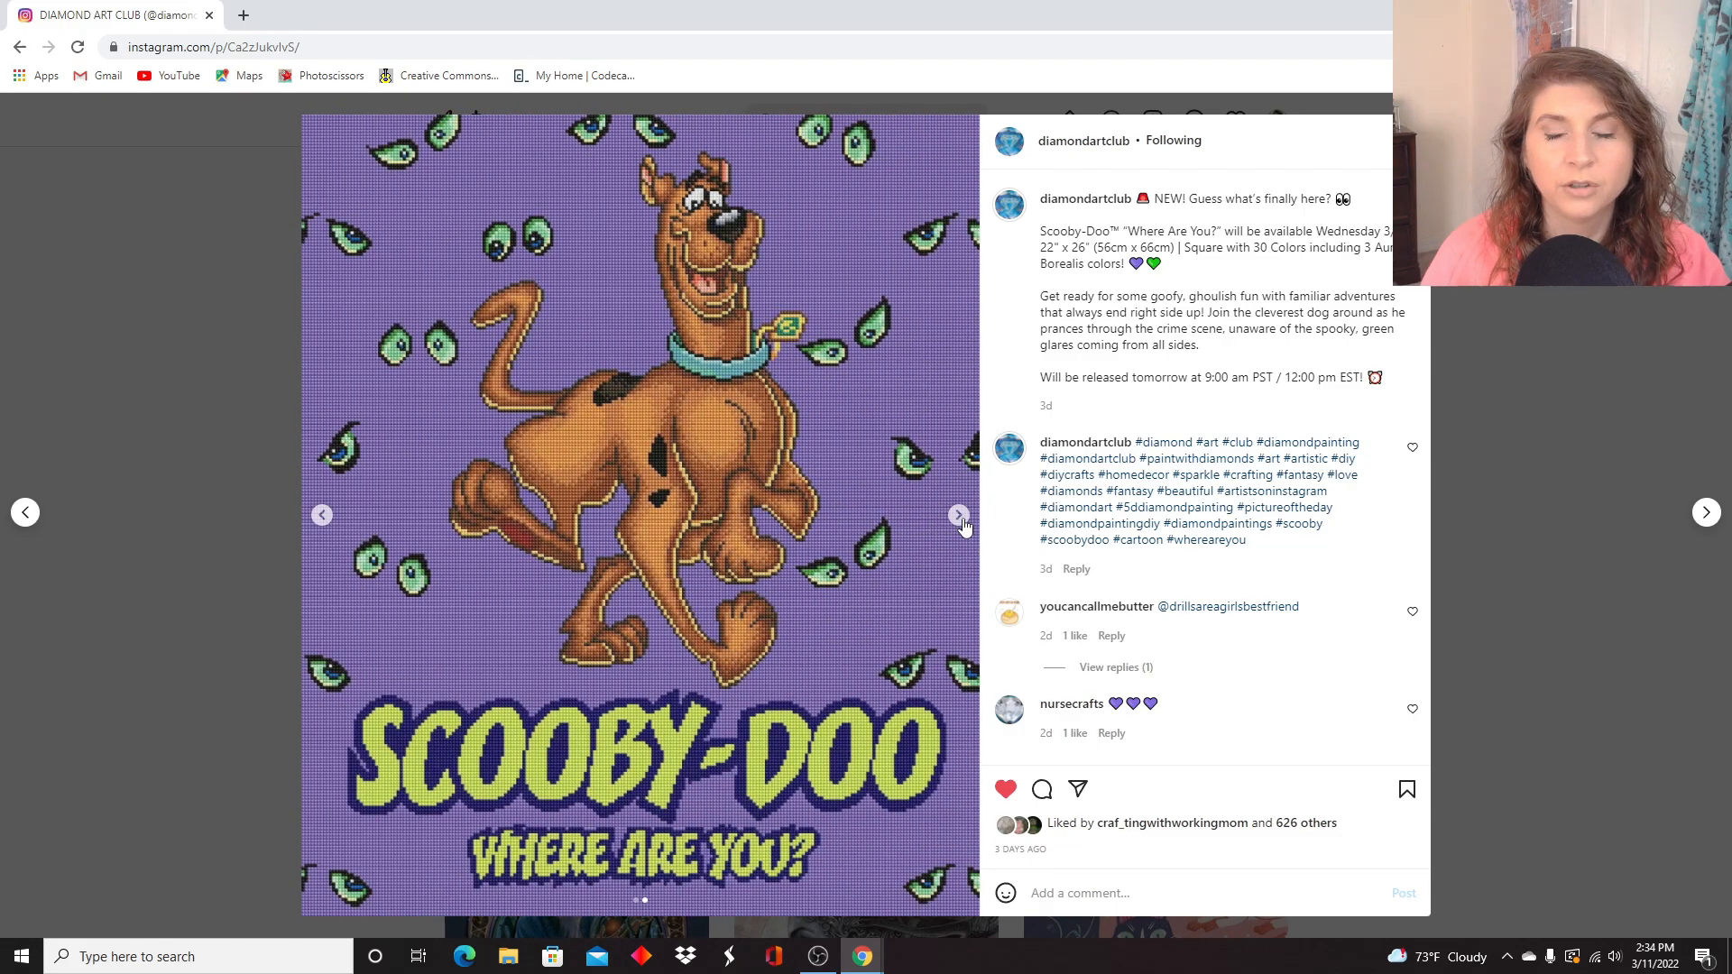
mouse_move(530, 458)
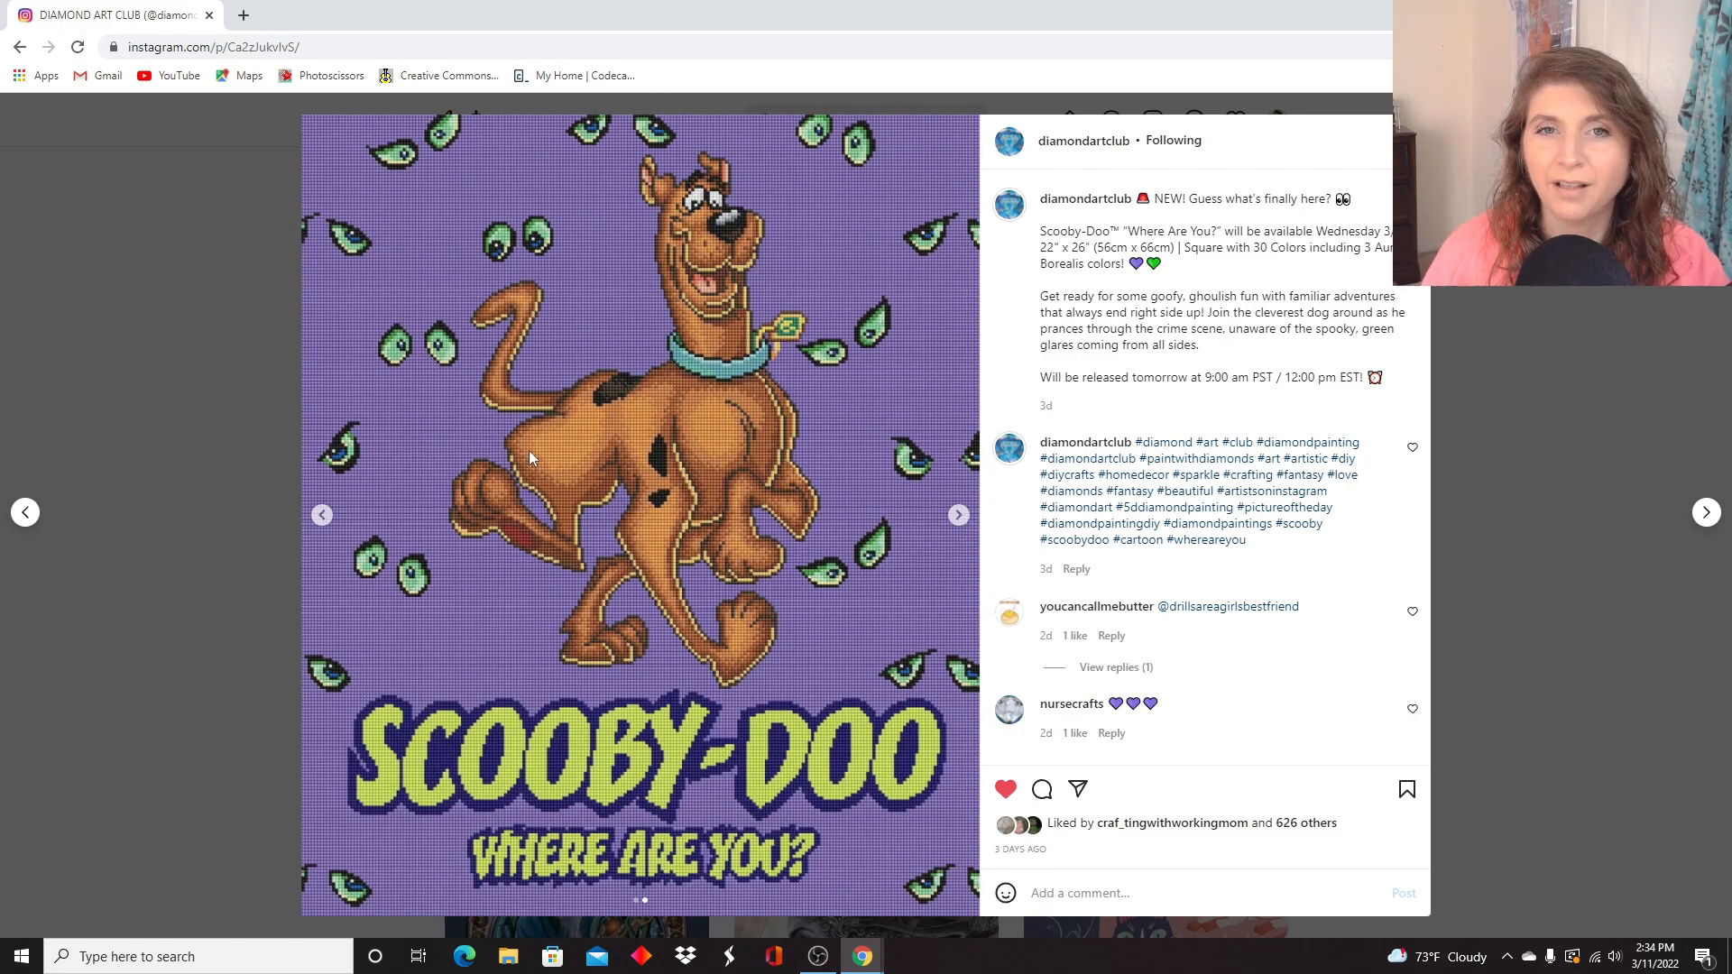
mouse_move(680, 528)
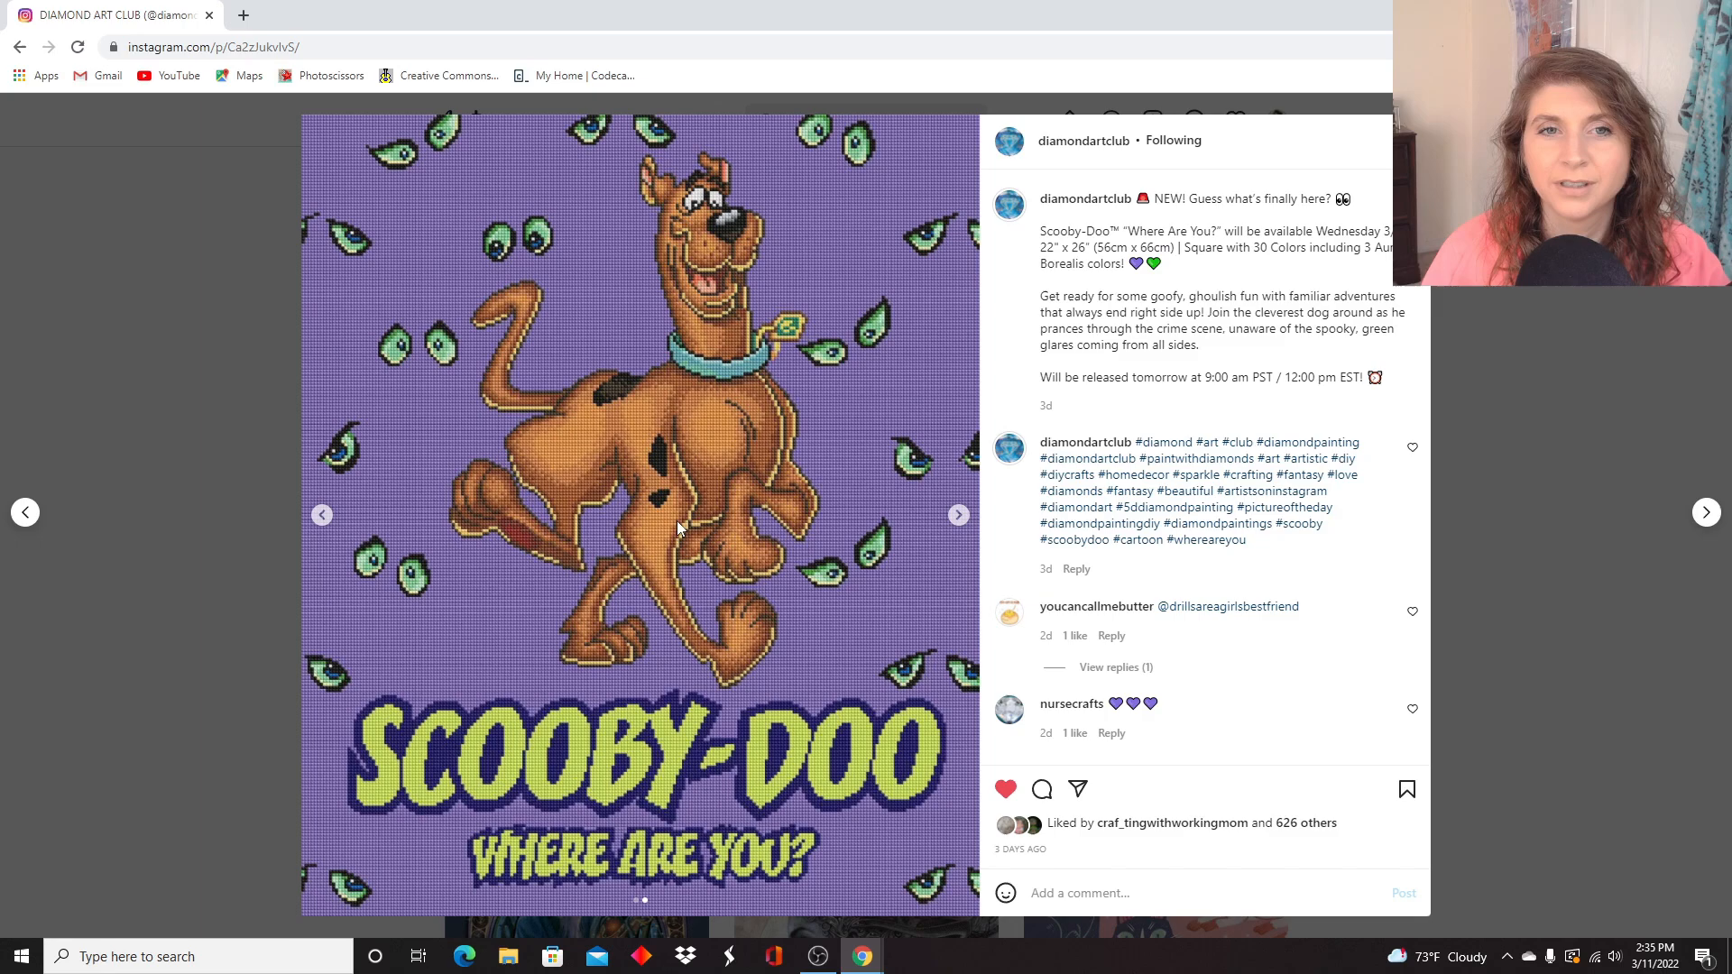
mouse_move(1007, 708)
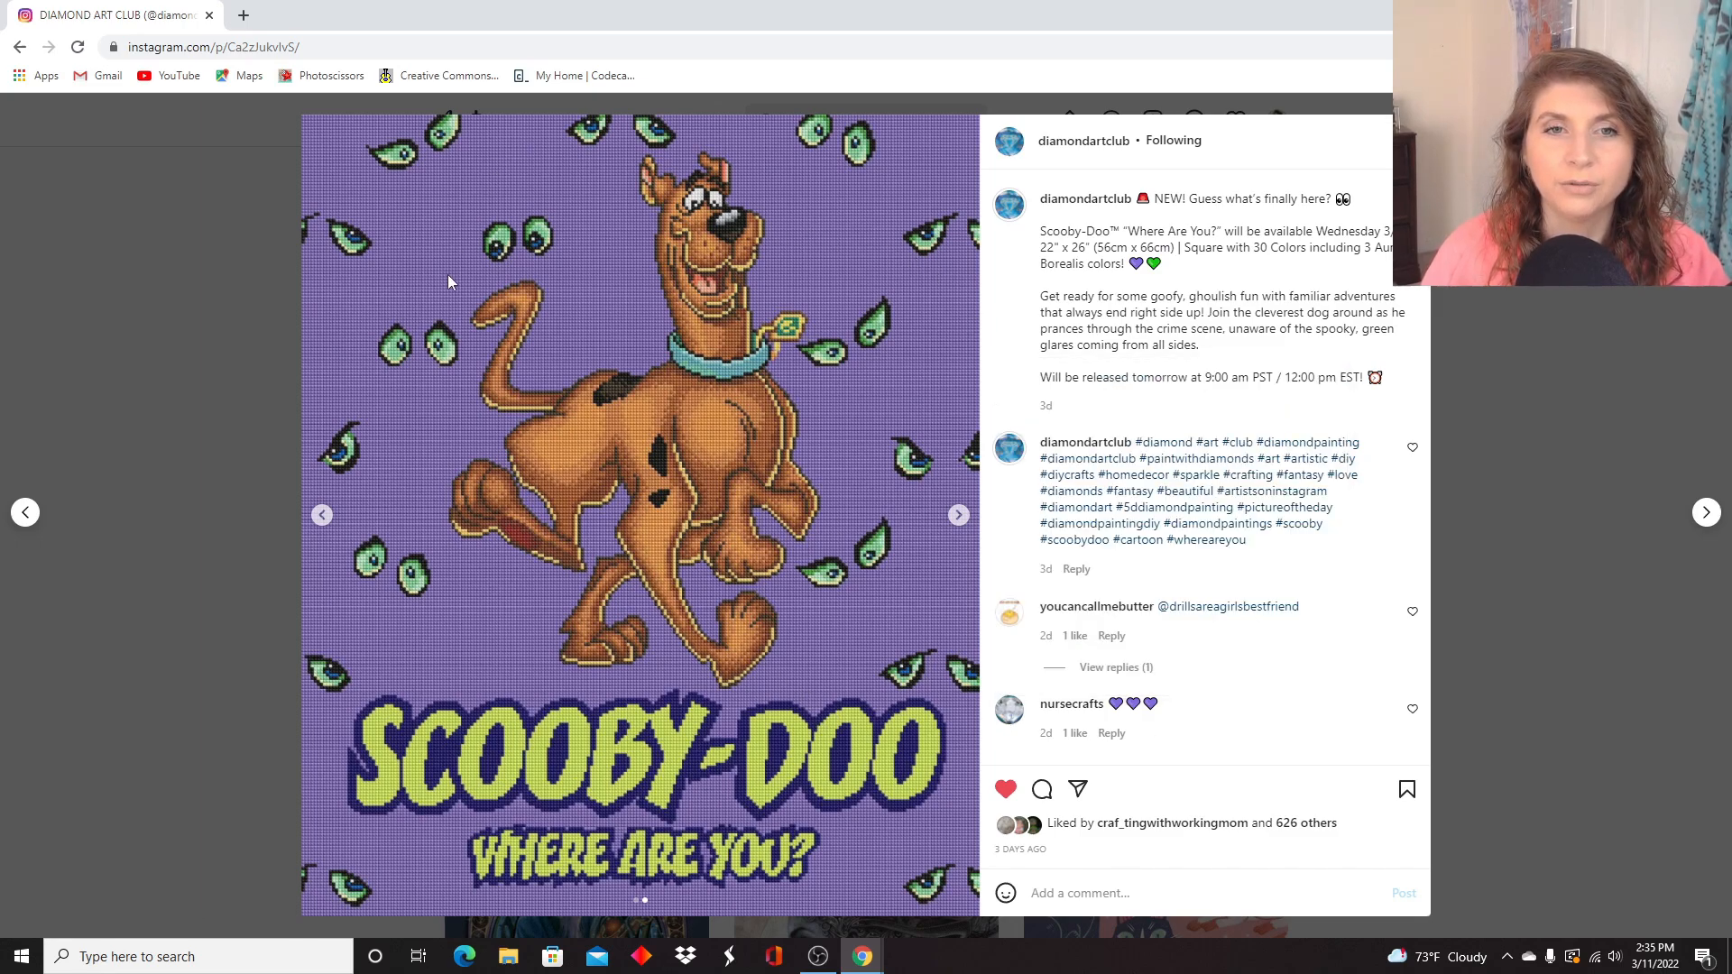
mouse_move(323, 255)
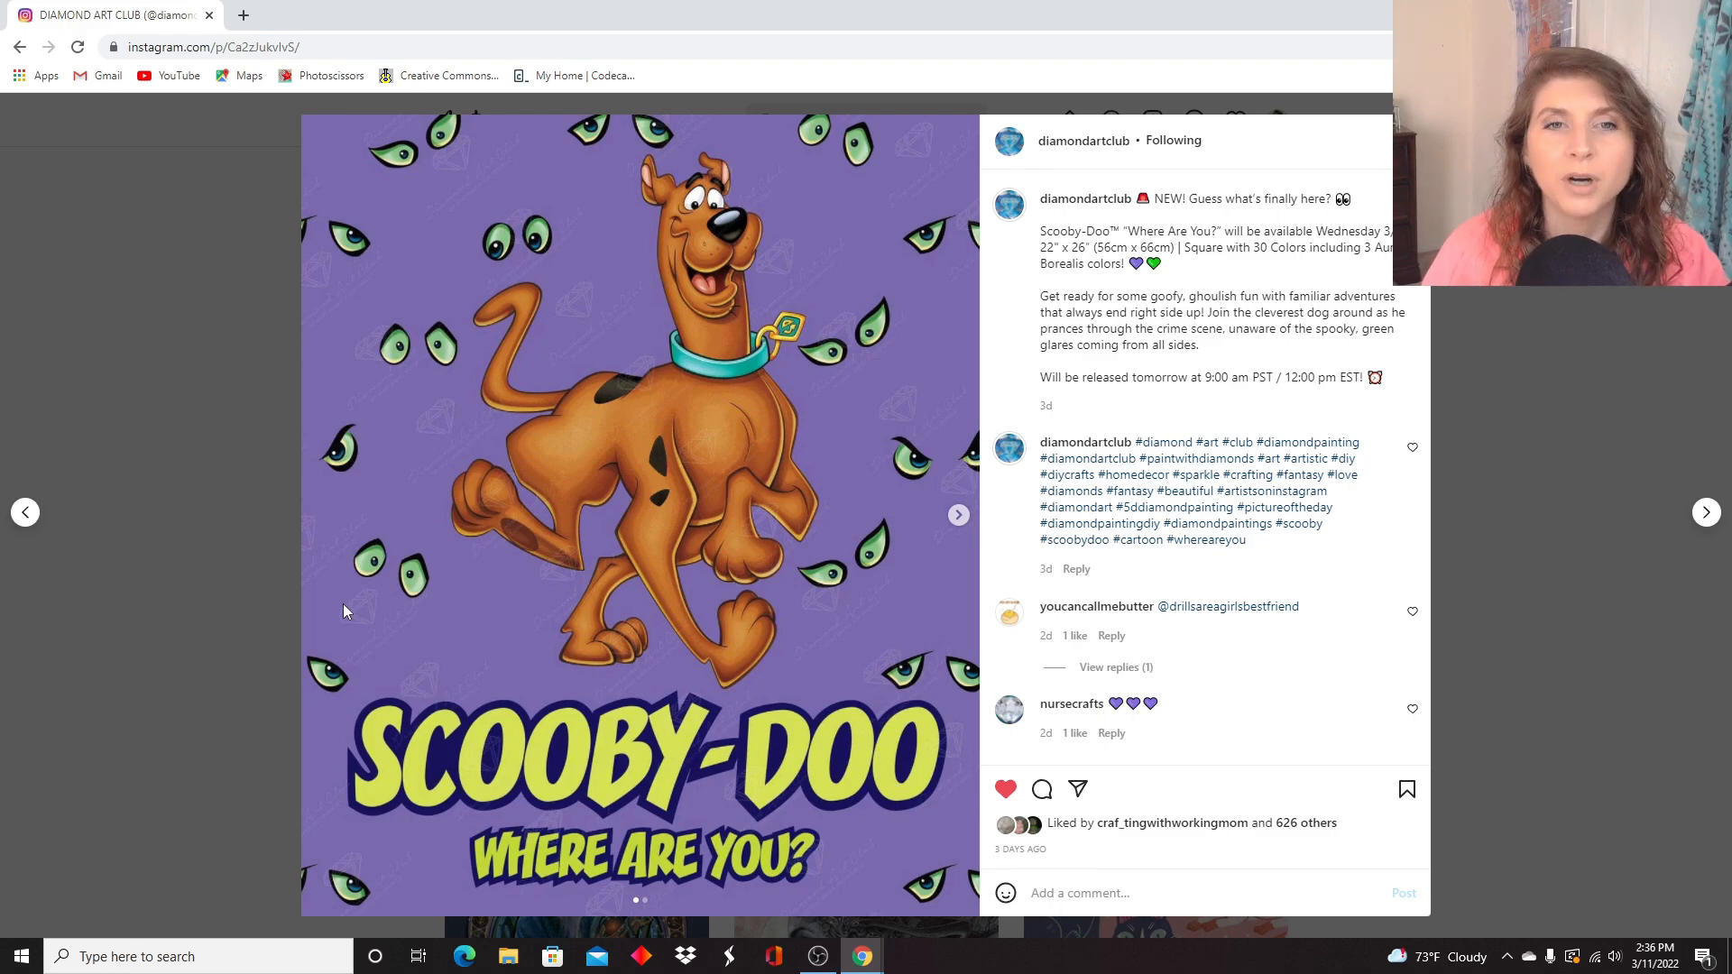
mouse_move(106, 597)
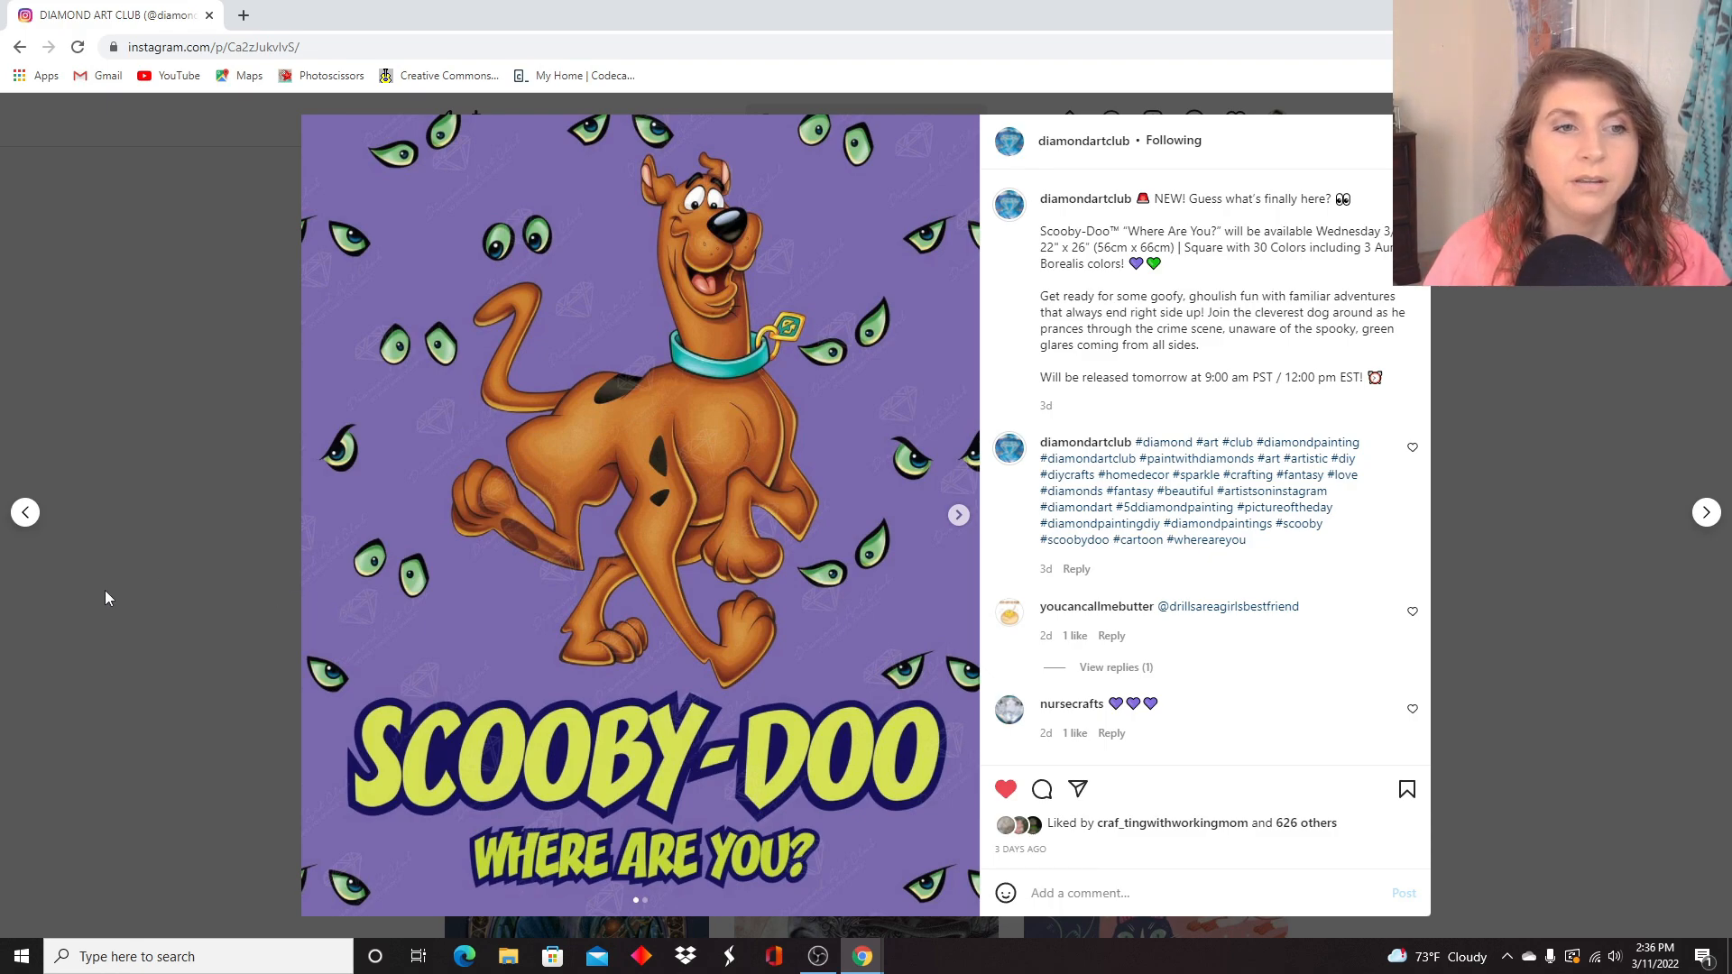
mouse_move(70, 559)
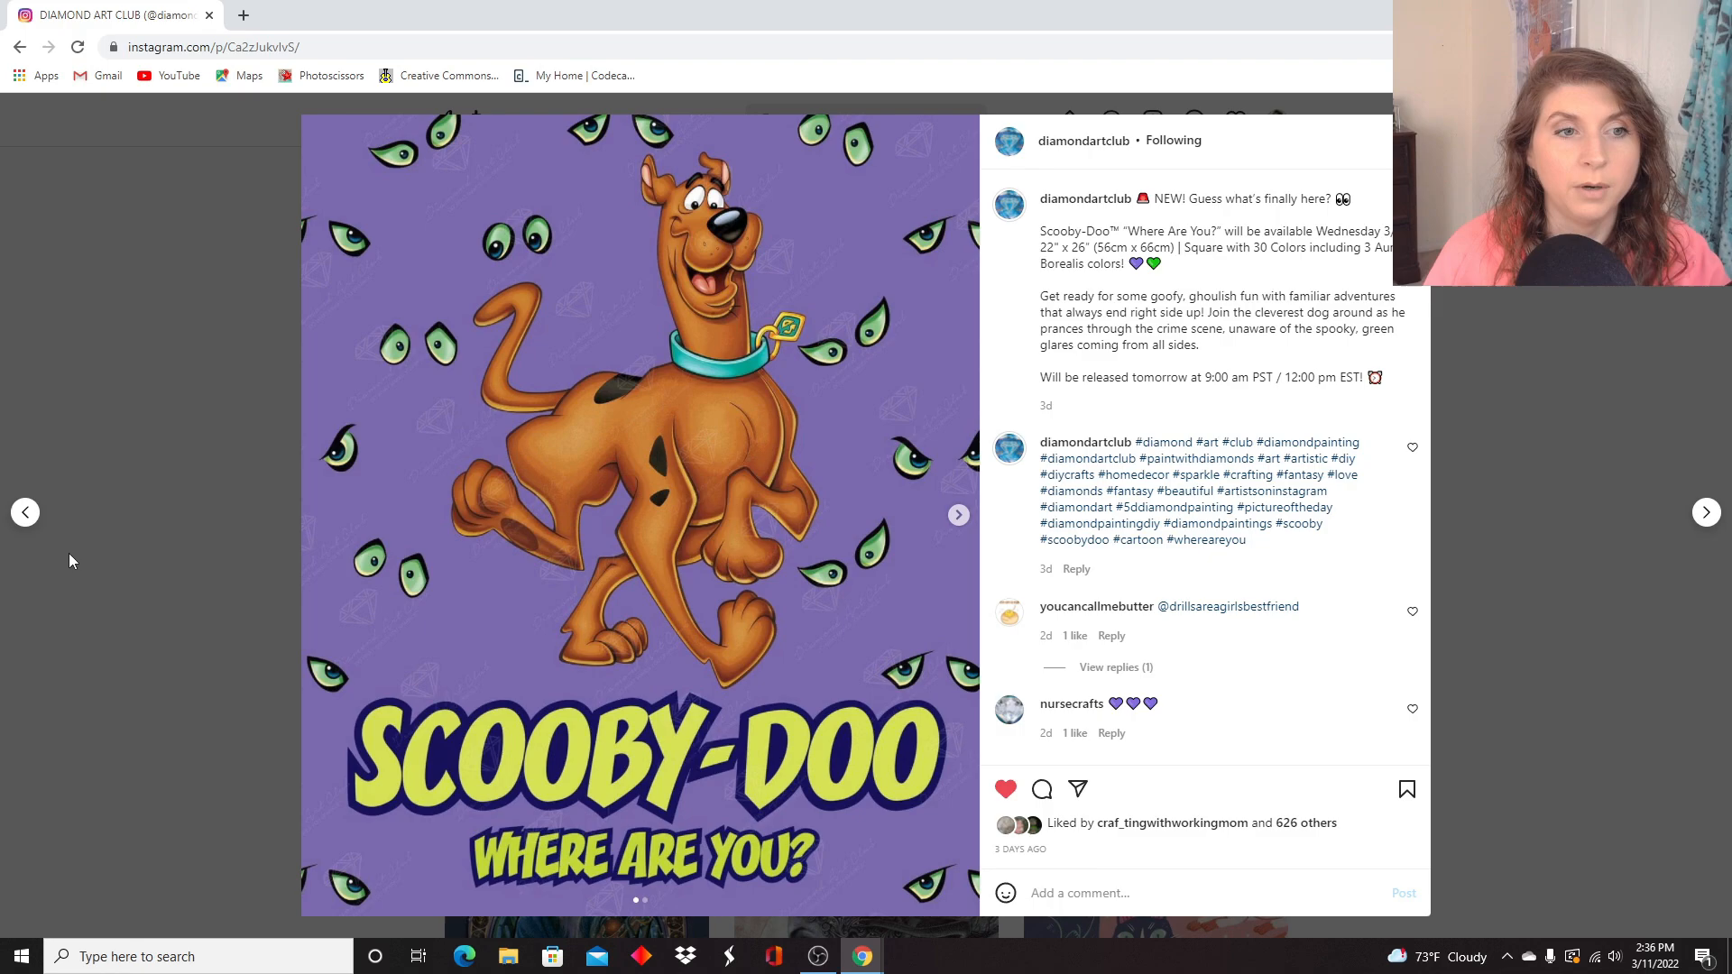
mouse_move(24, 511)
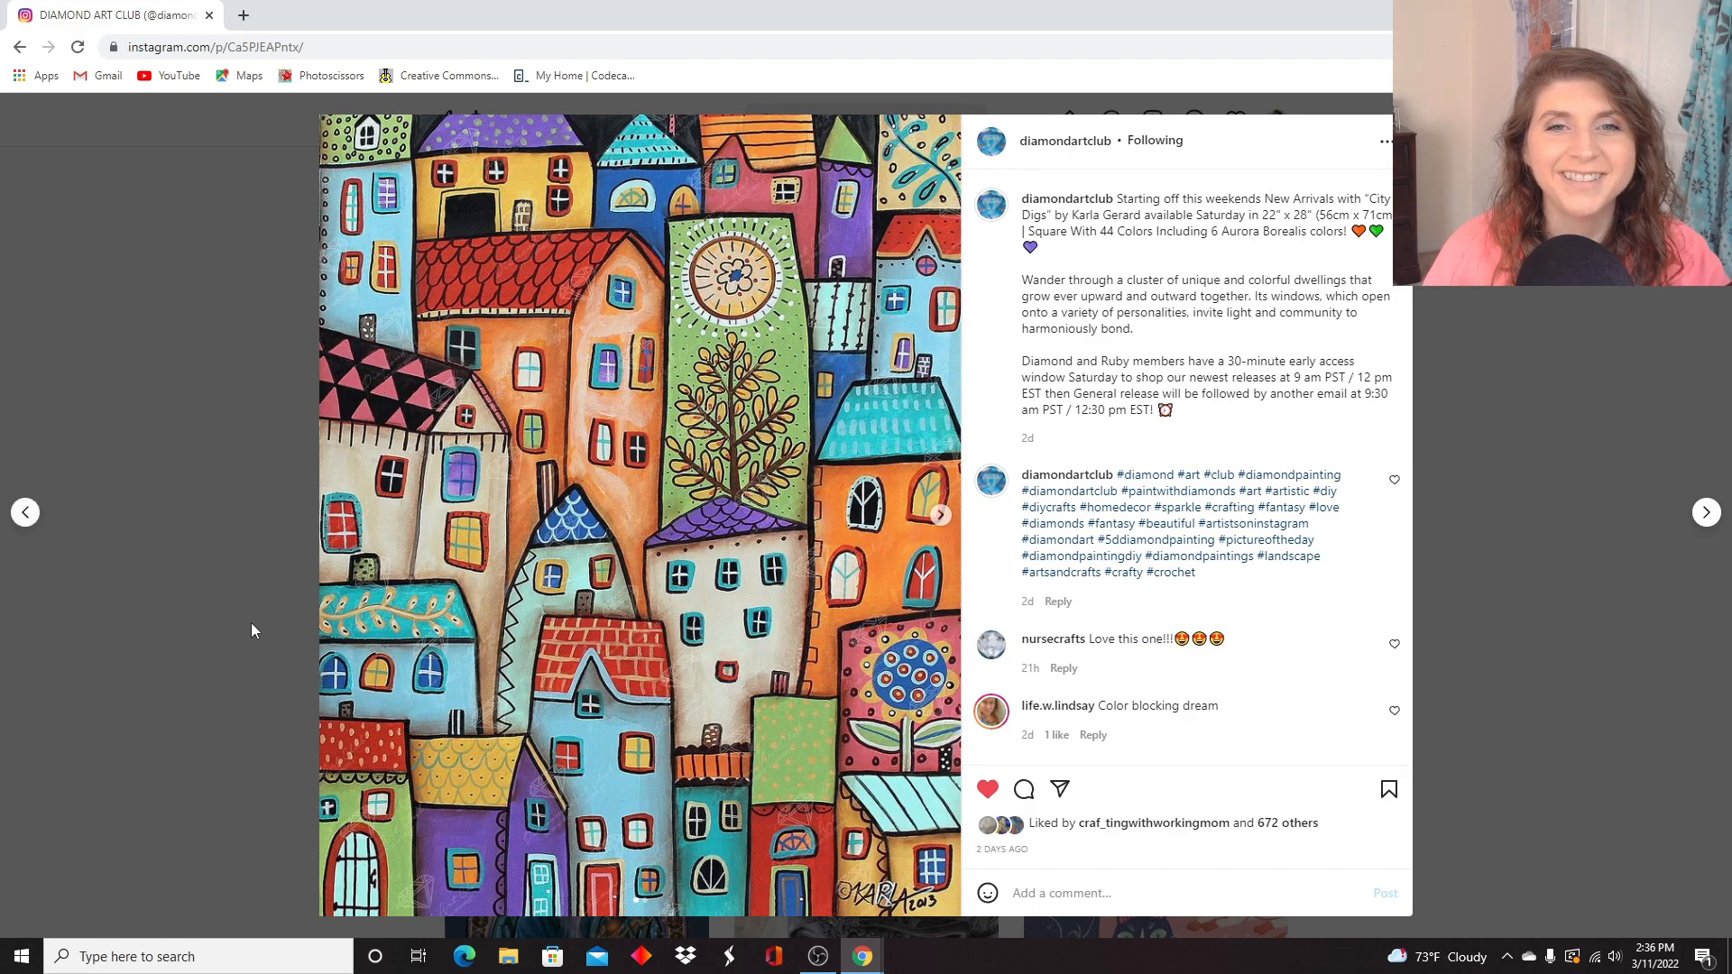
mouse_move(1361, 249)
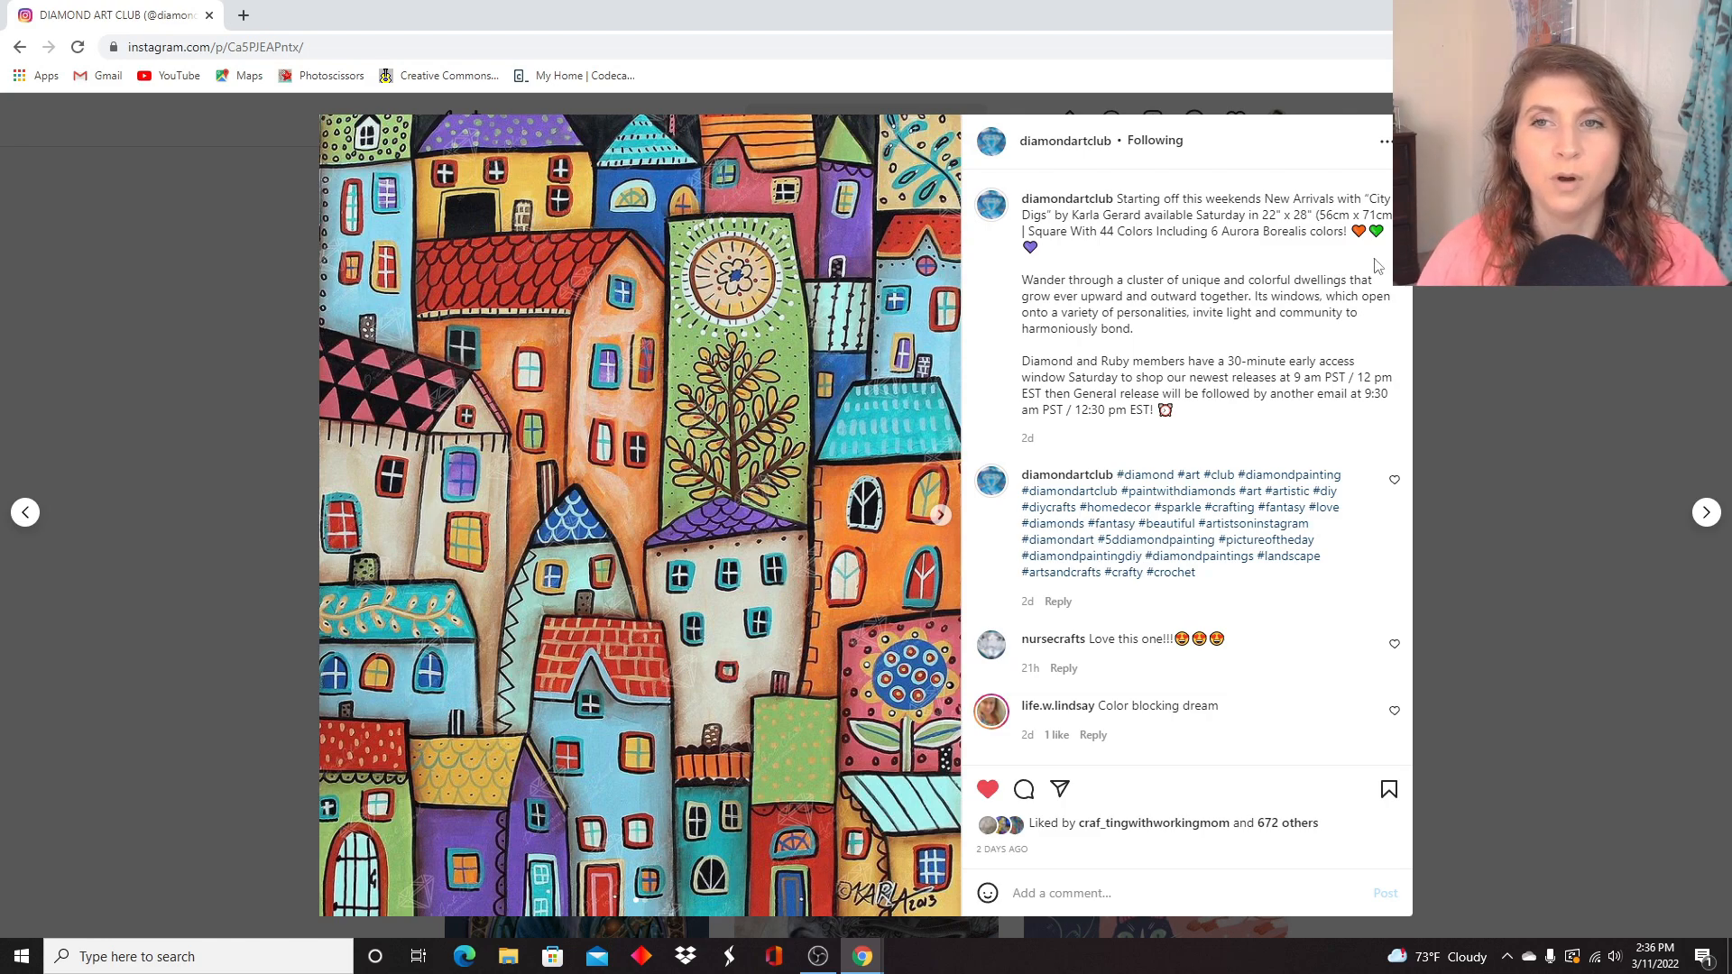
mouse_move(948, 520)
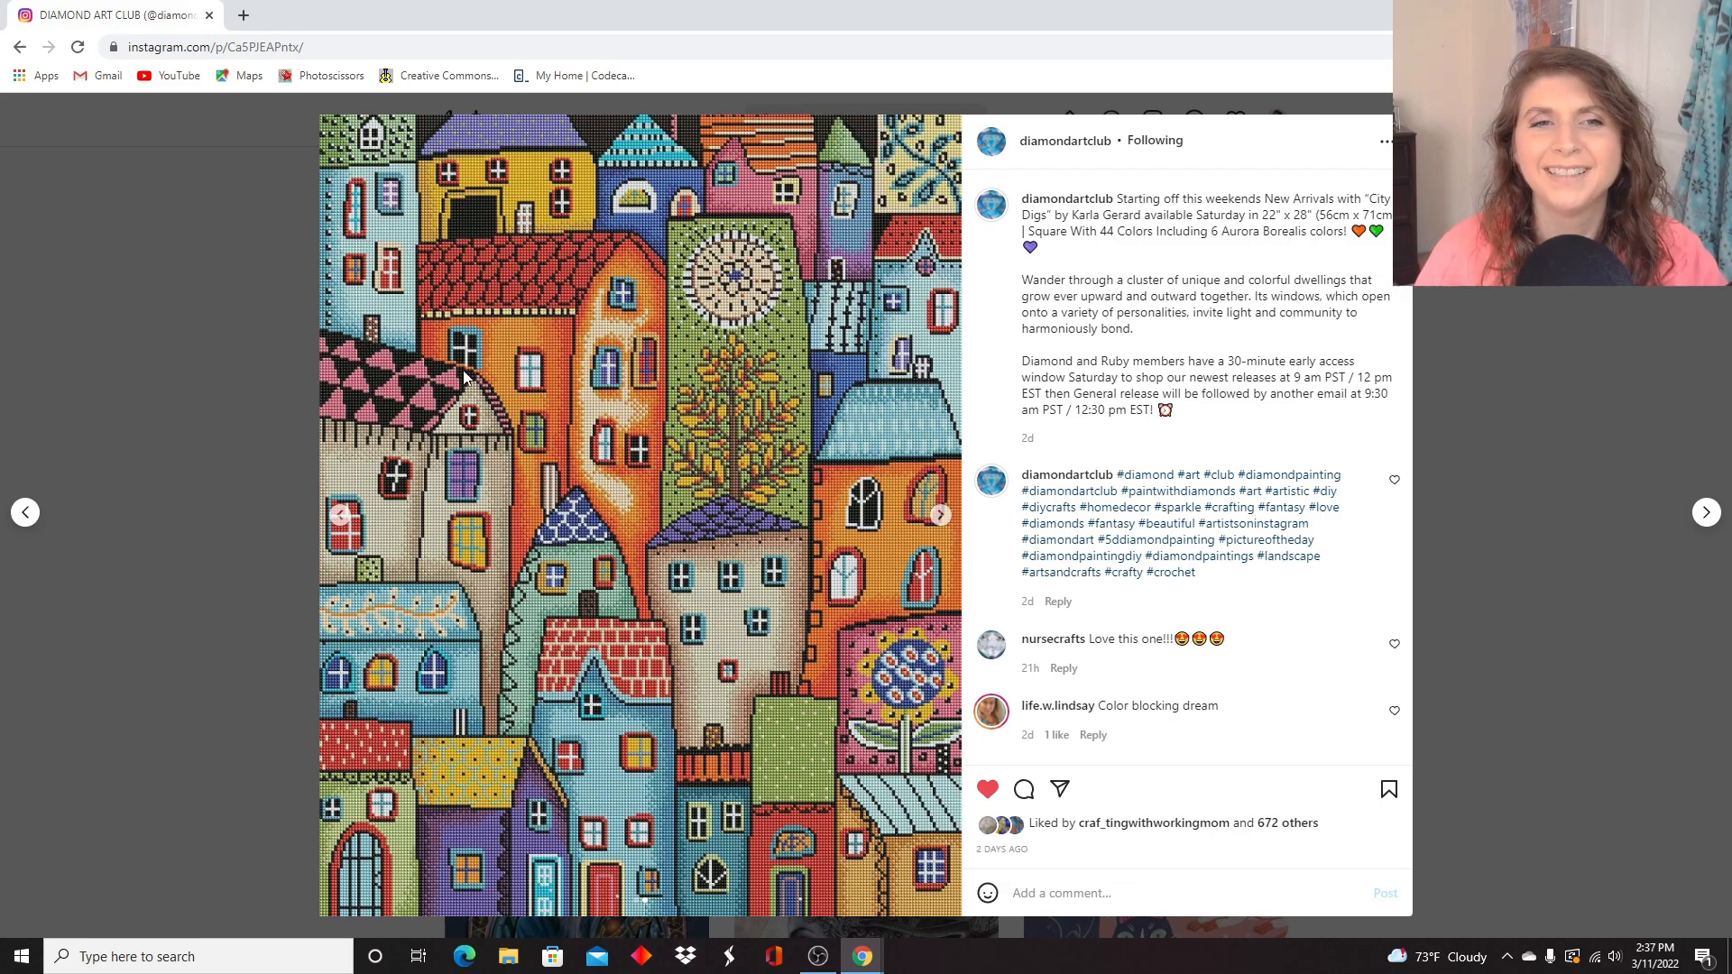
mouse_move(278, 341)
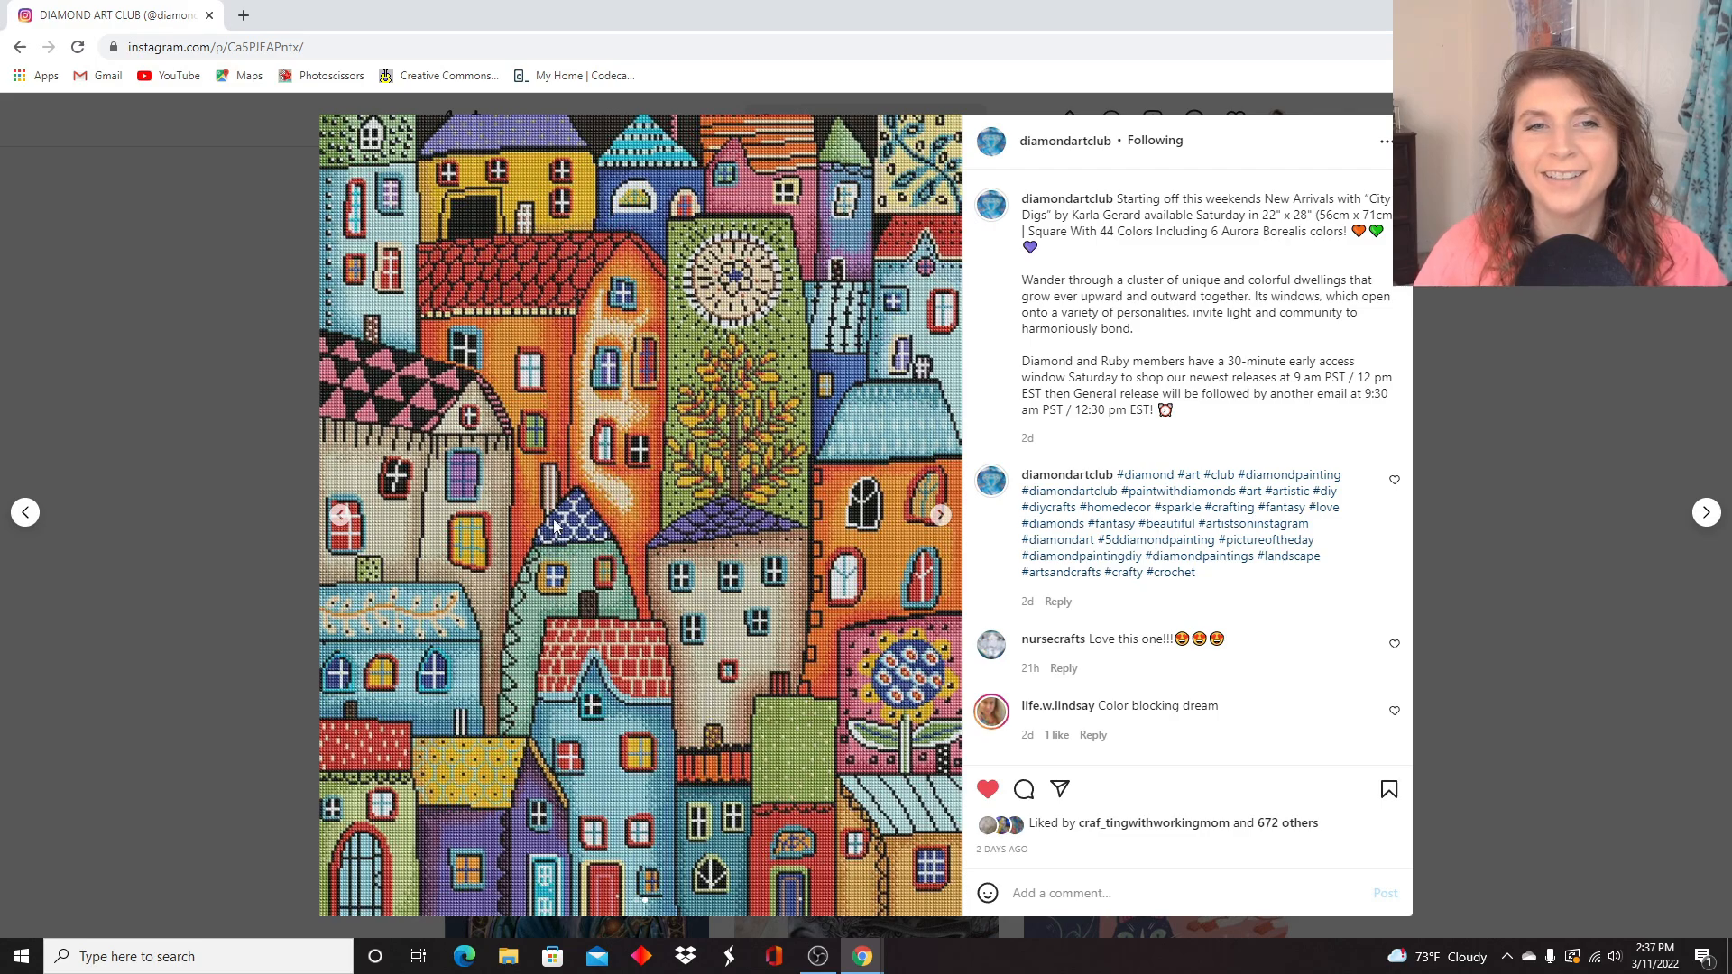
mouse_move(682, 524)
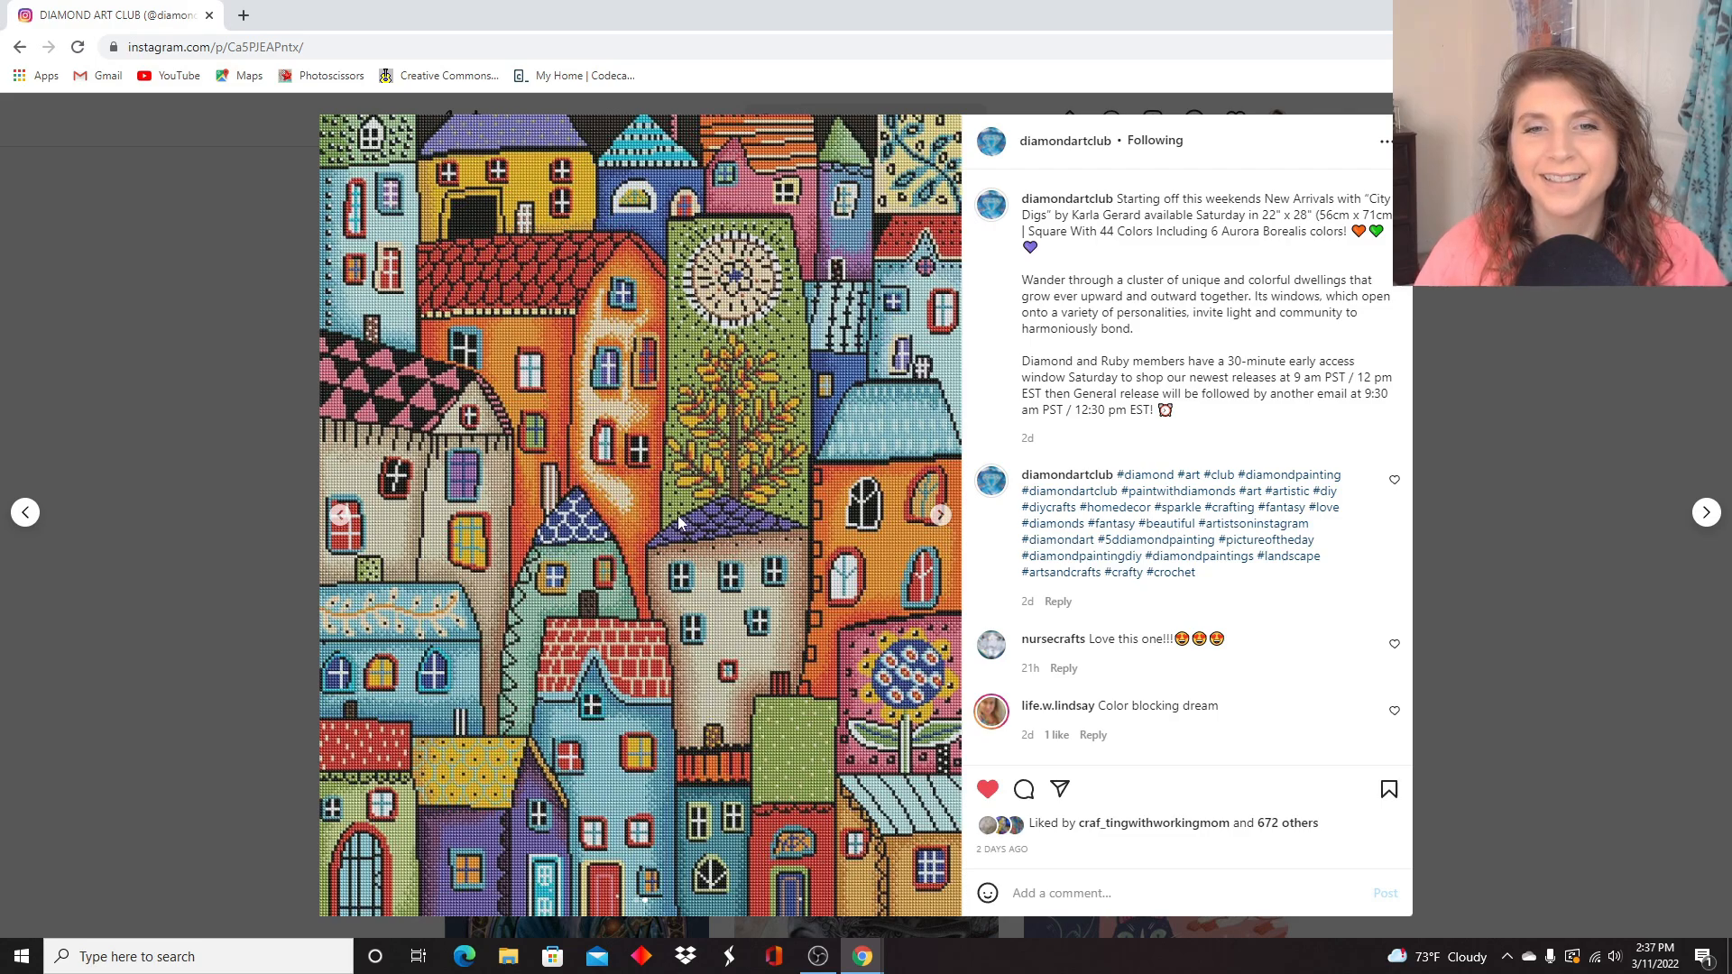
mouse_move(895, 387)
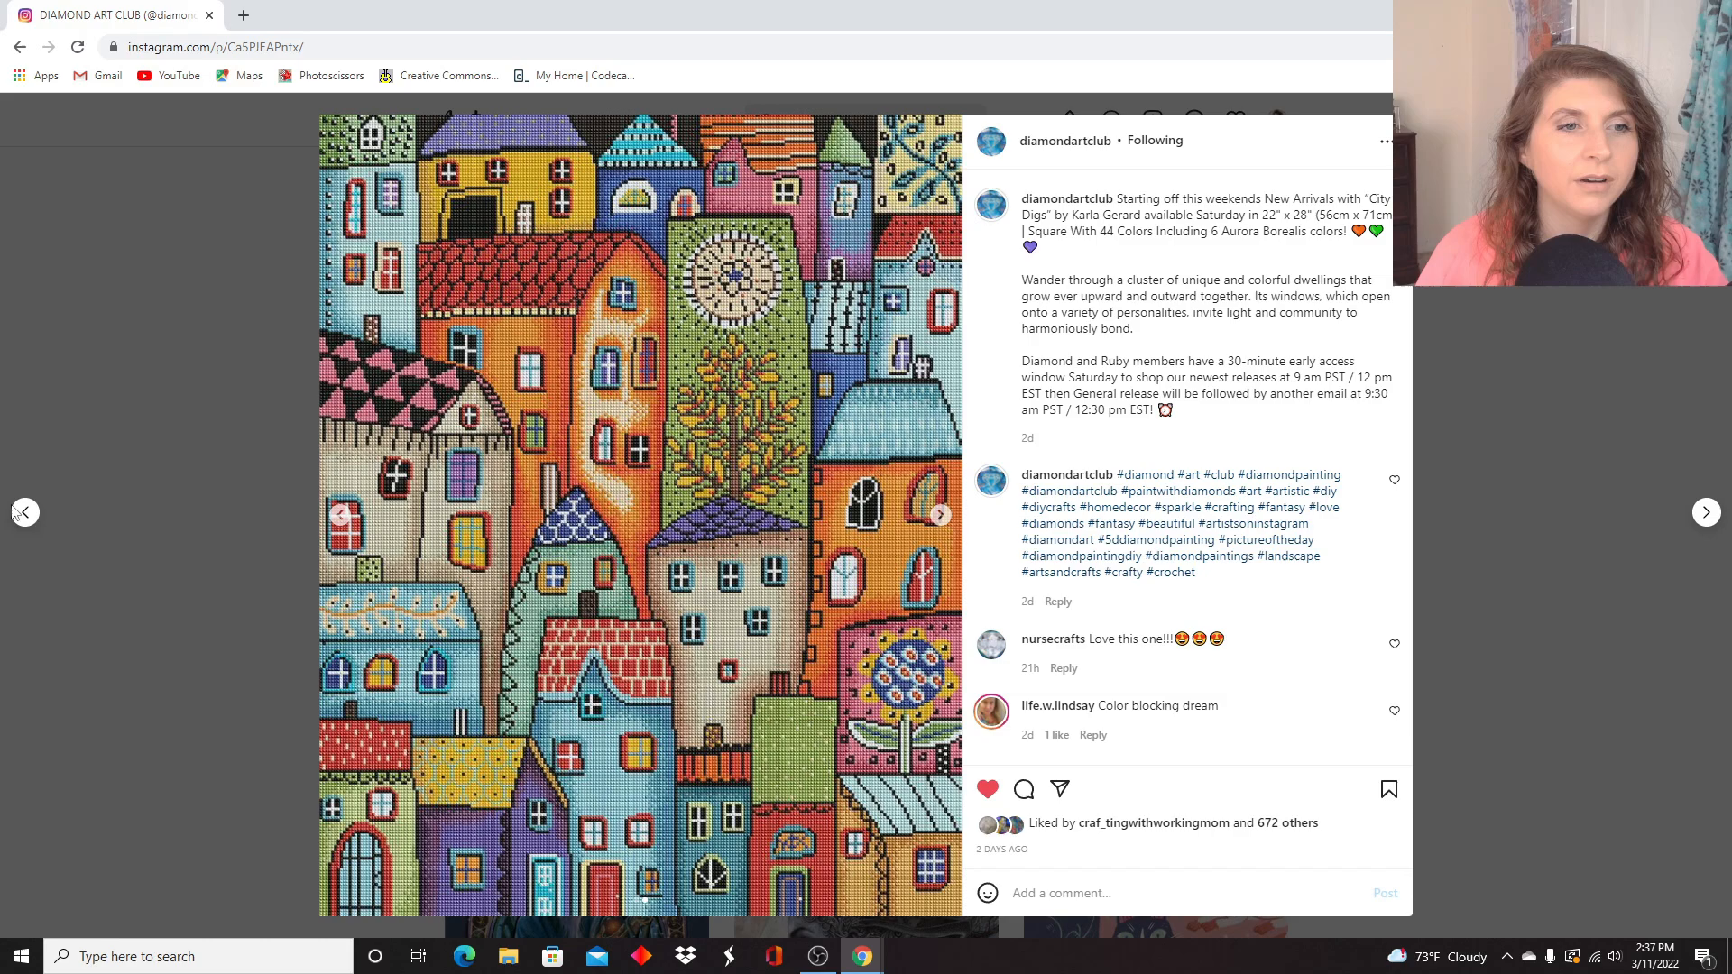
Move to the All For Love post with the previous-post arrow.
left_click(23, 510)
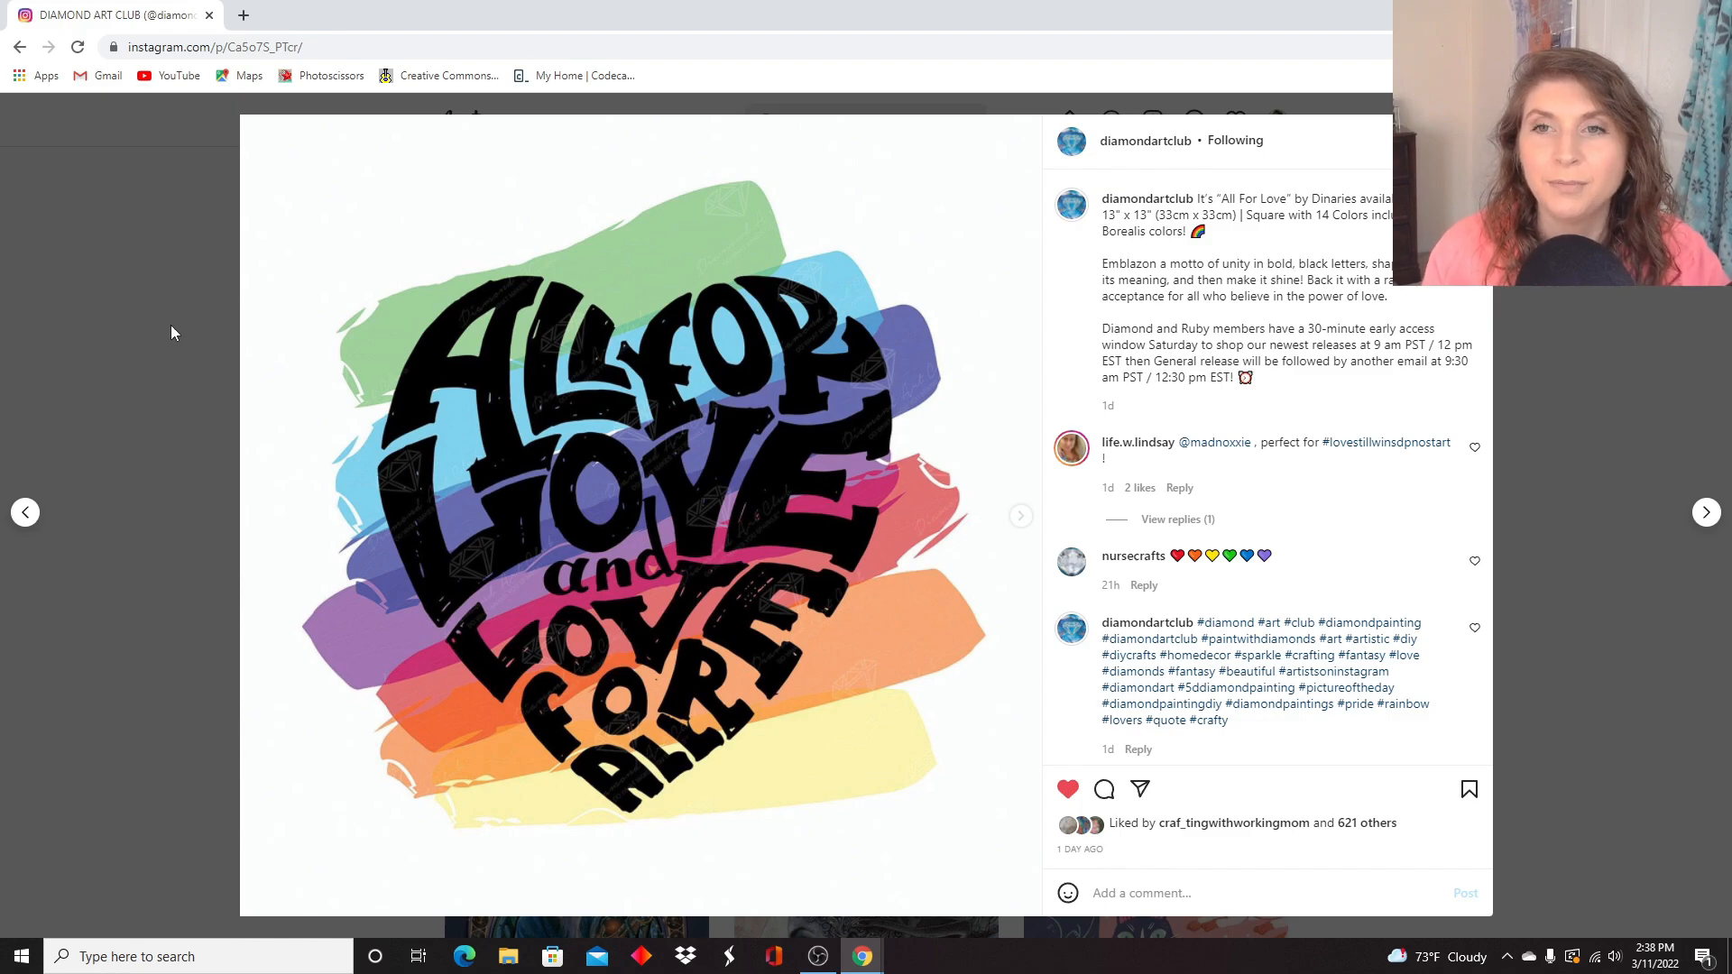
mouse_move(189, 884)
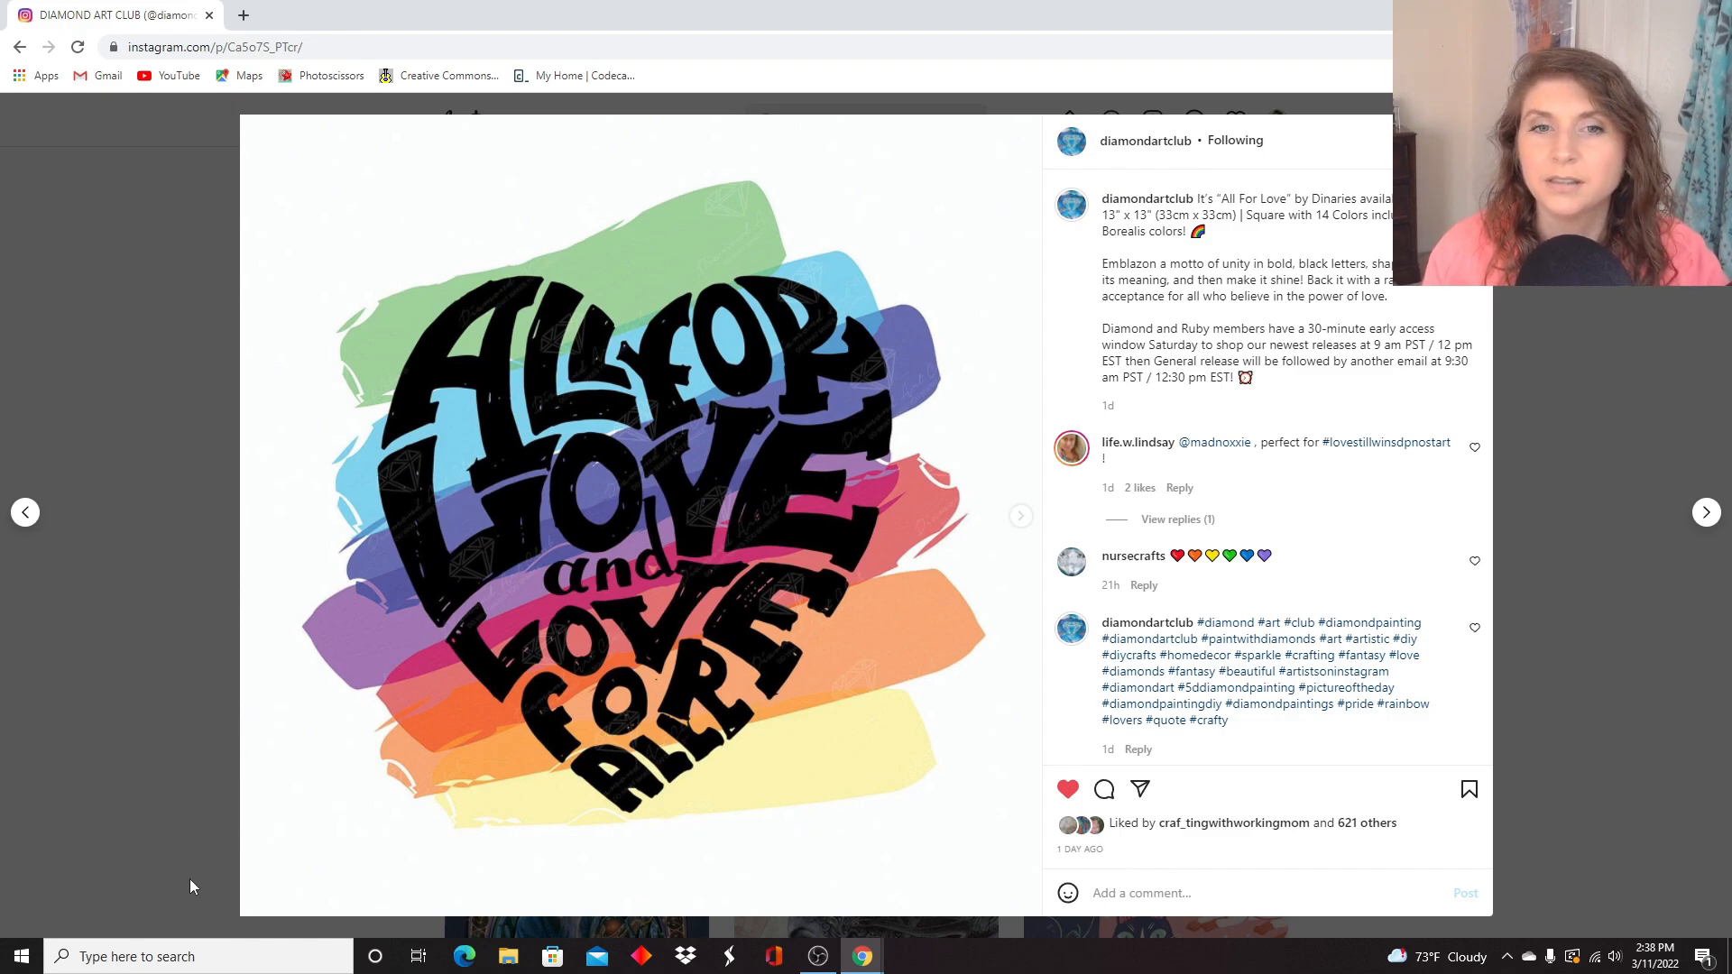
mouse_move(780, 469)
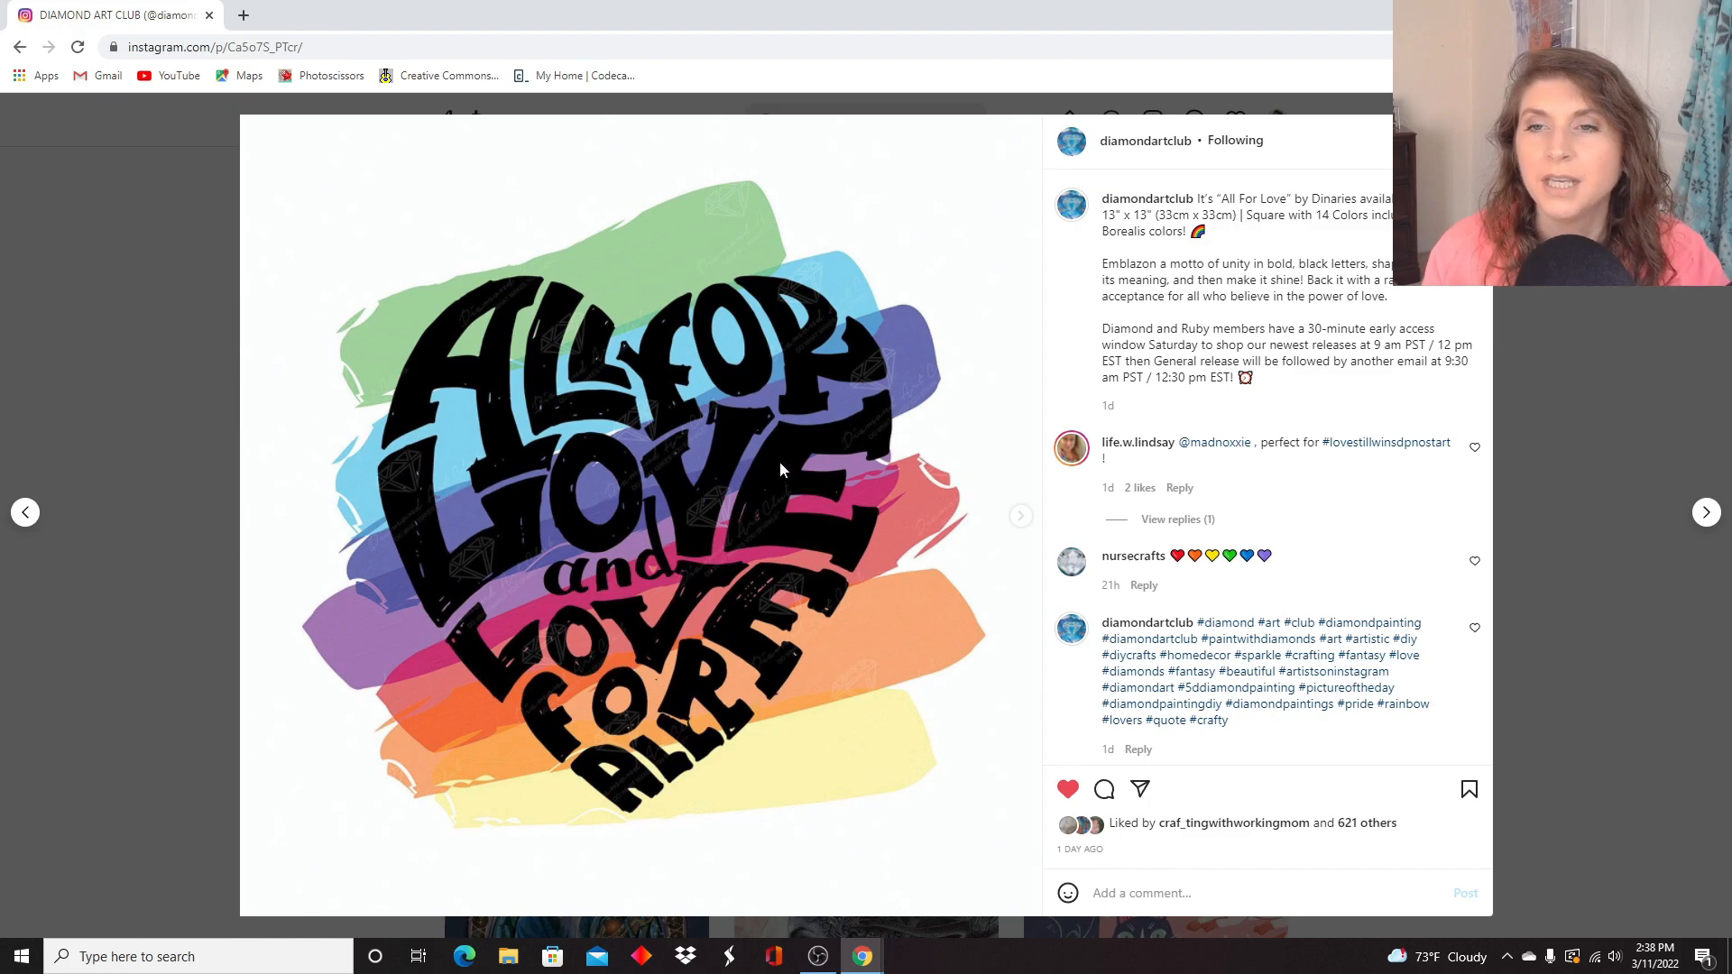
mouse_move(977, 534)
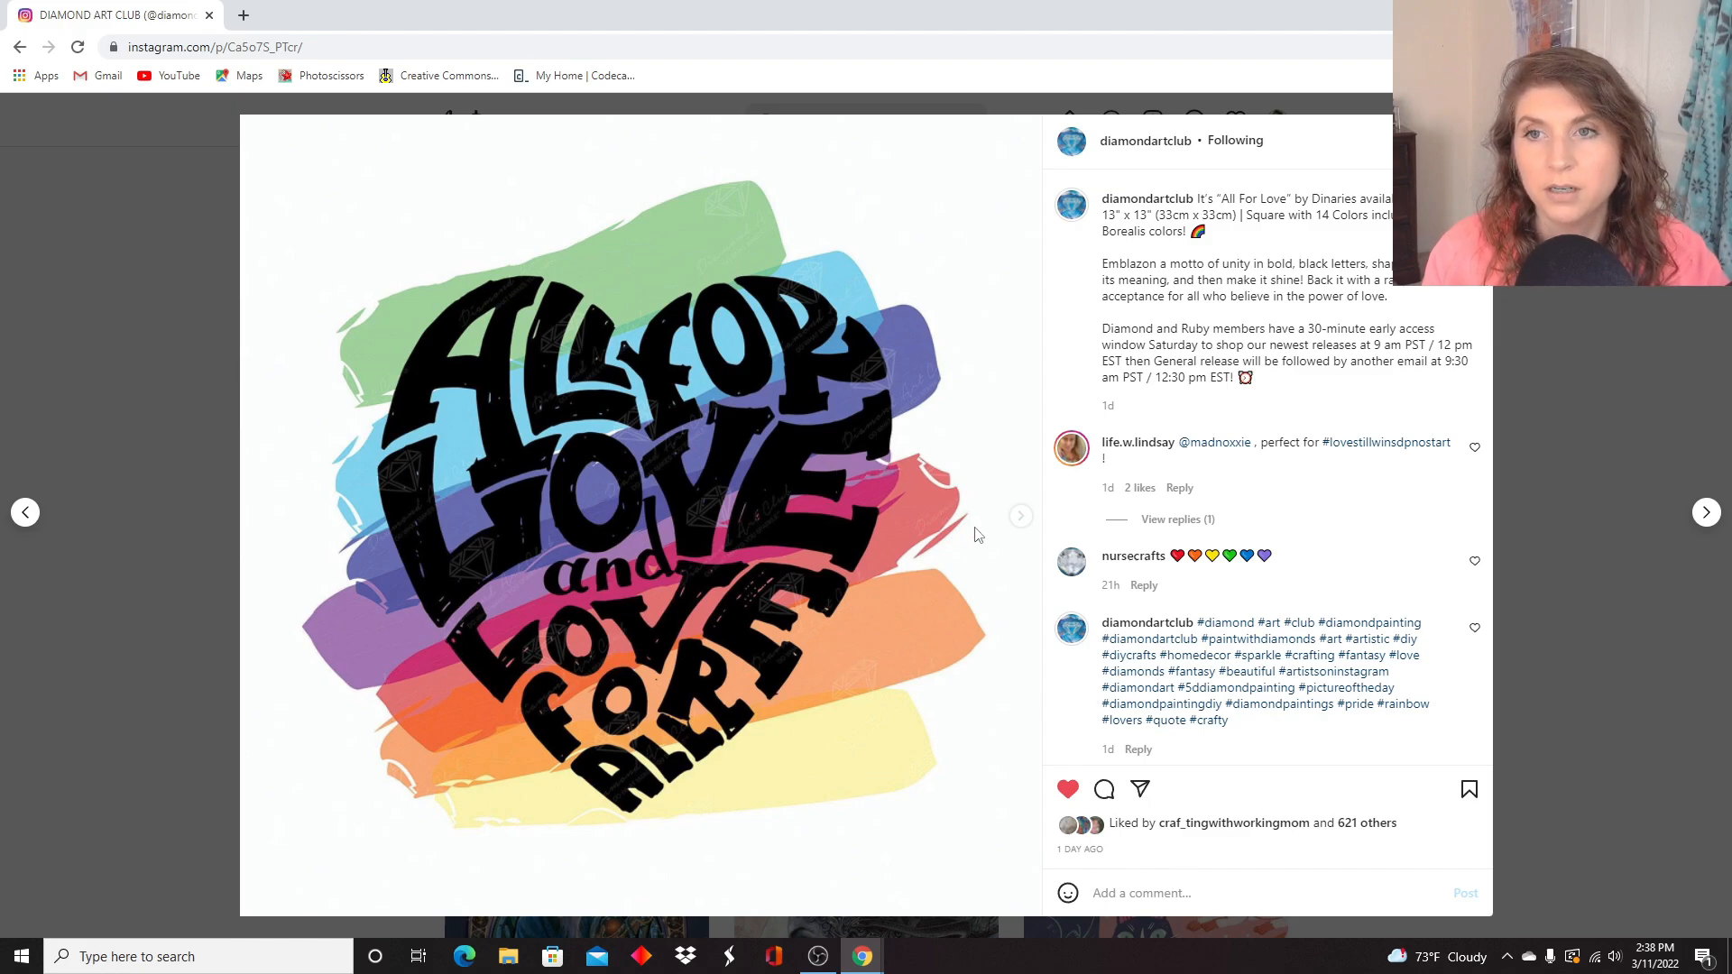
mouse_move(1006, 529)
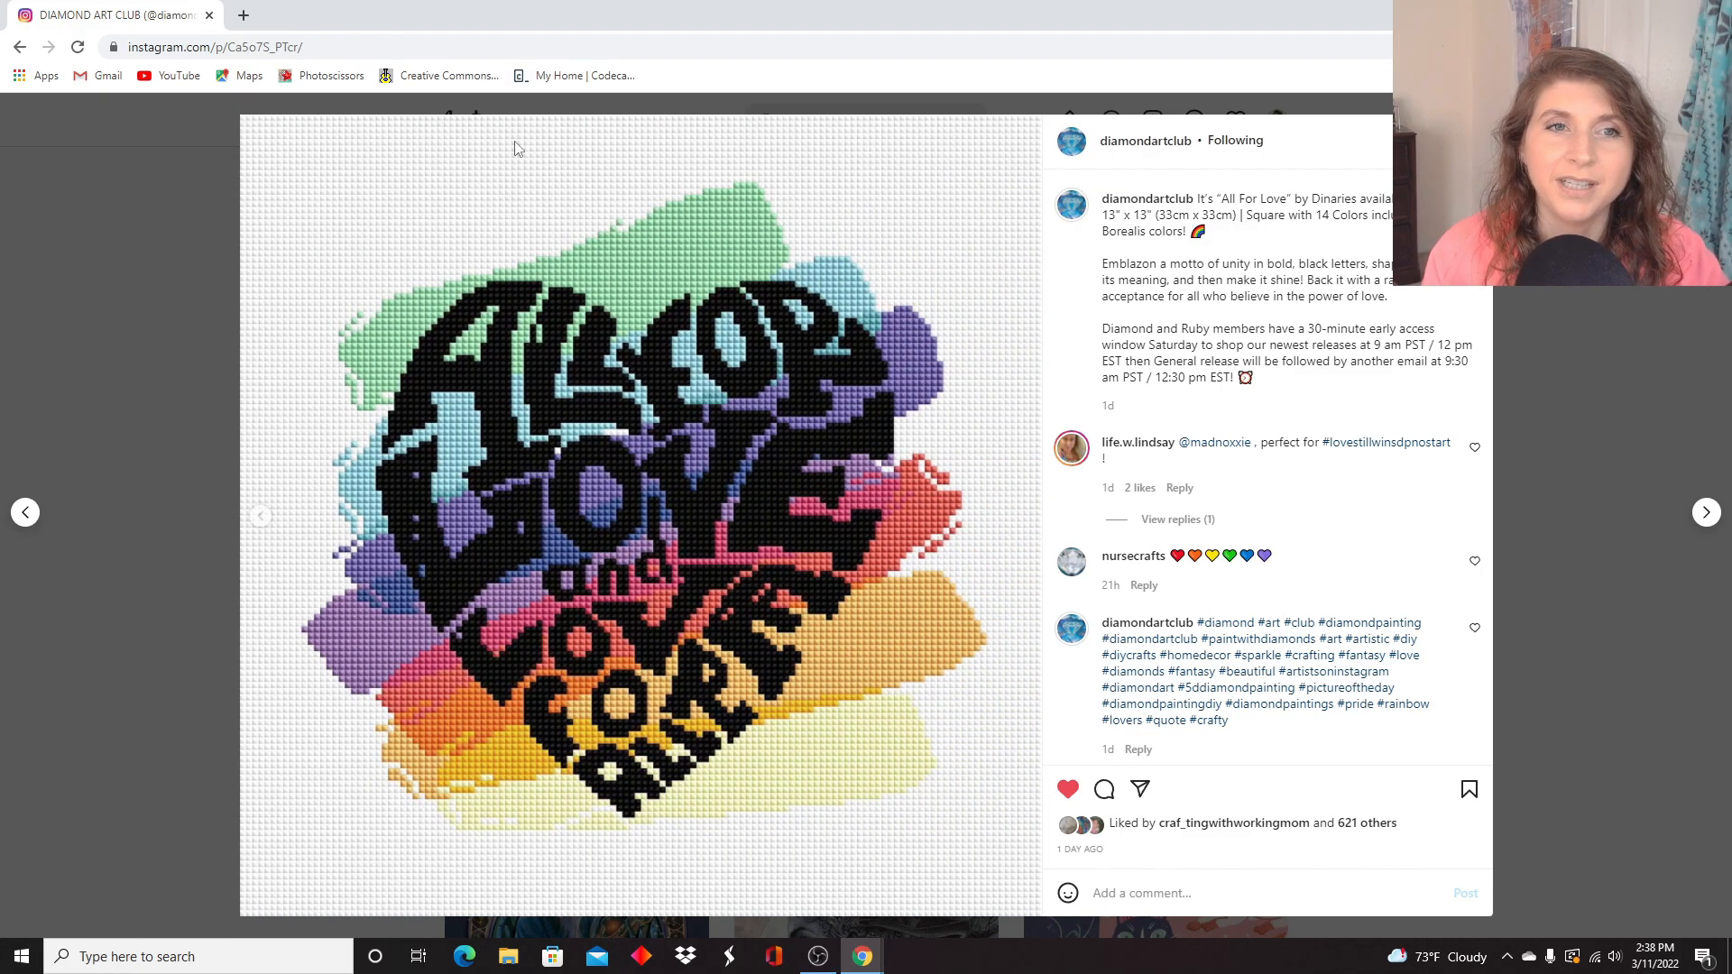
mouse_move(317, 586)
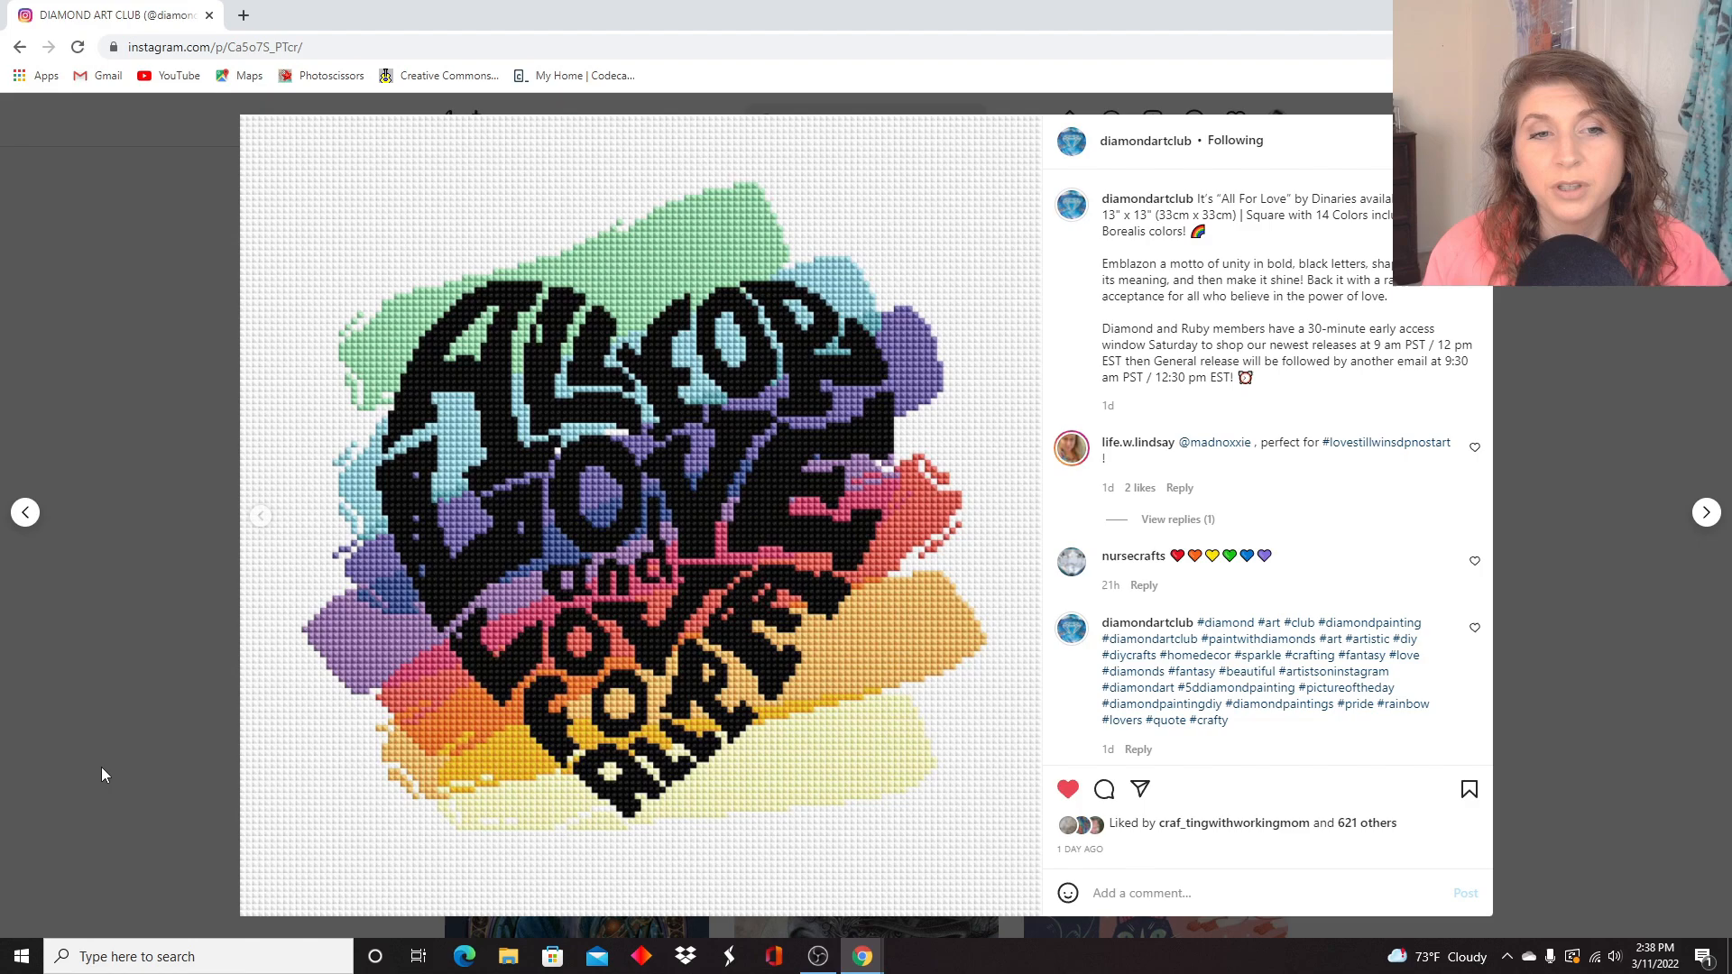
mouse_move(119, 675)
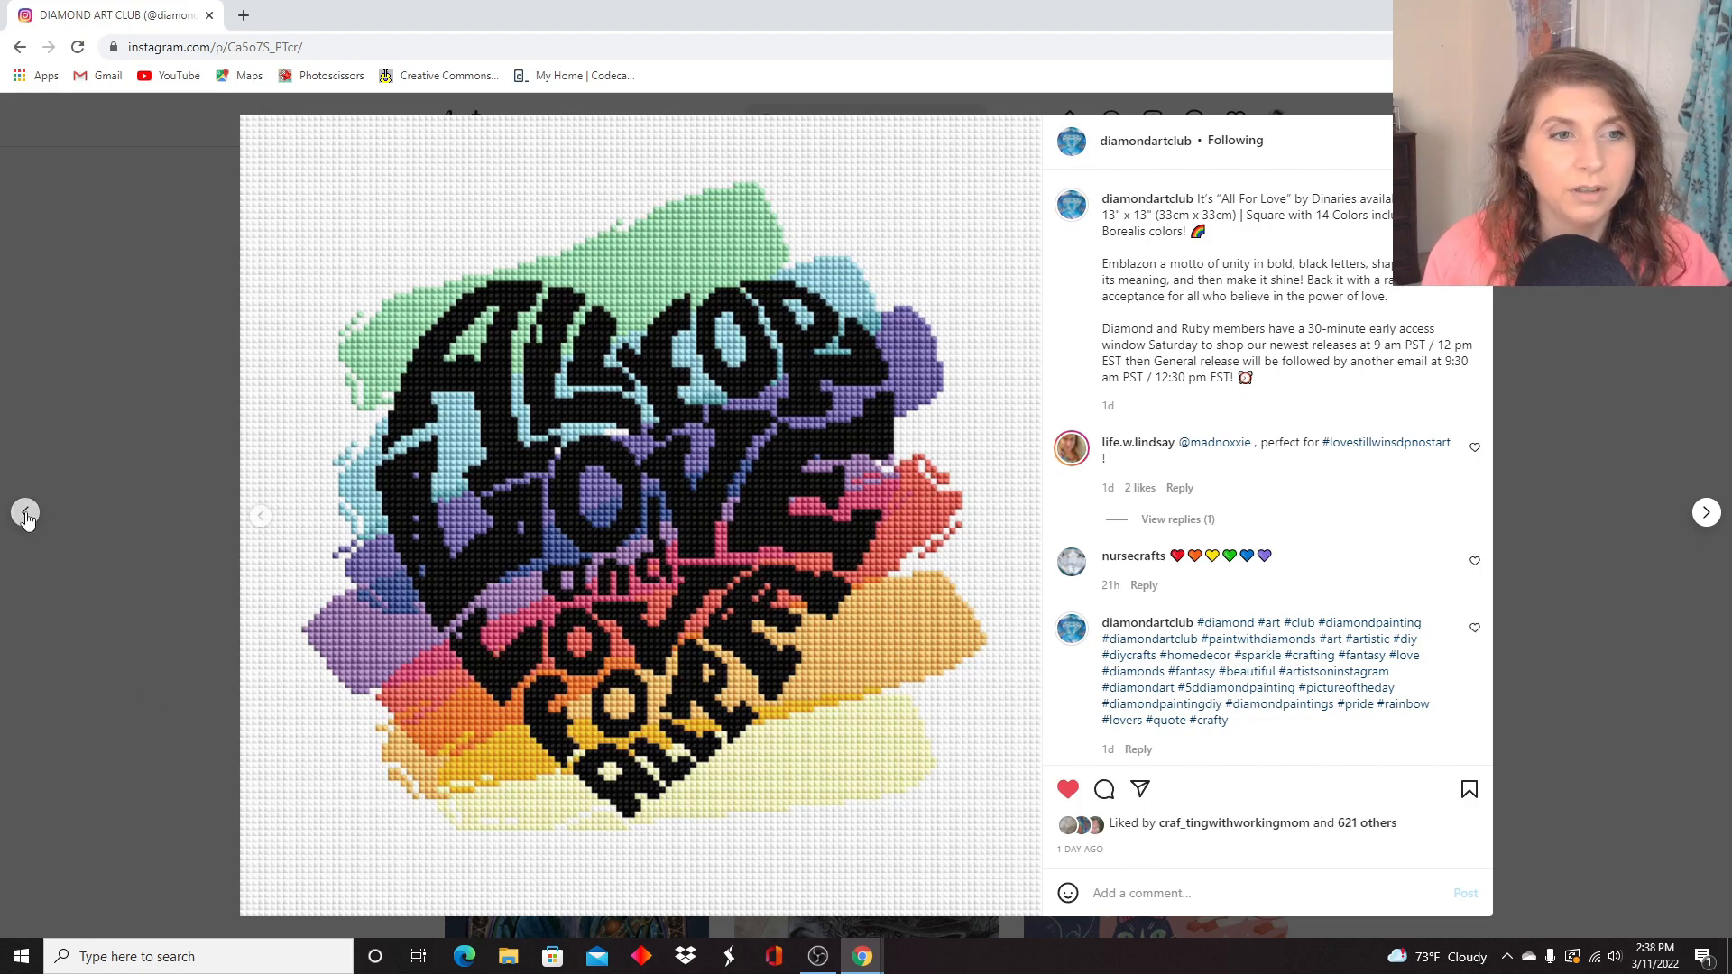
Move on to The Beekeeper dragon post by Ravynne Phelan.
left_click(25, 514)
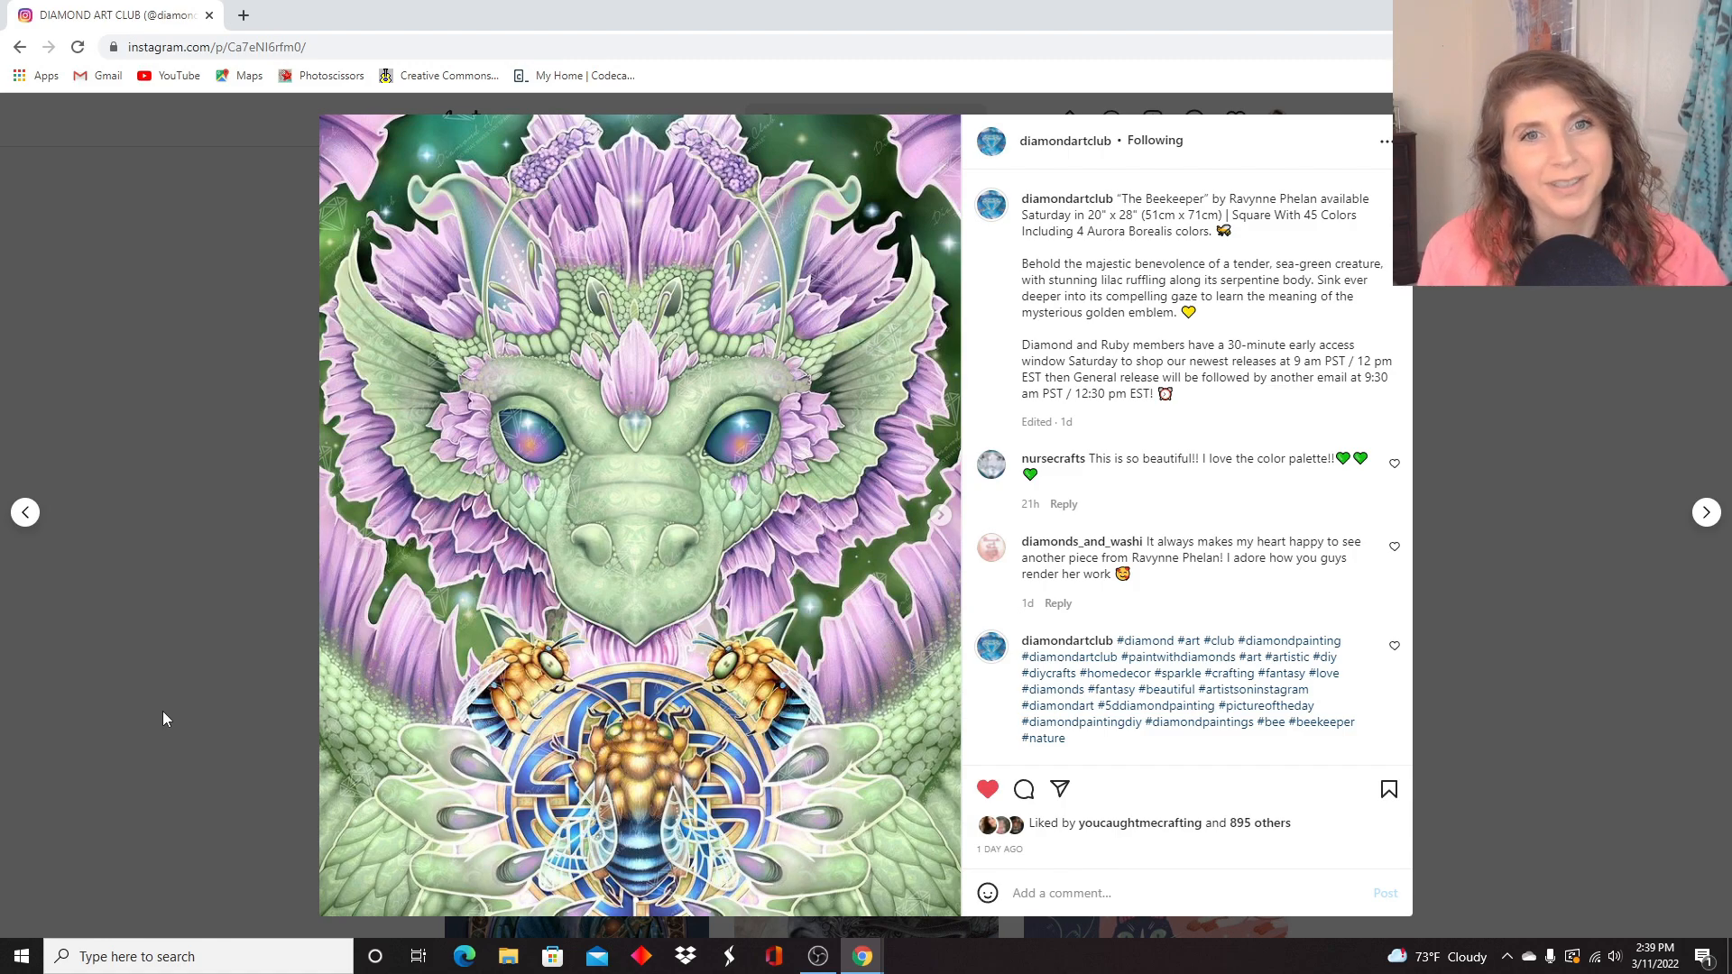
mouse_move(144, 892)
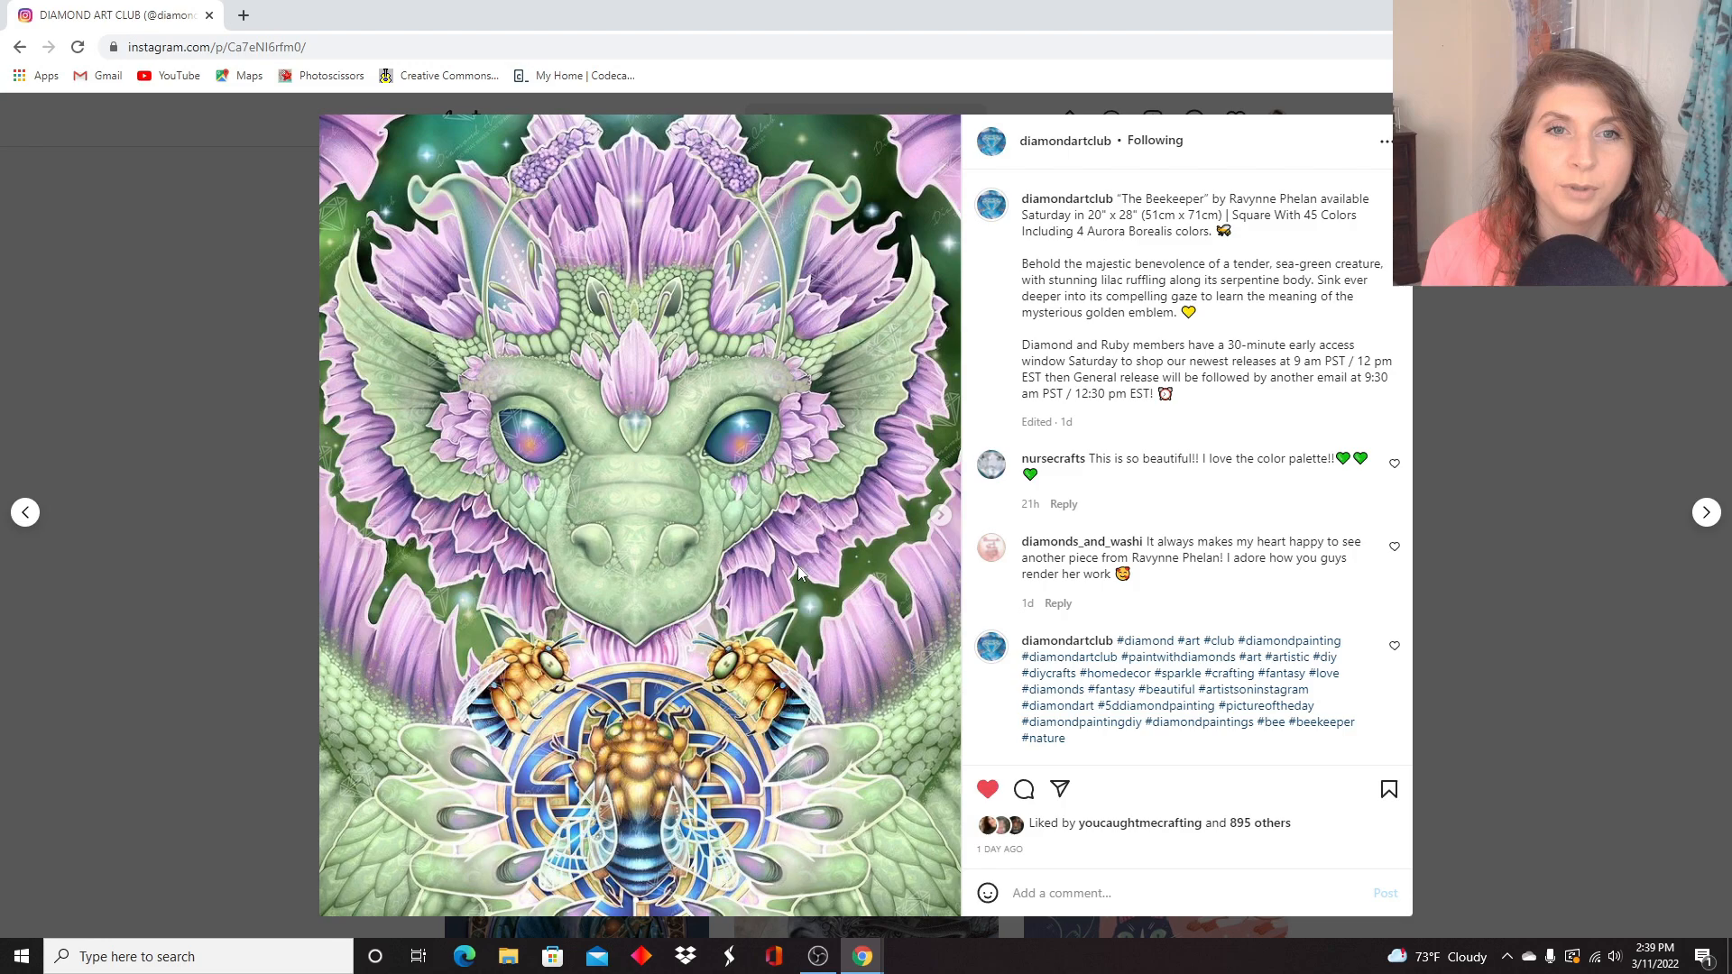
mouse_move(971, 520)
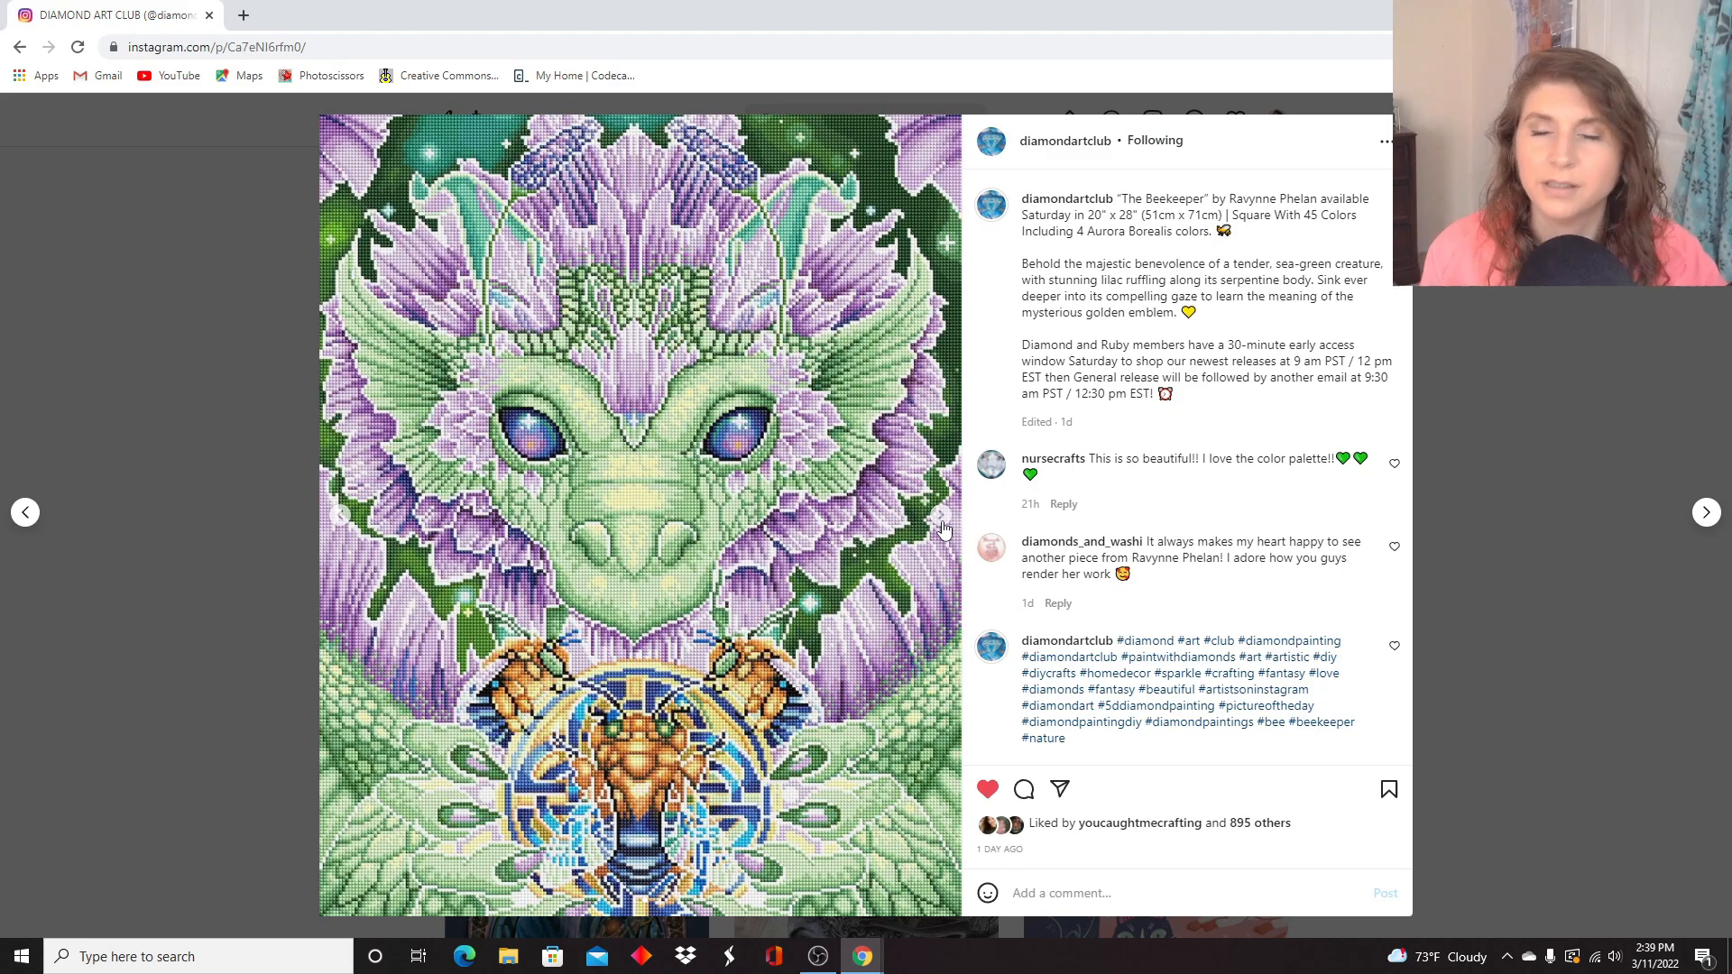
mouse_move(697, 392)
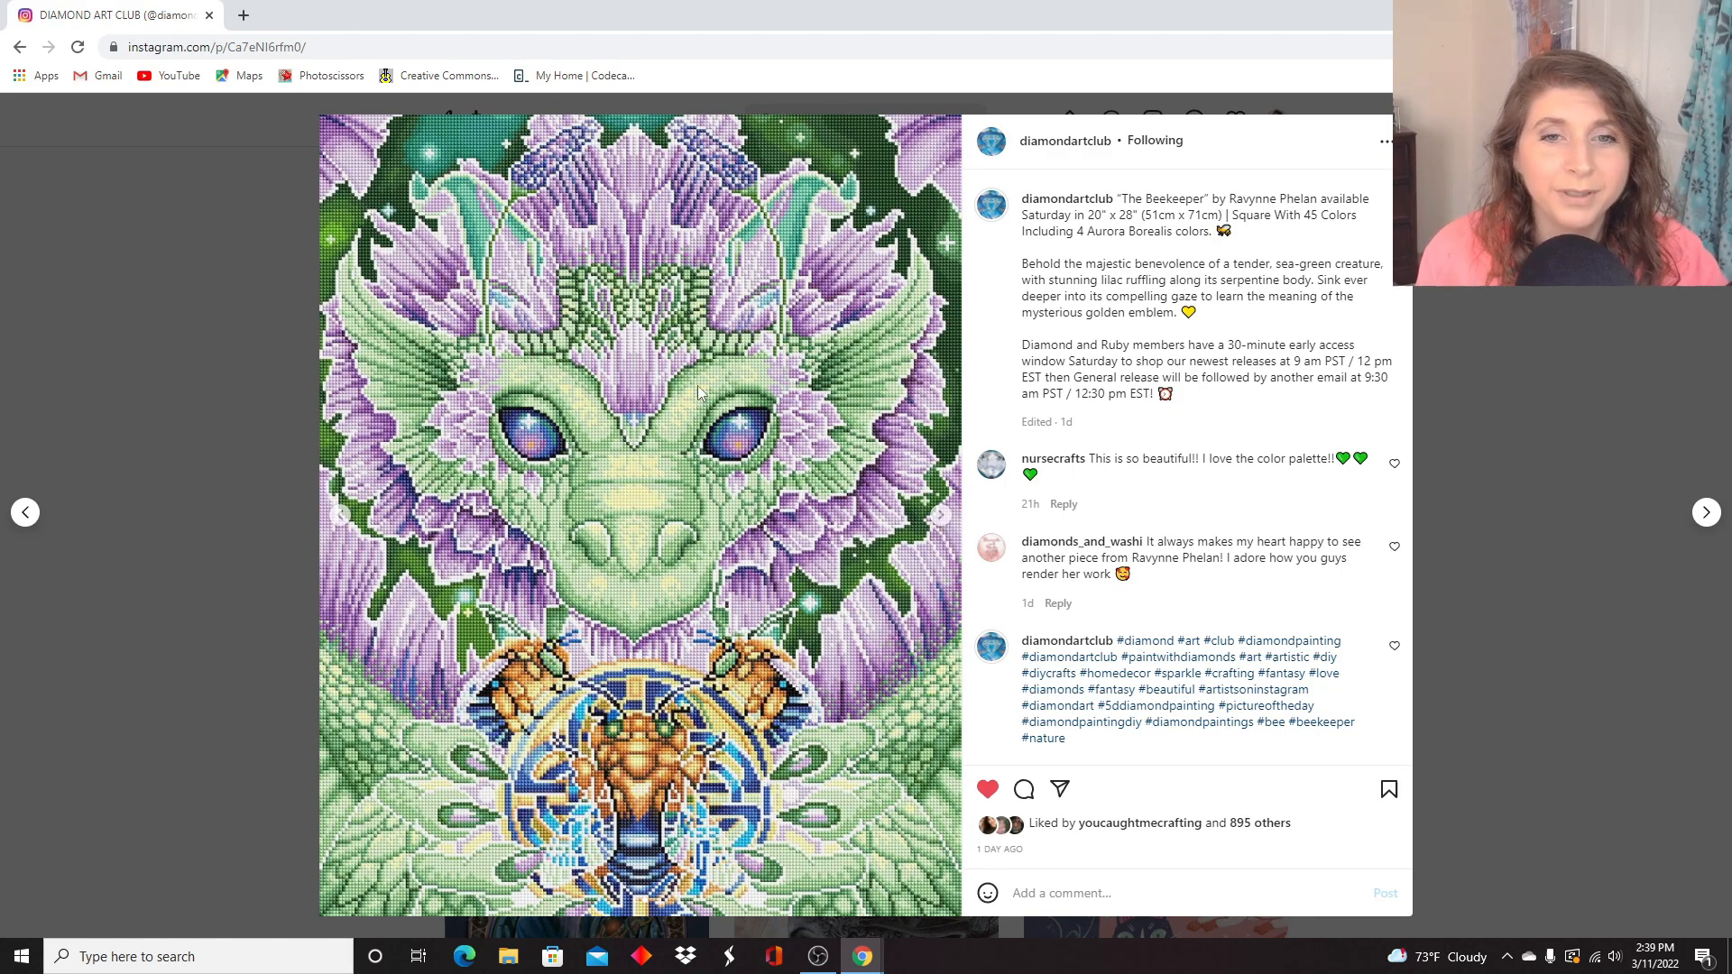
mouse_move(717, 402)
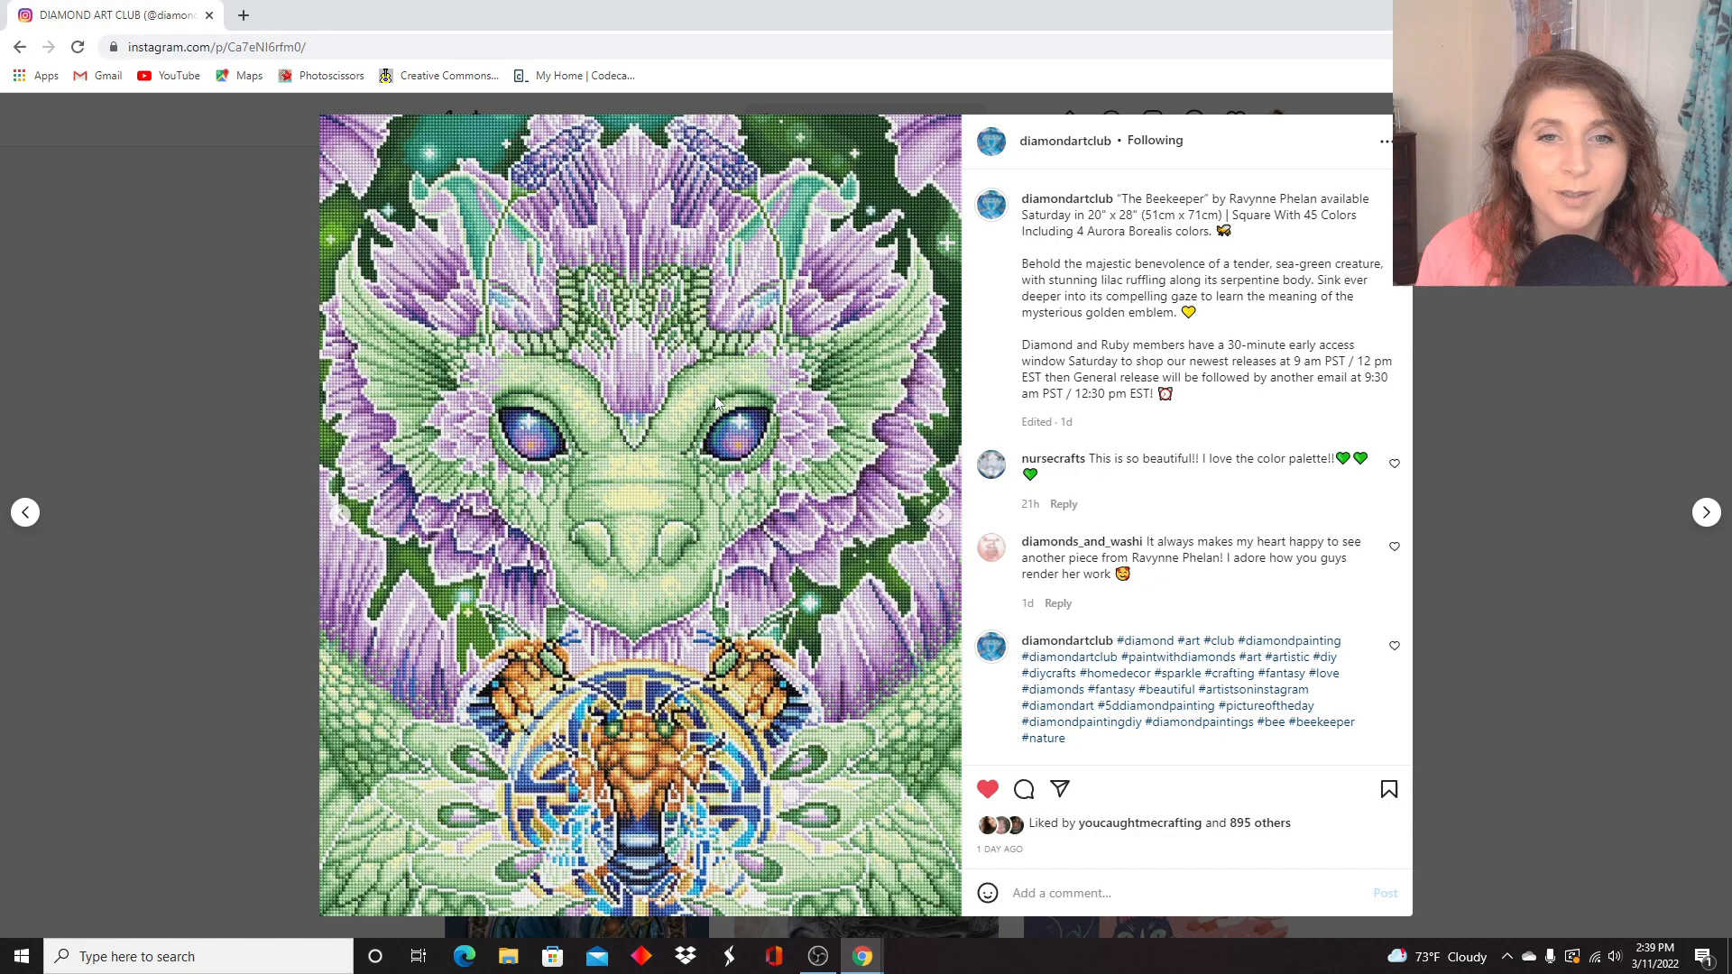
mouse_move(254, 125)
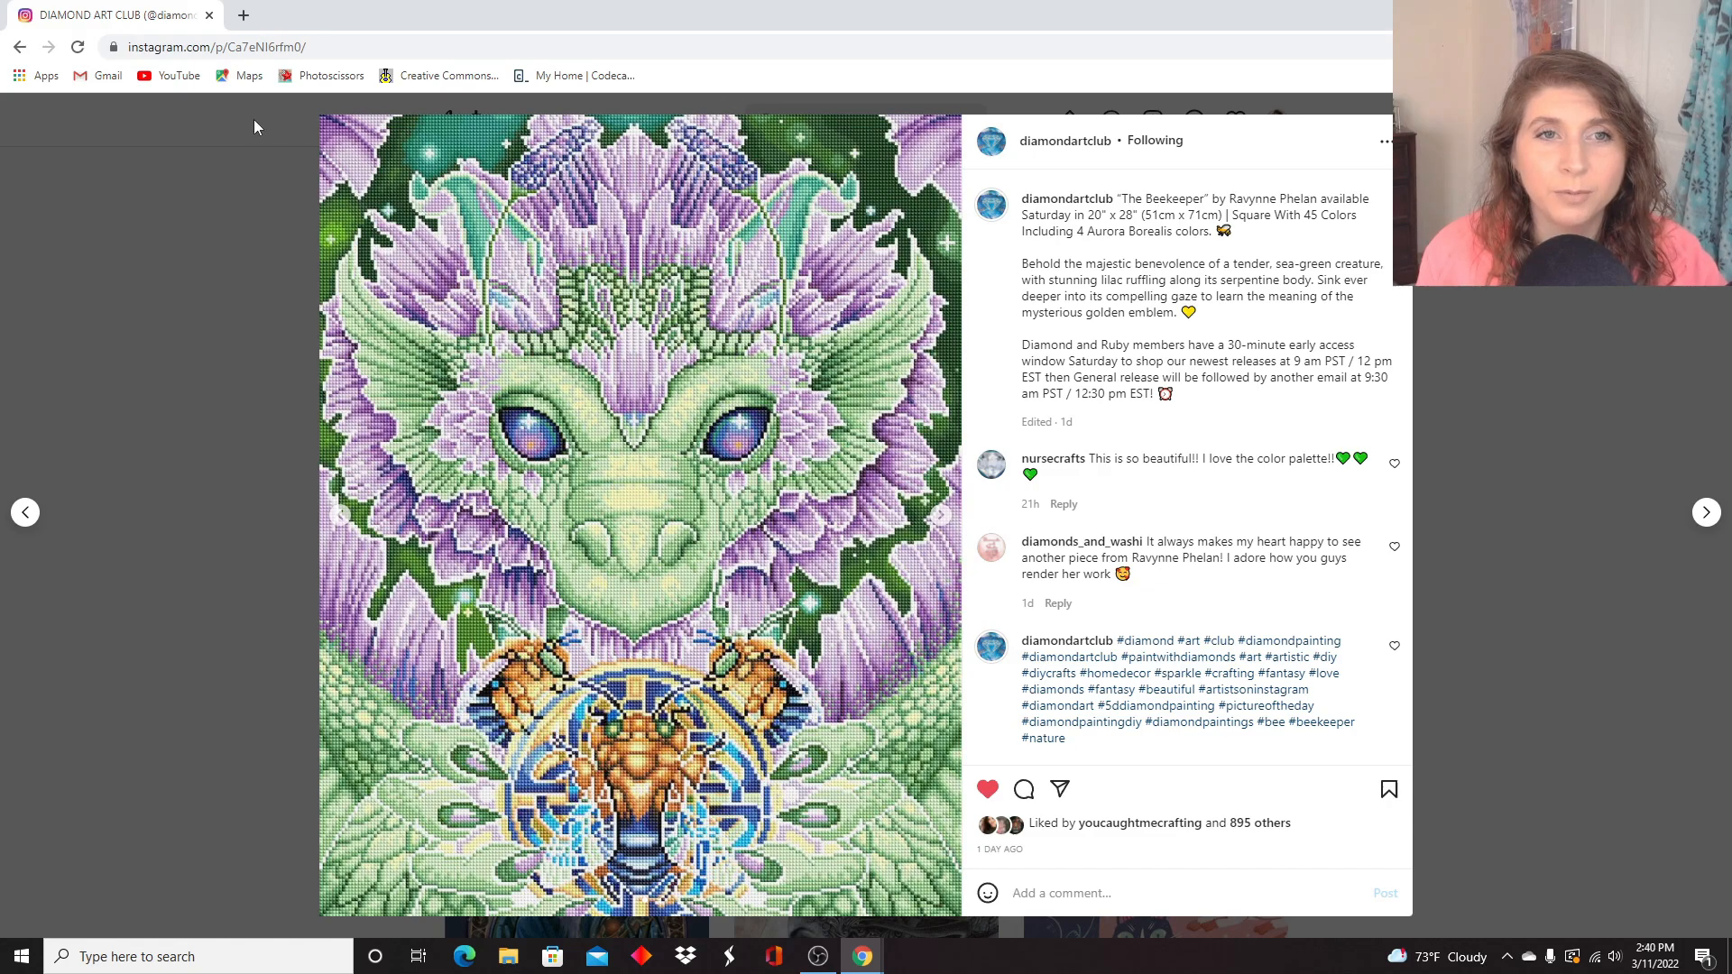
mouse_move(365, 794)
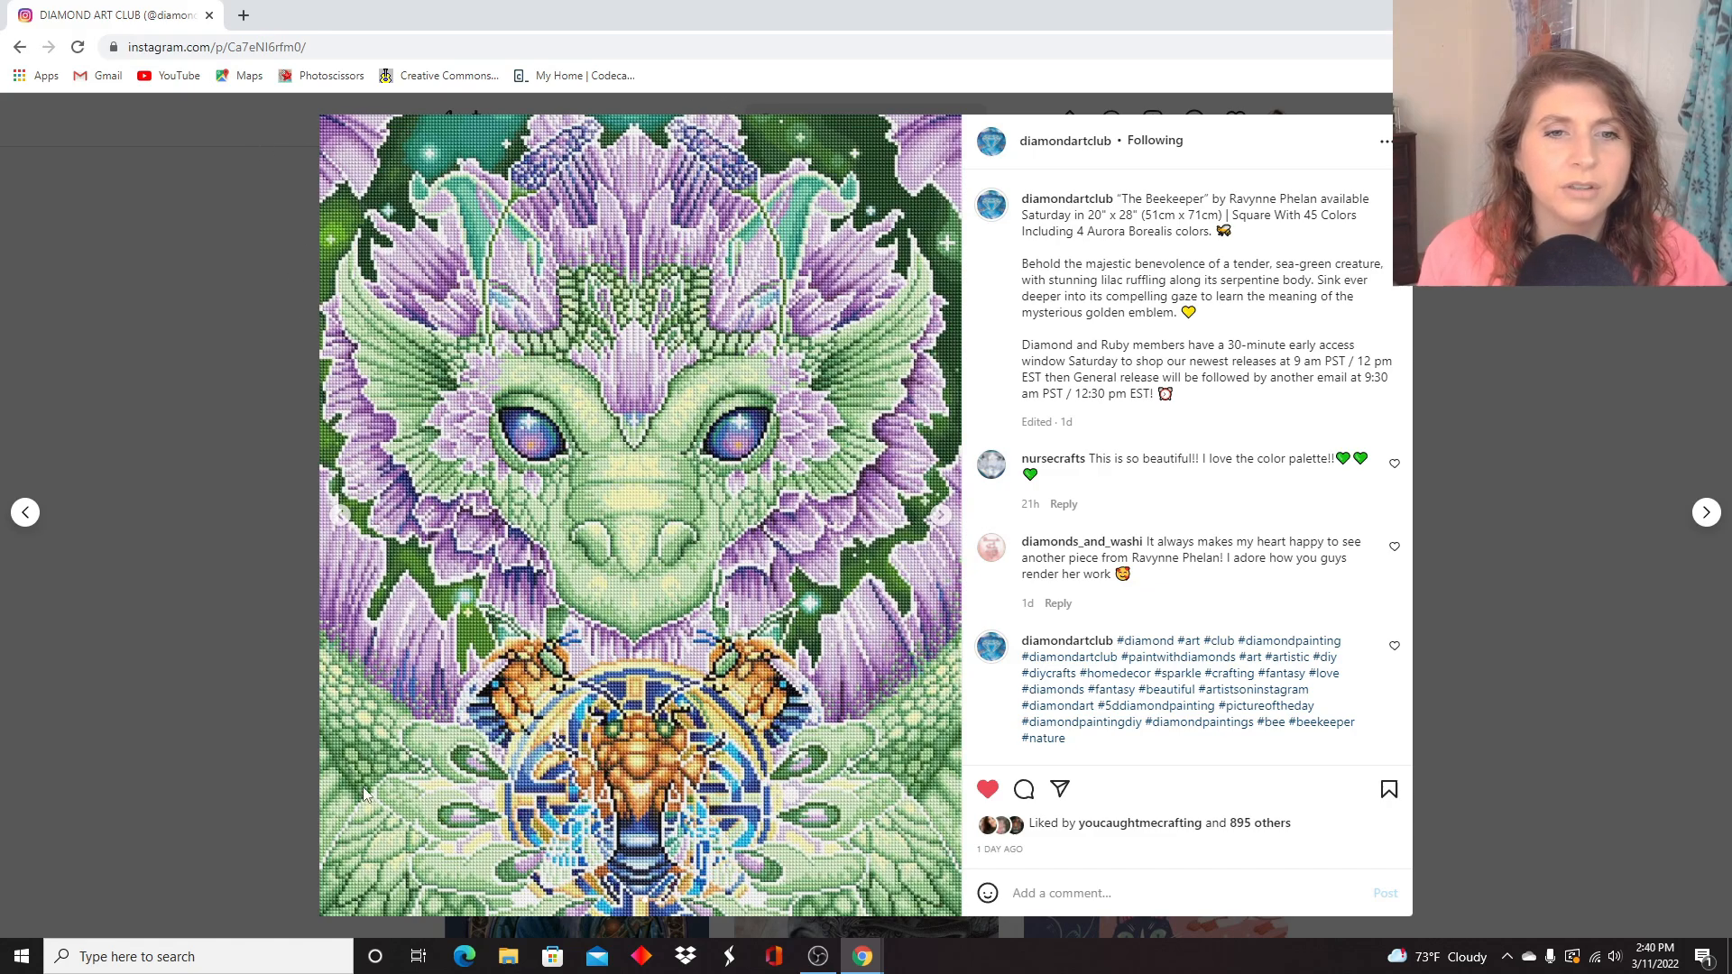
mouse_move(785, 646)
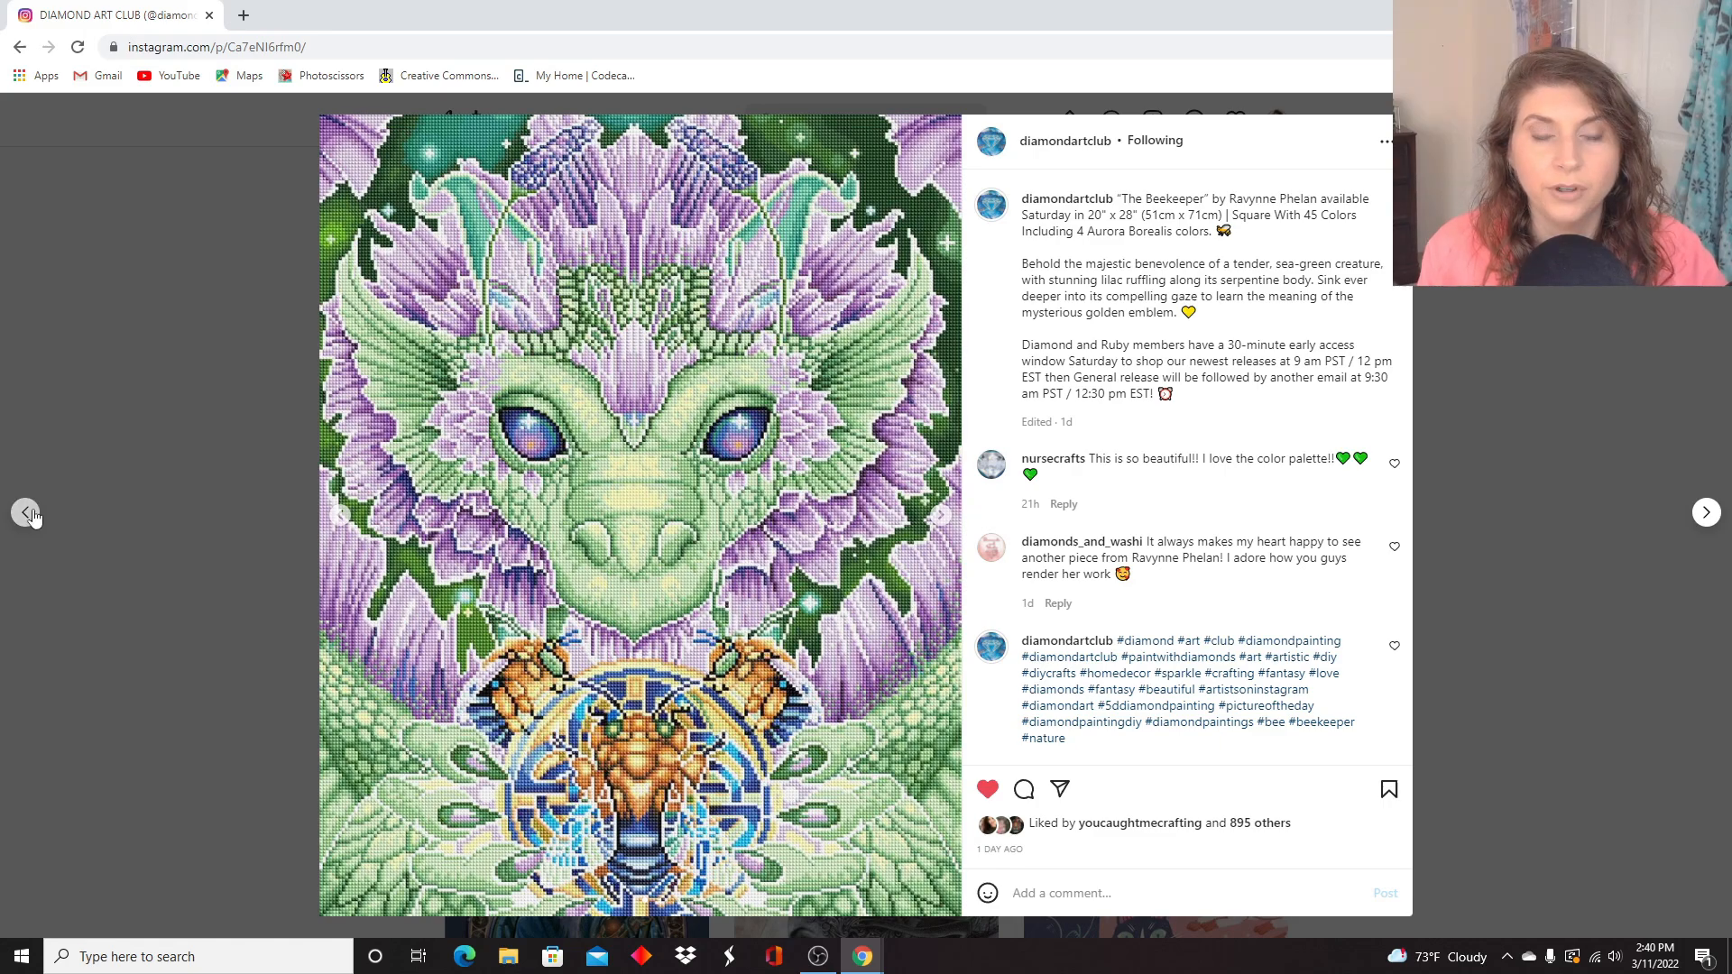
Move on to the yawning kitten and coffee mug post.
left_click(1706, 510)
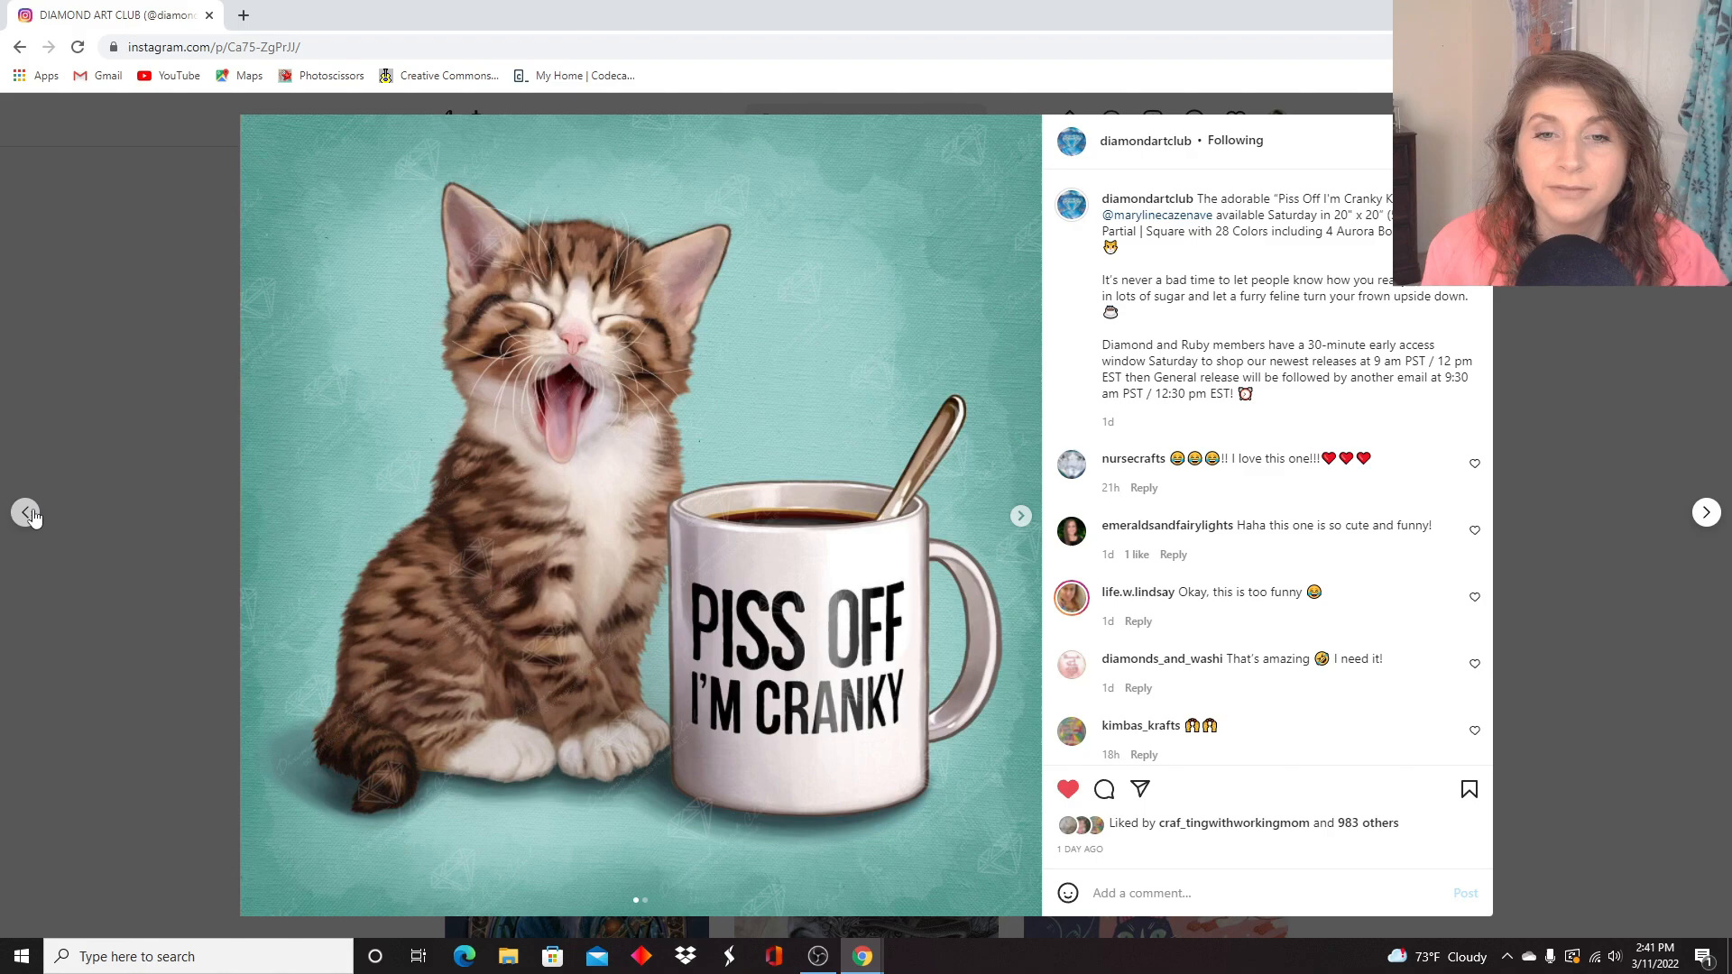
mouse_move(1003, 520)
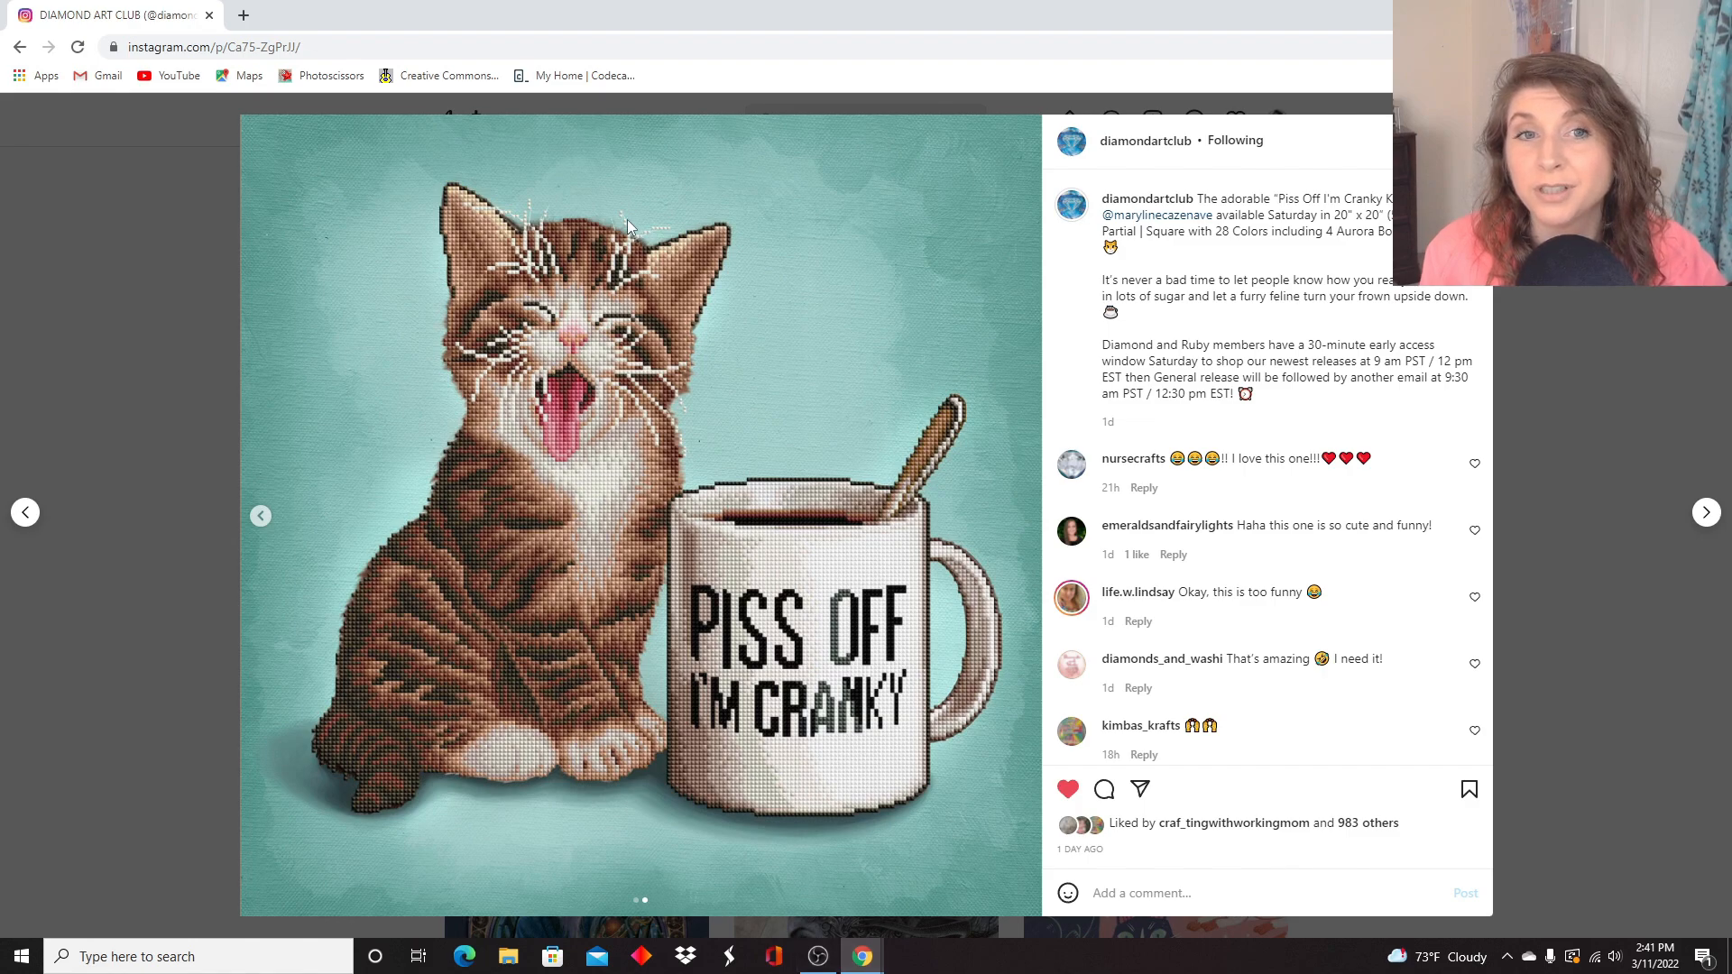
mouse_move(500, 617)
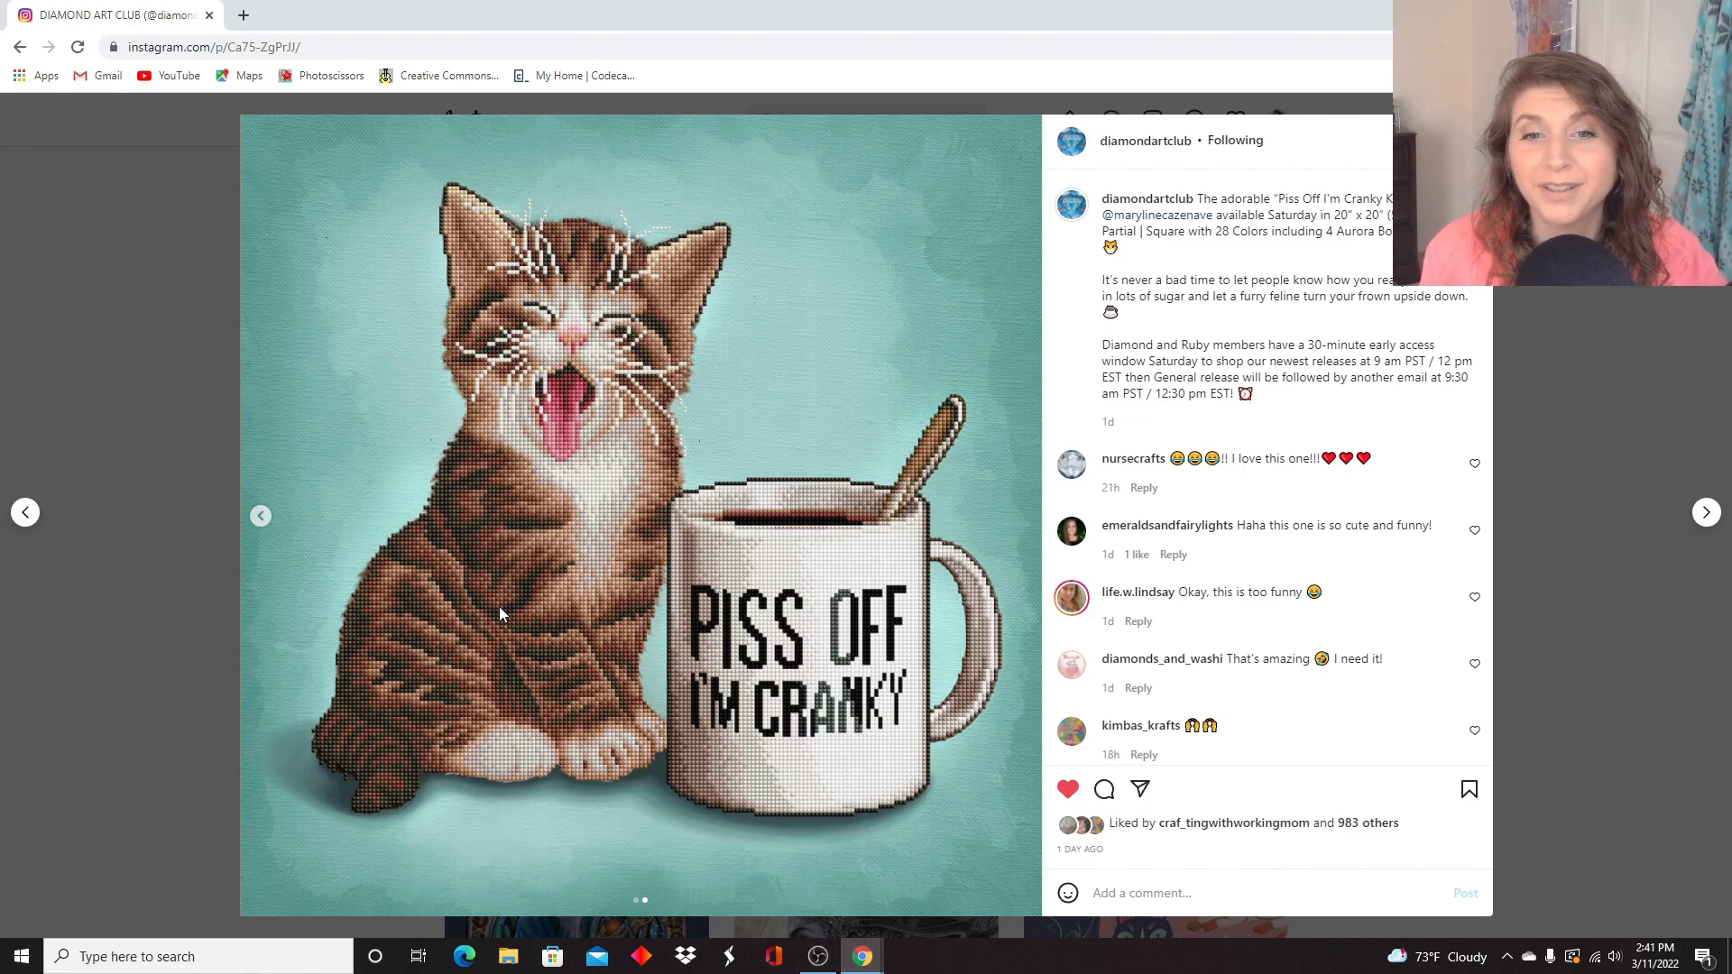
mouse_move(682, 720)
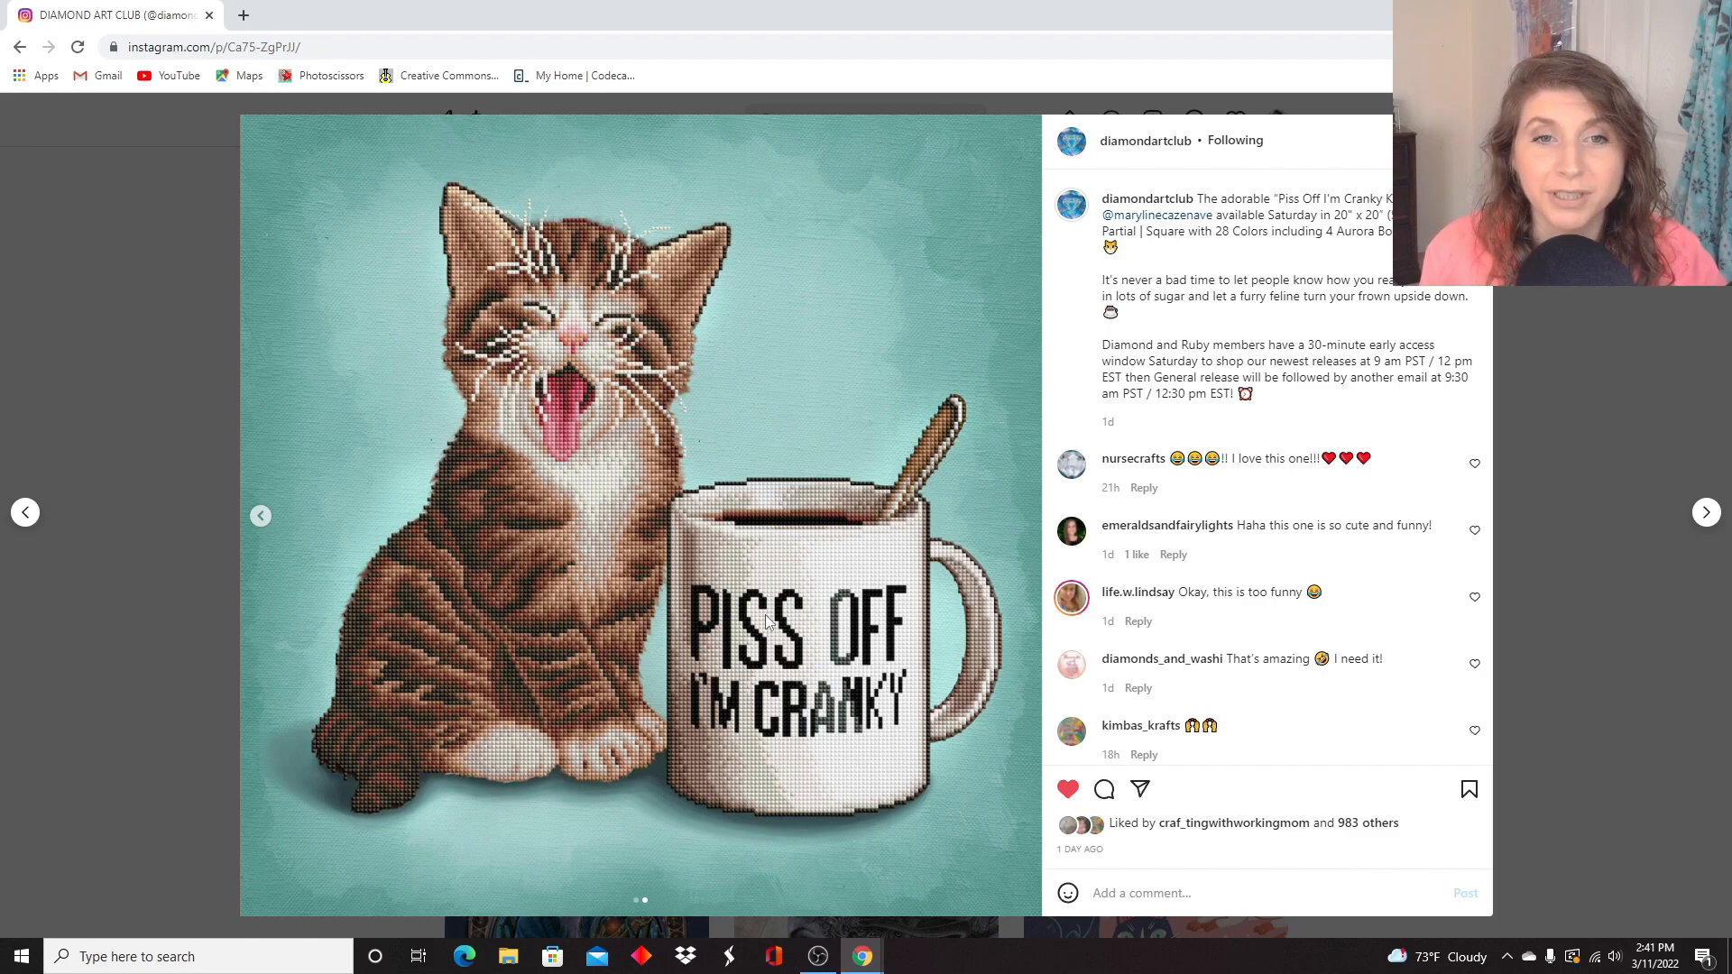
mouse_move(759, 759)
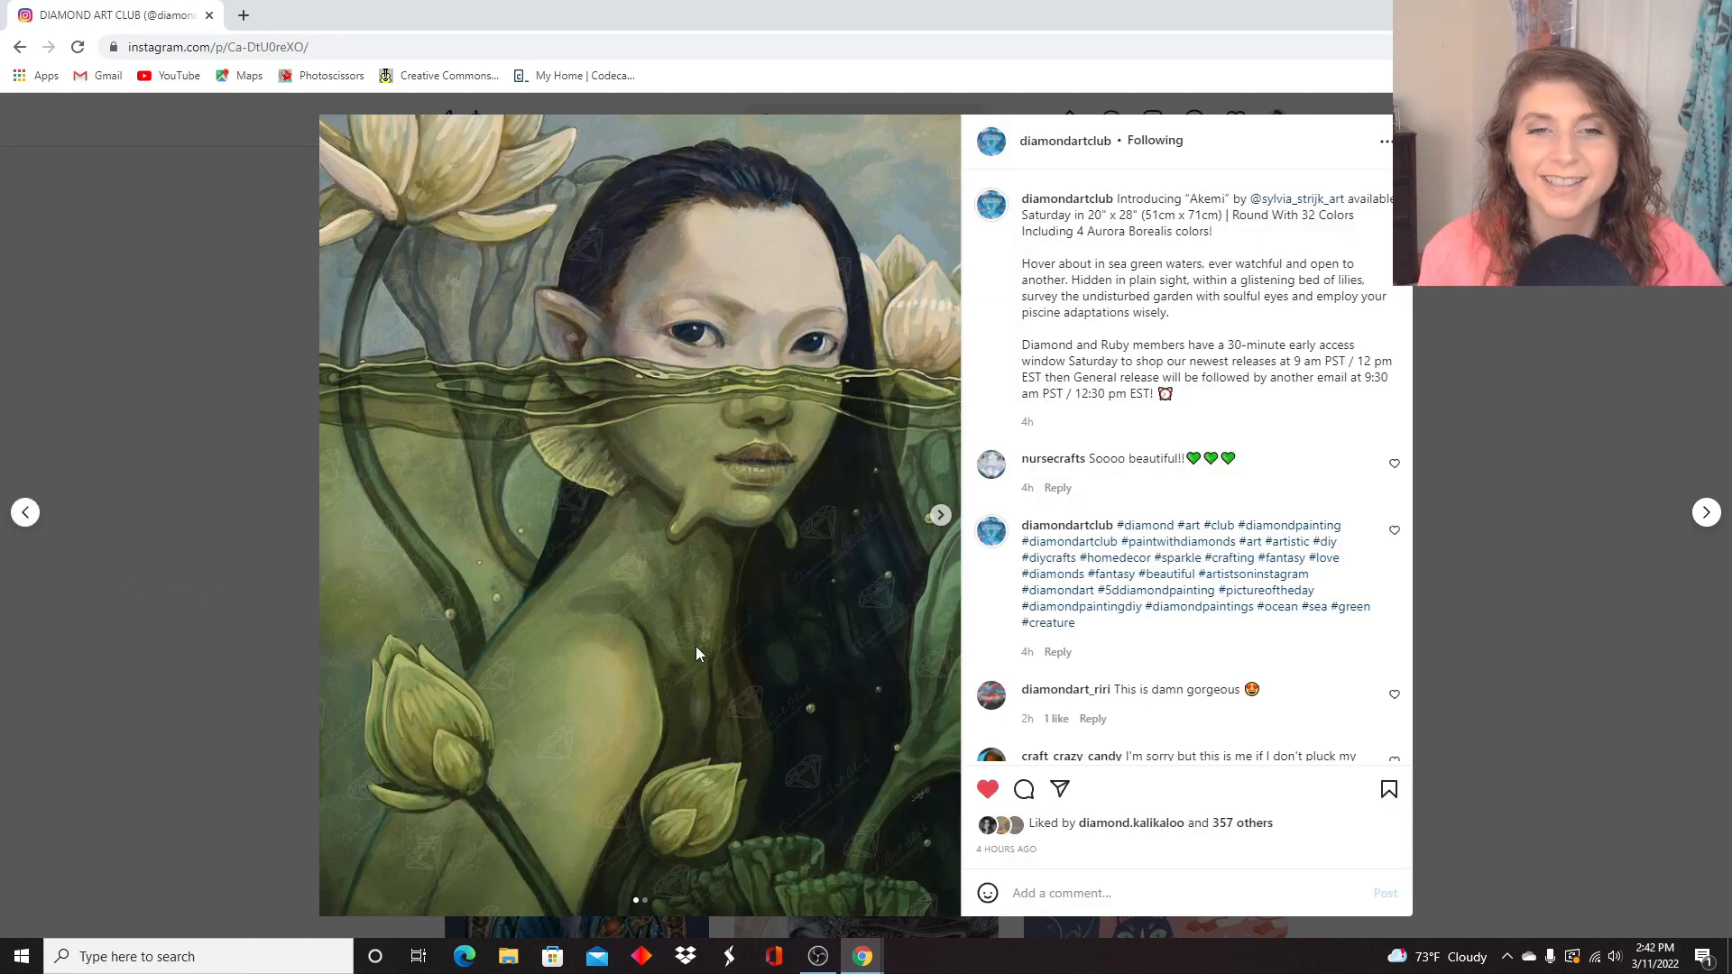
mouse_move(839, 525)
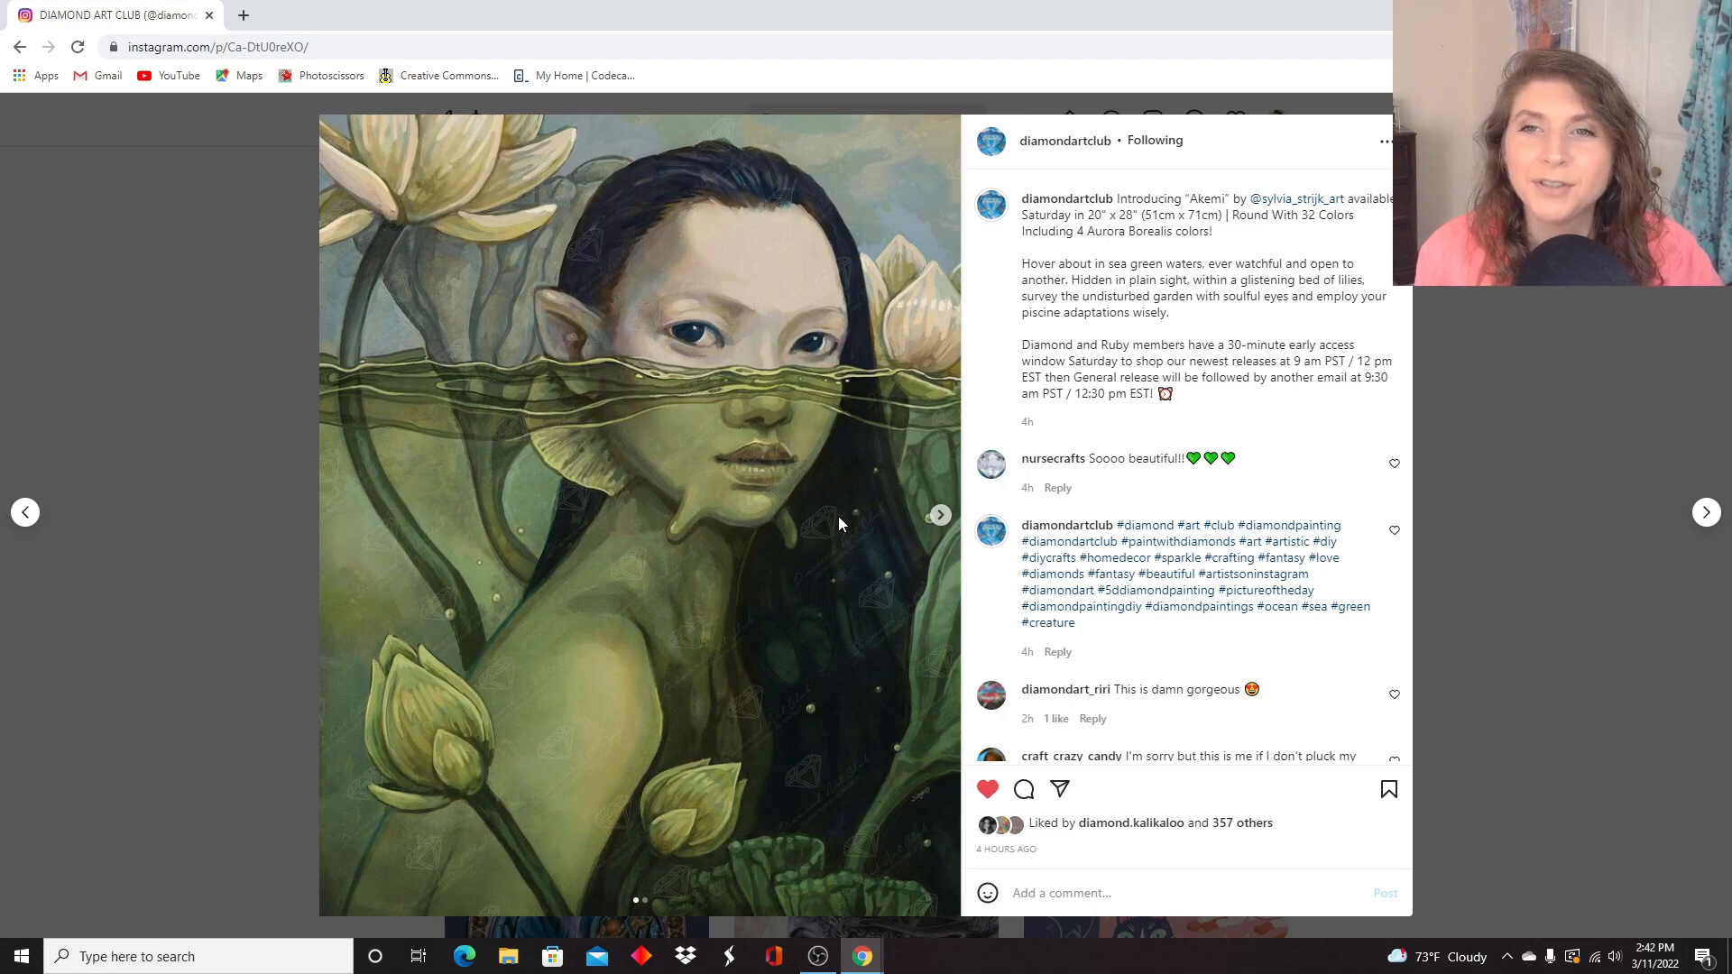
mouse_move(834, 523)
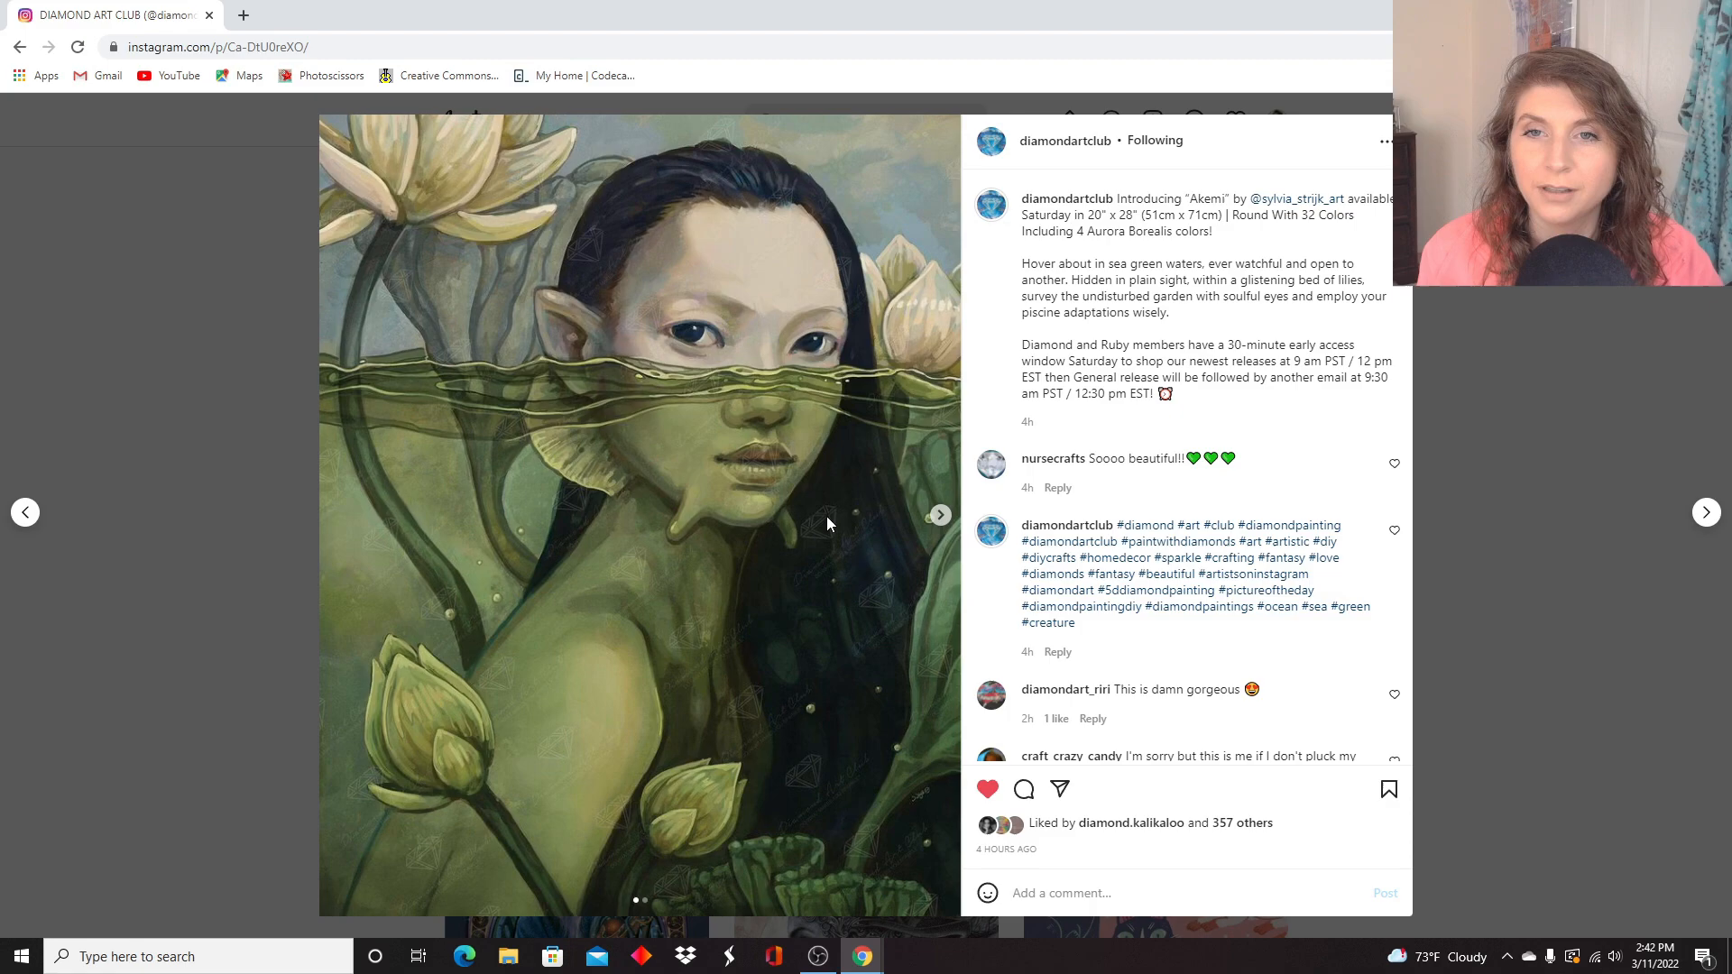
mouse_move(911, 529)
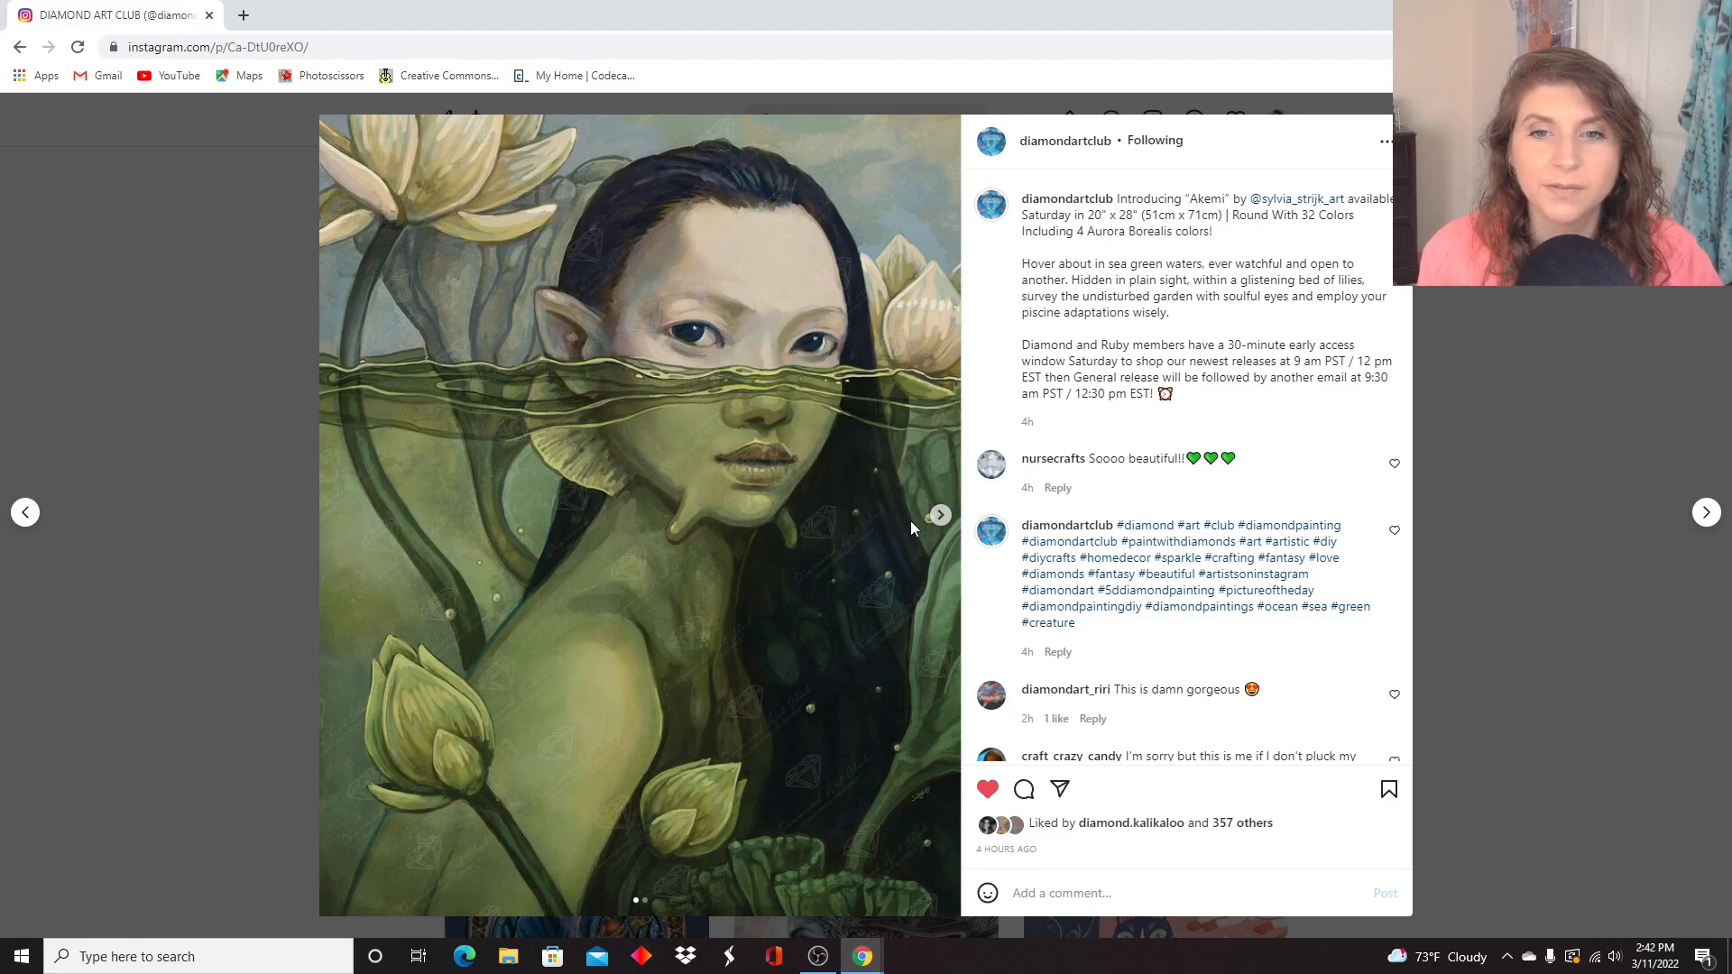
Switch the Akemi post's carousel to its diamond-painting rendering.
right_click(937, 528)
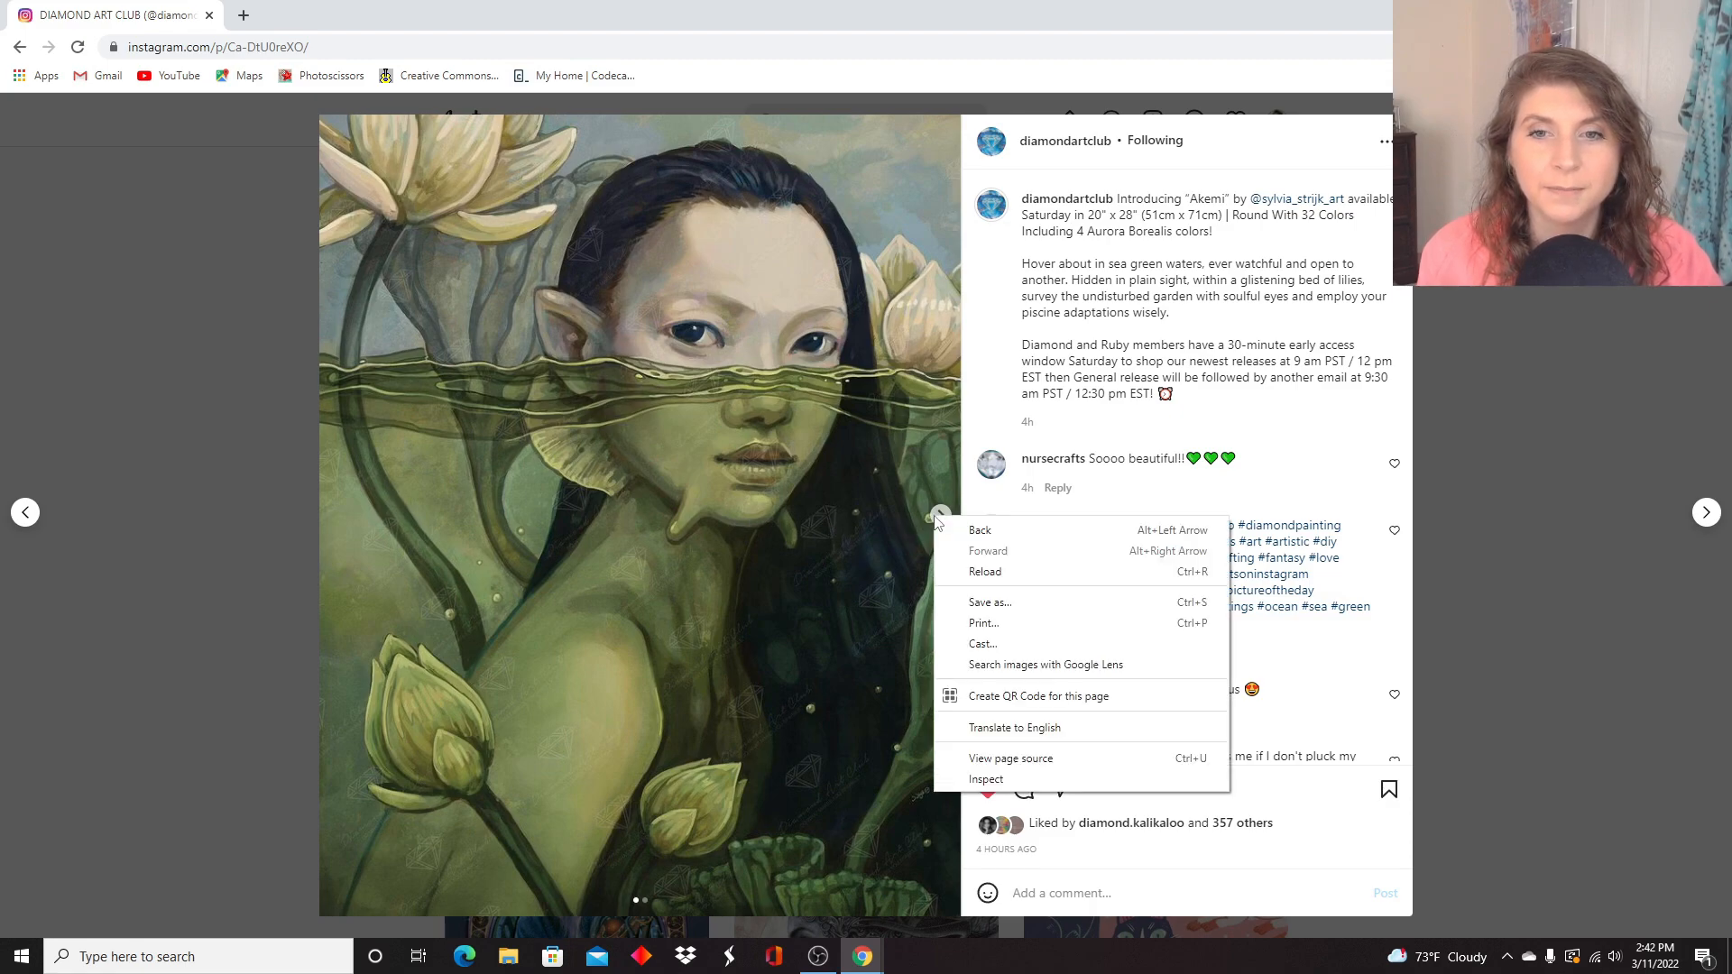
left_click(662, 442)
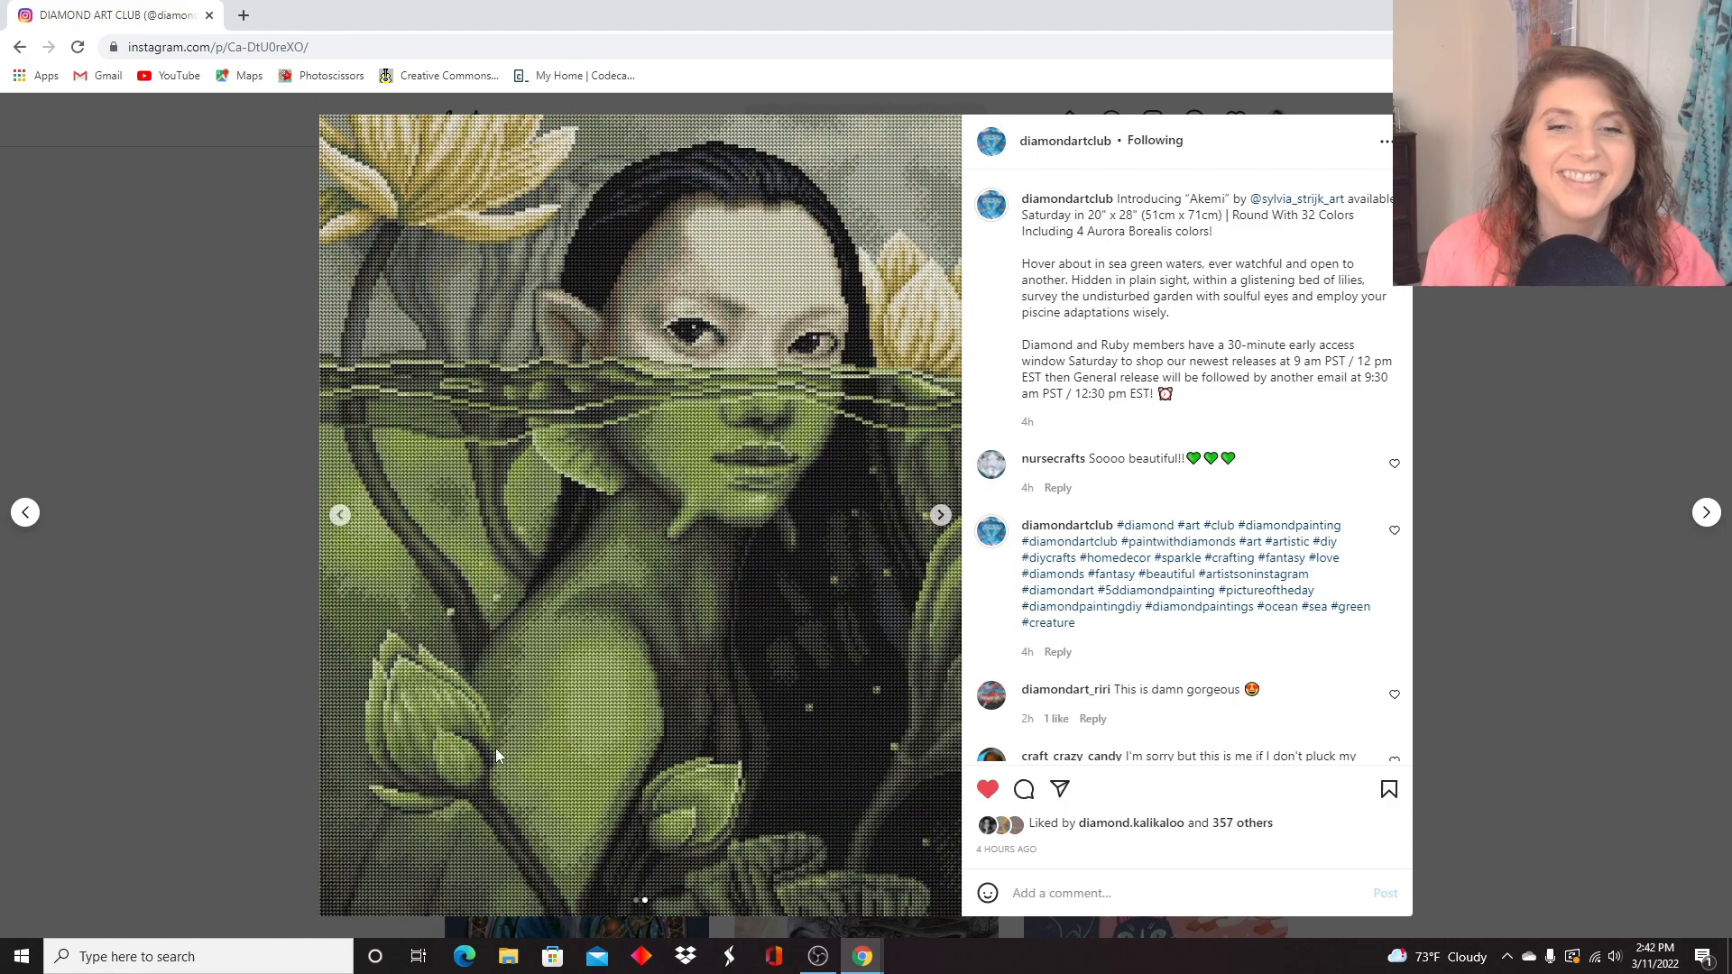
mouse_move(742, 677)
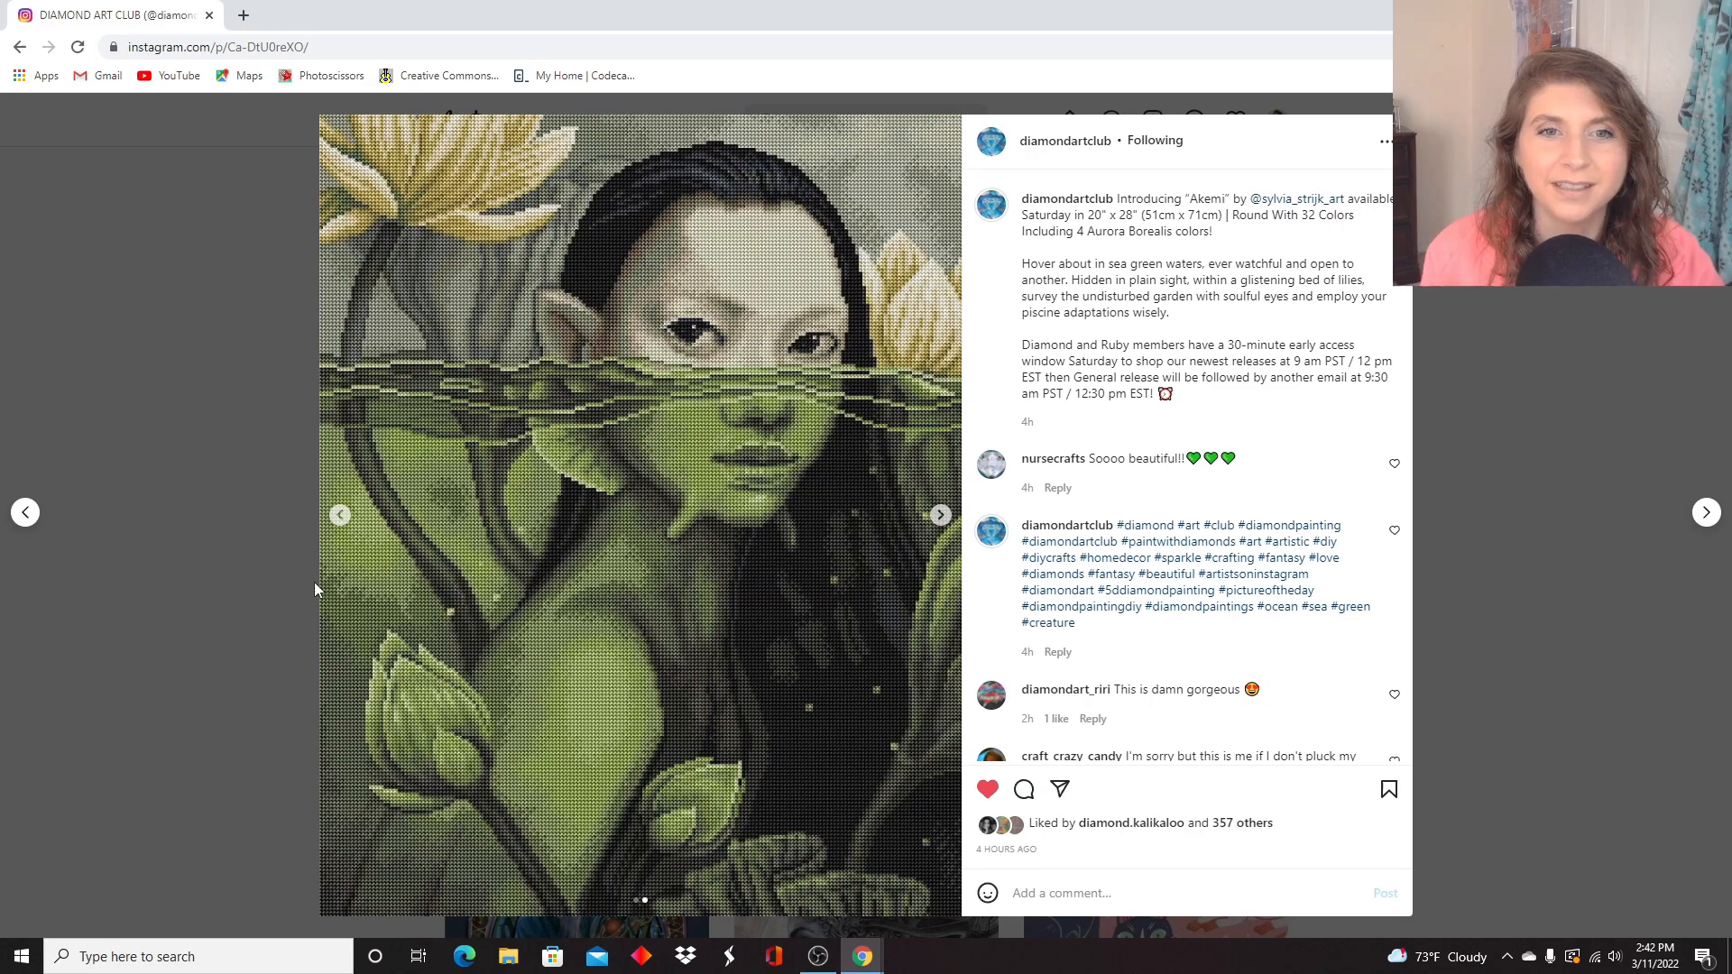
mouse_move(485, 819)
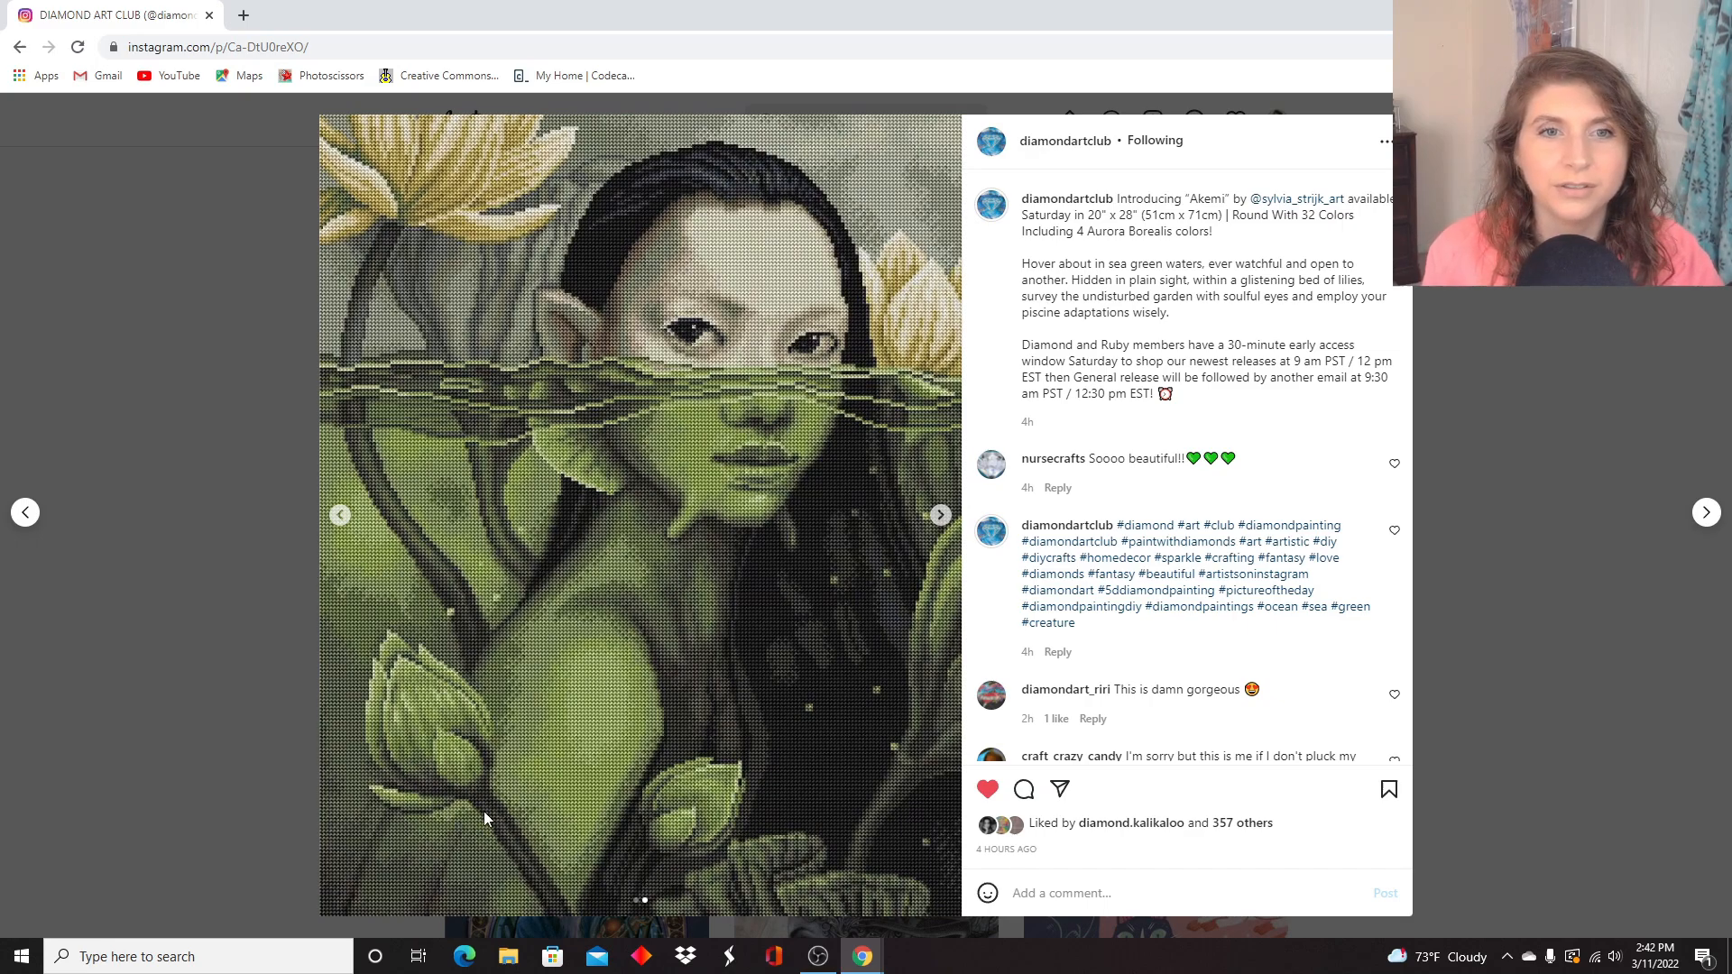
mouse_move(761, 843)
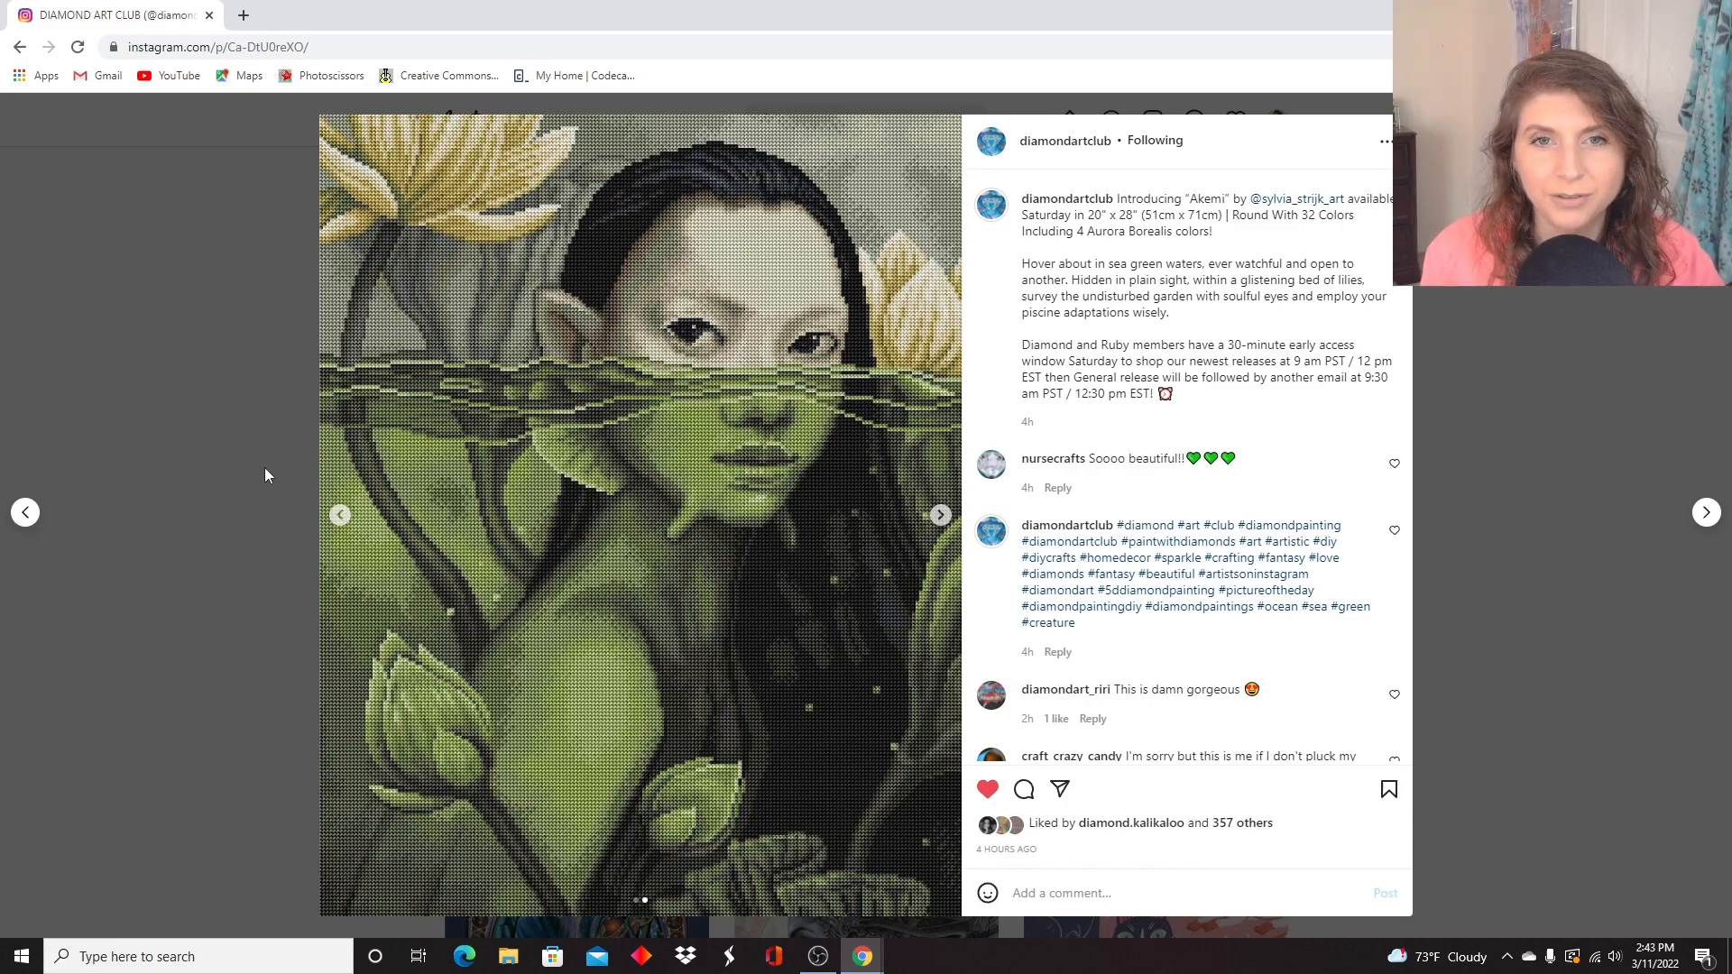
mouse_move(652, 722)
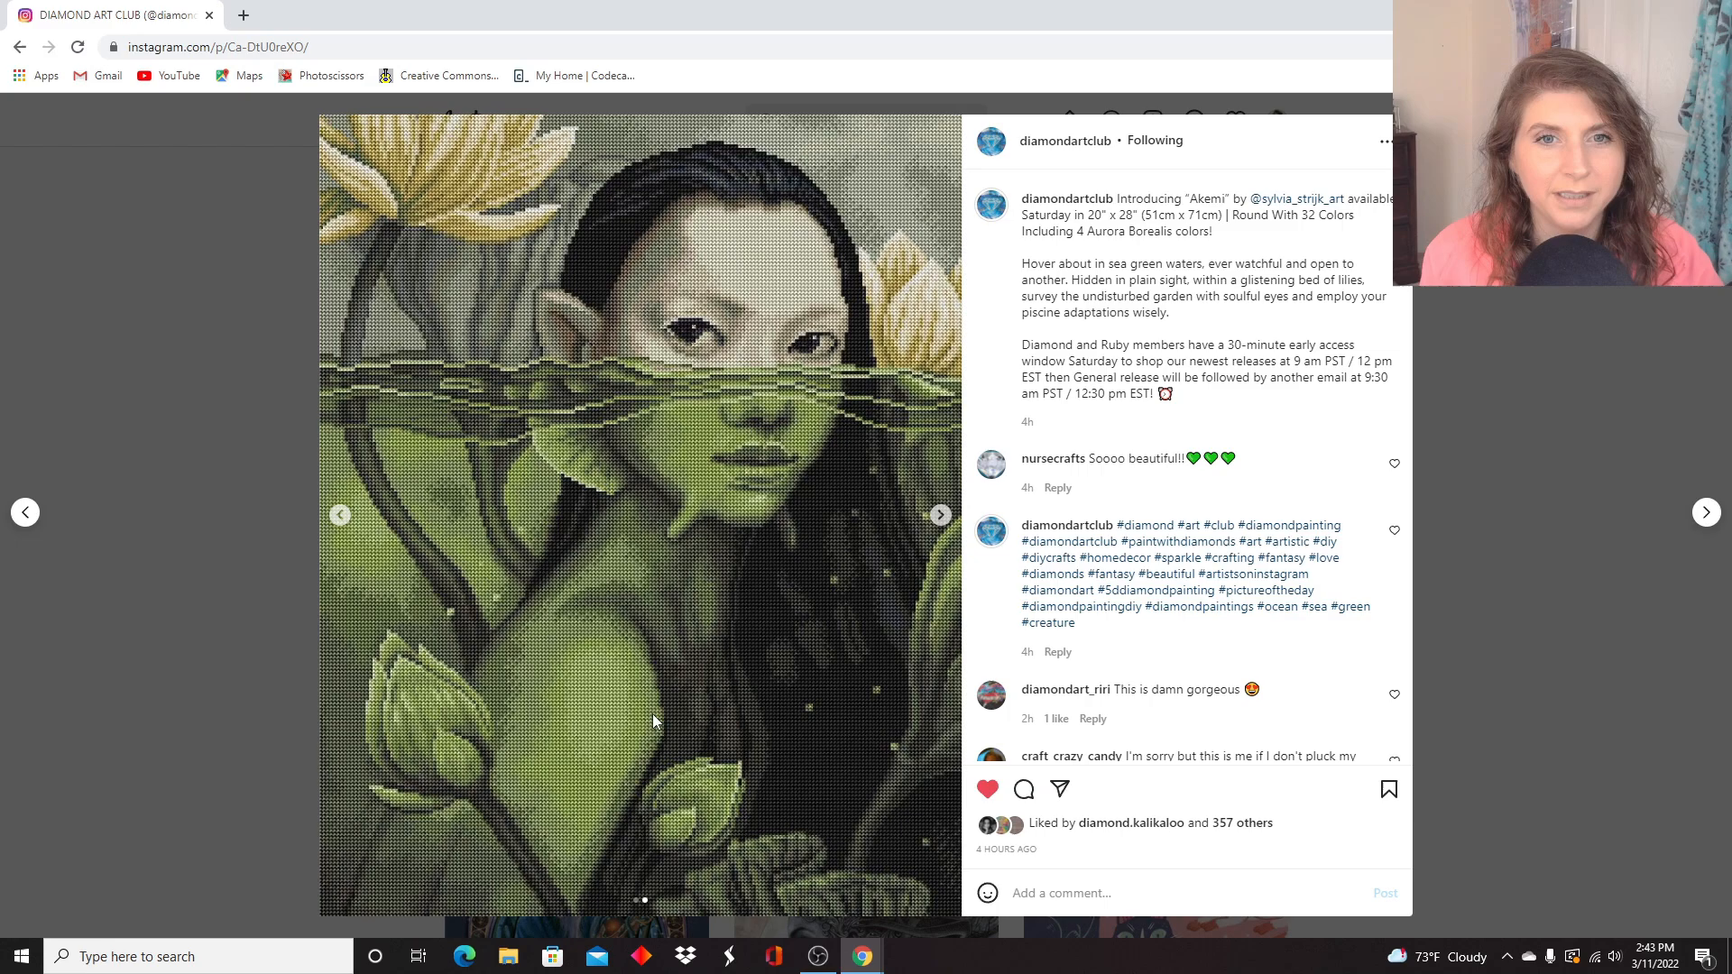
mouse_move(327, 509)
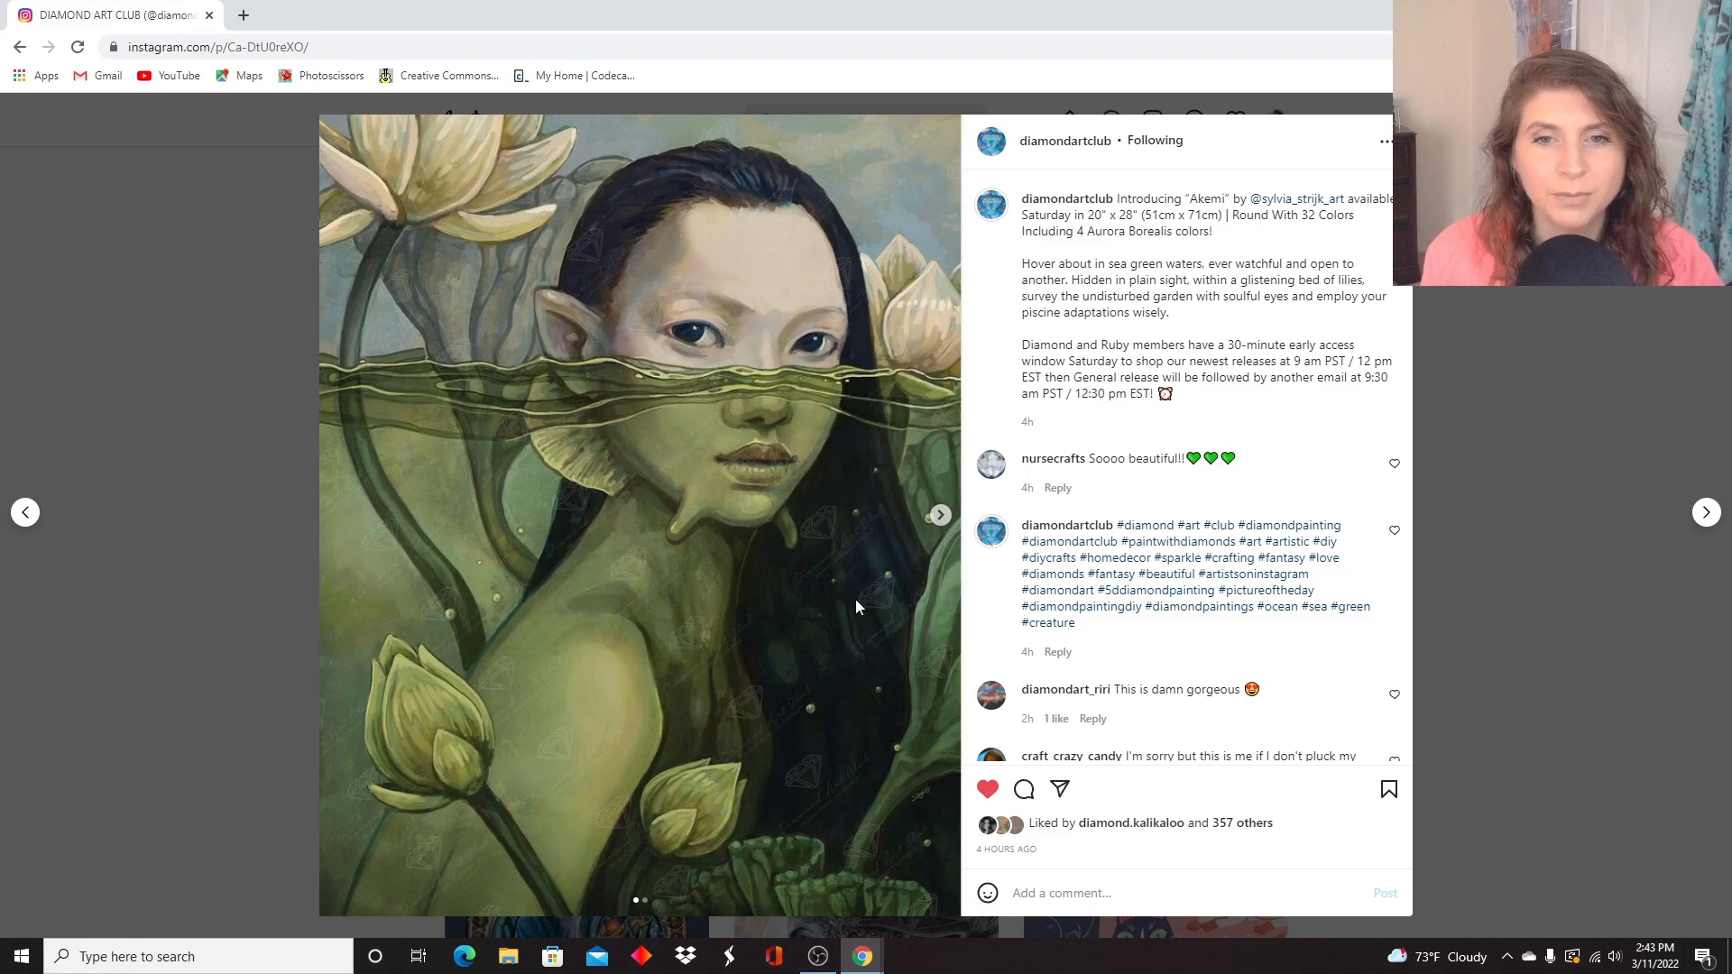
mouse_move(939, 514)
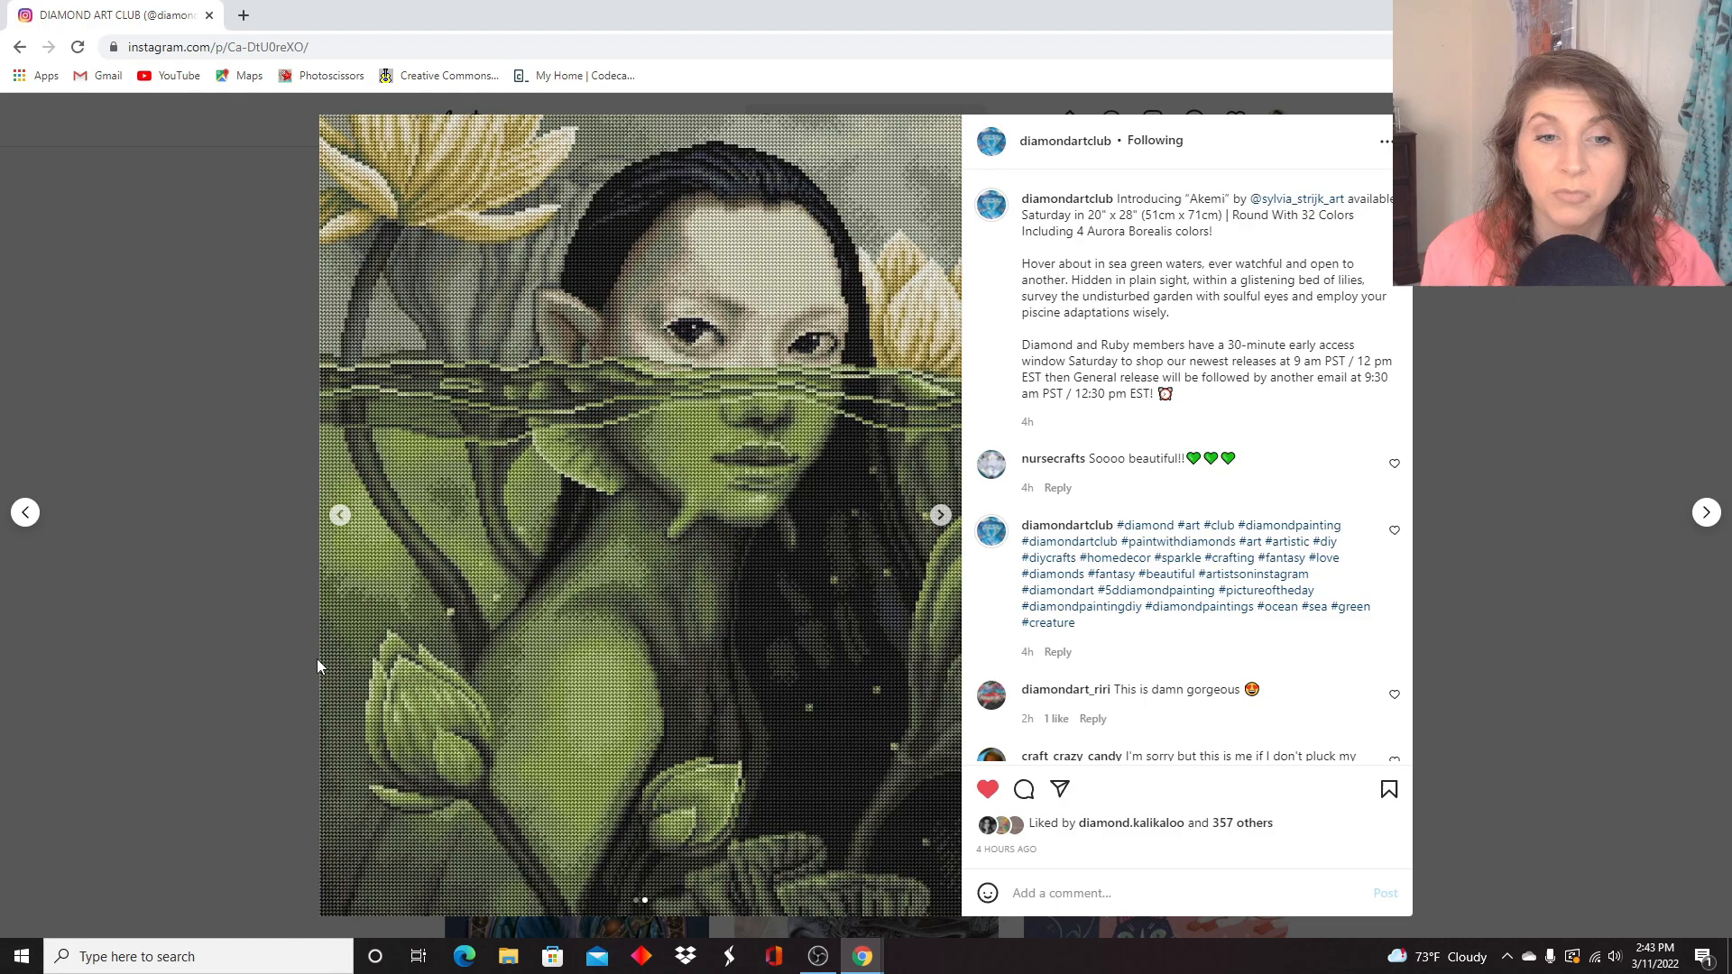
mouse_move(234, 247)
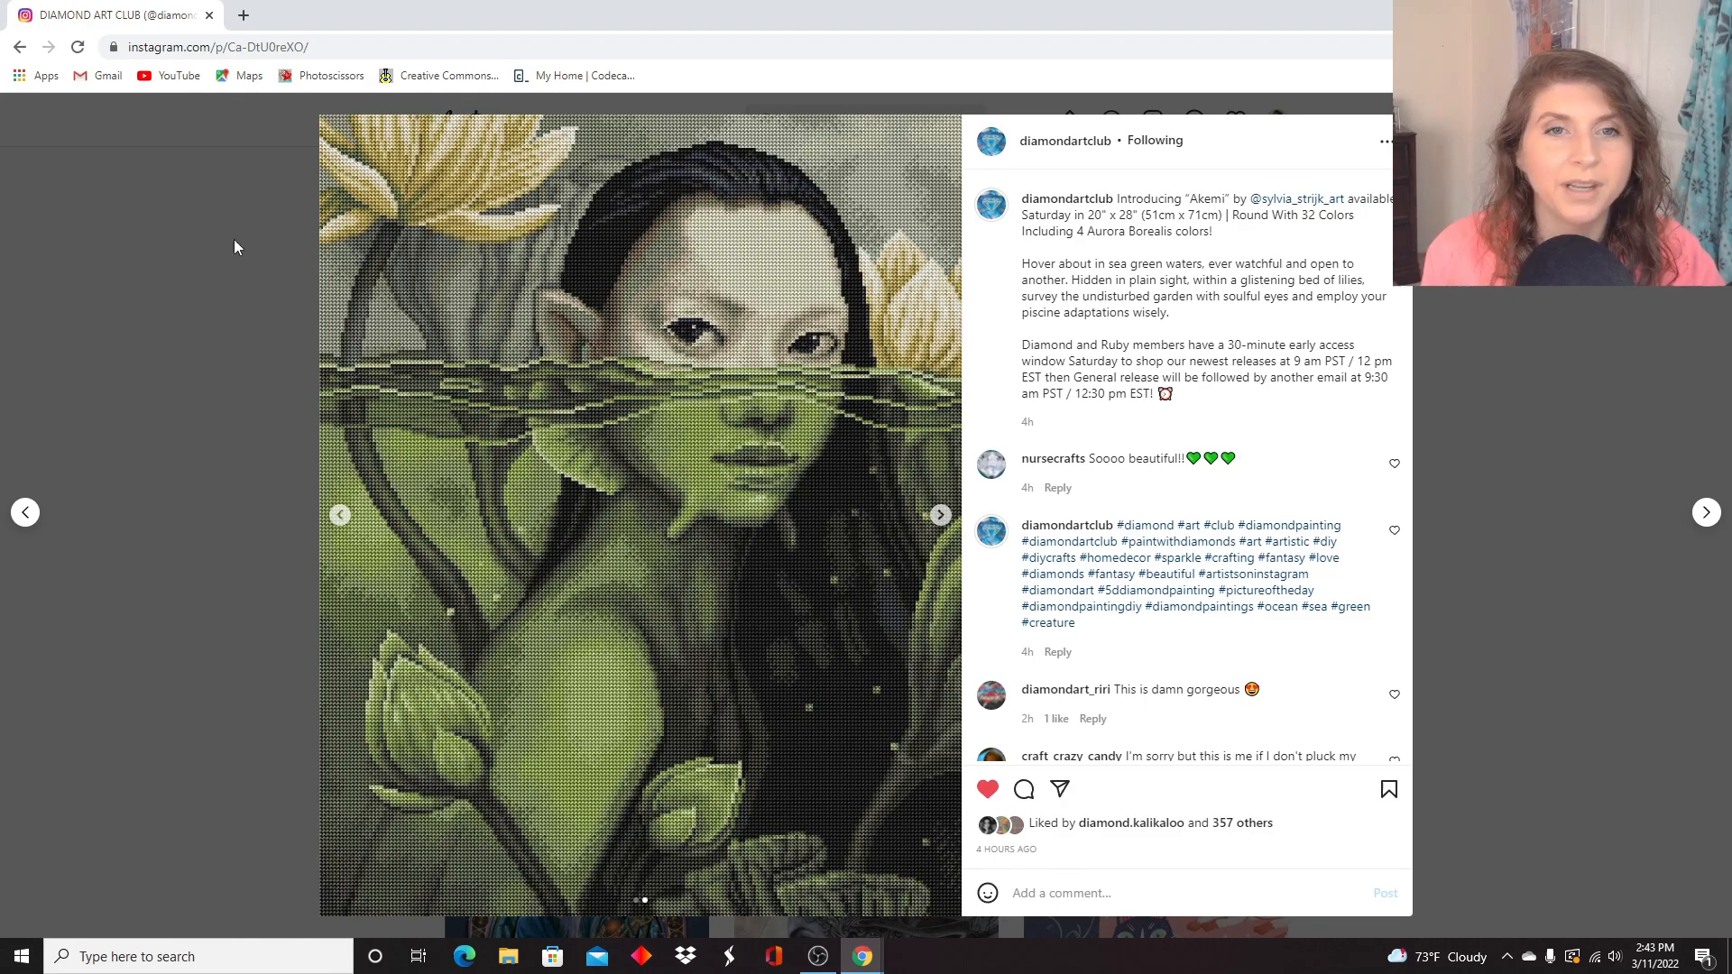
mouse_move(24, 511)
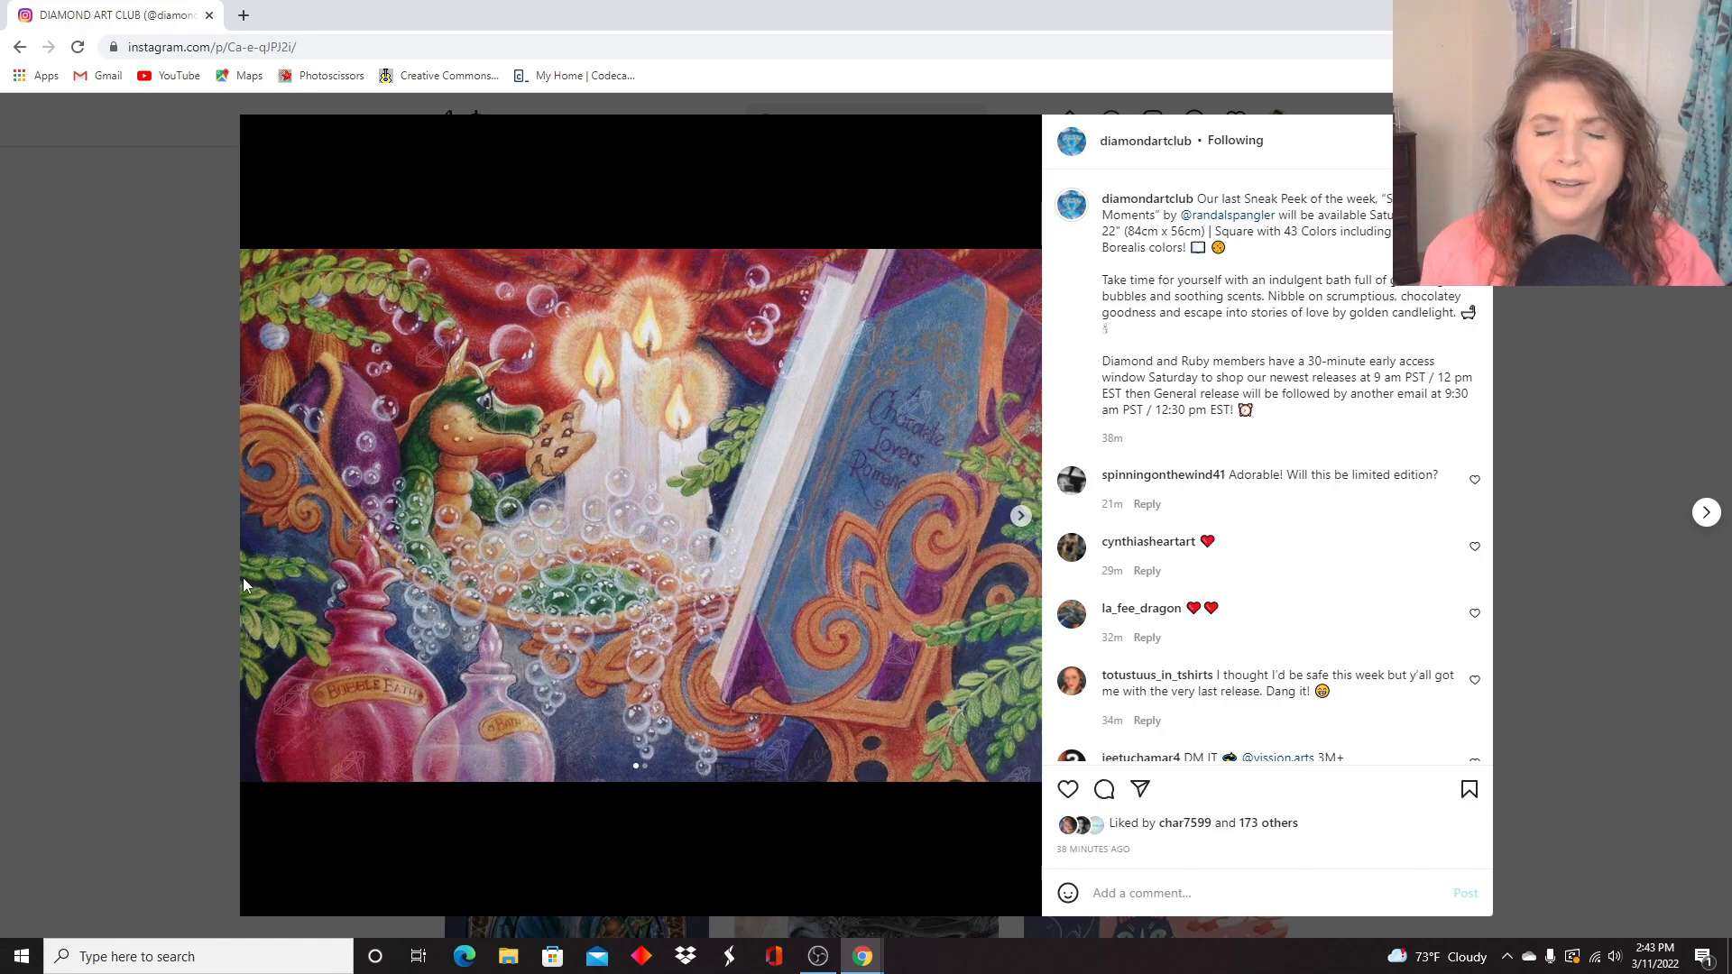
mouse_move(125, 583)
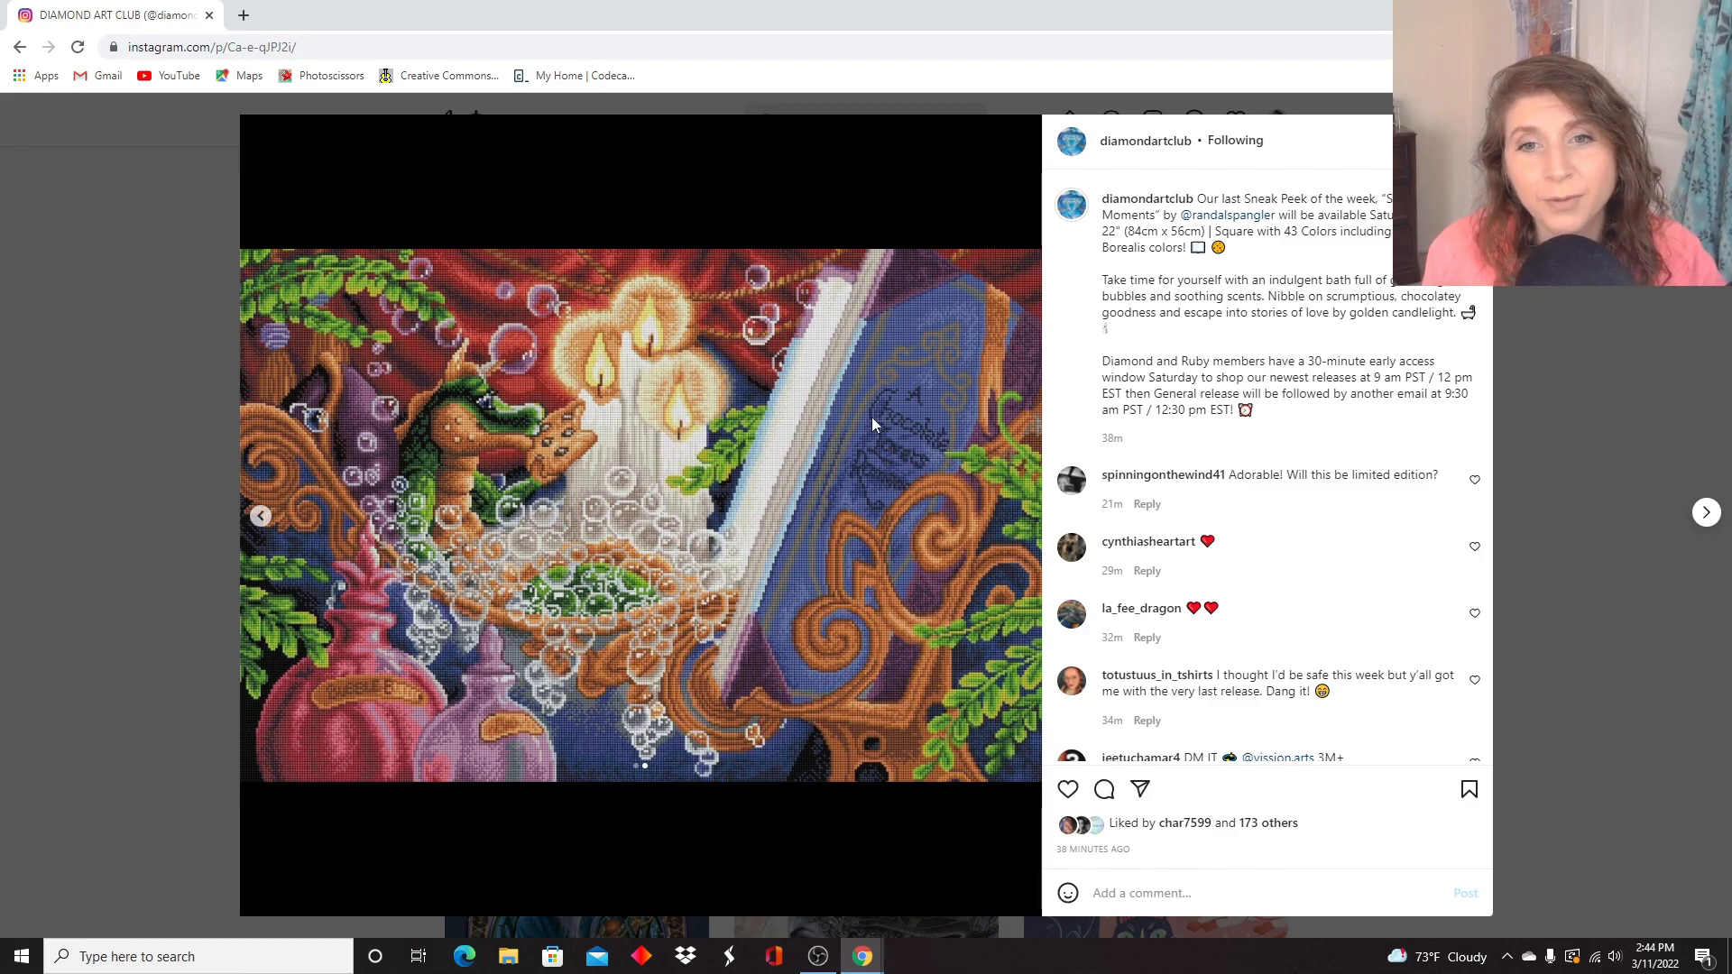
mouse_move(938, 465)
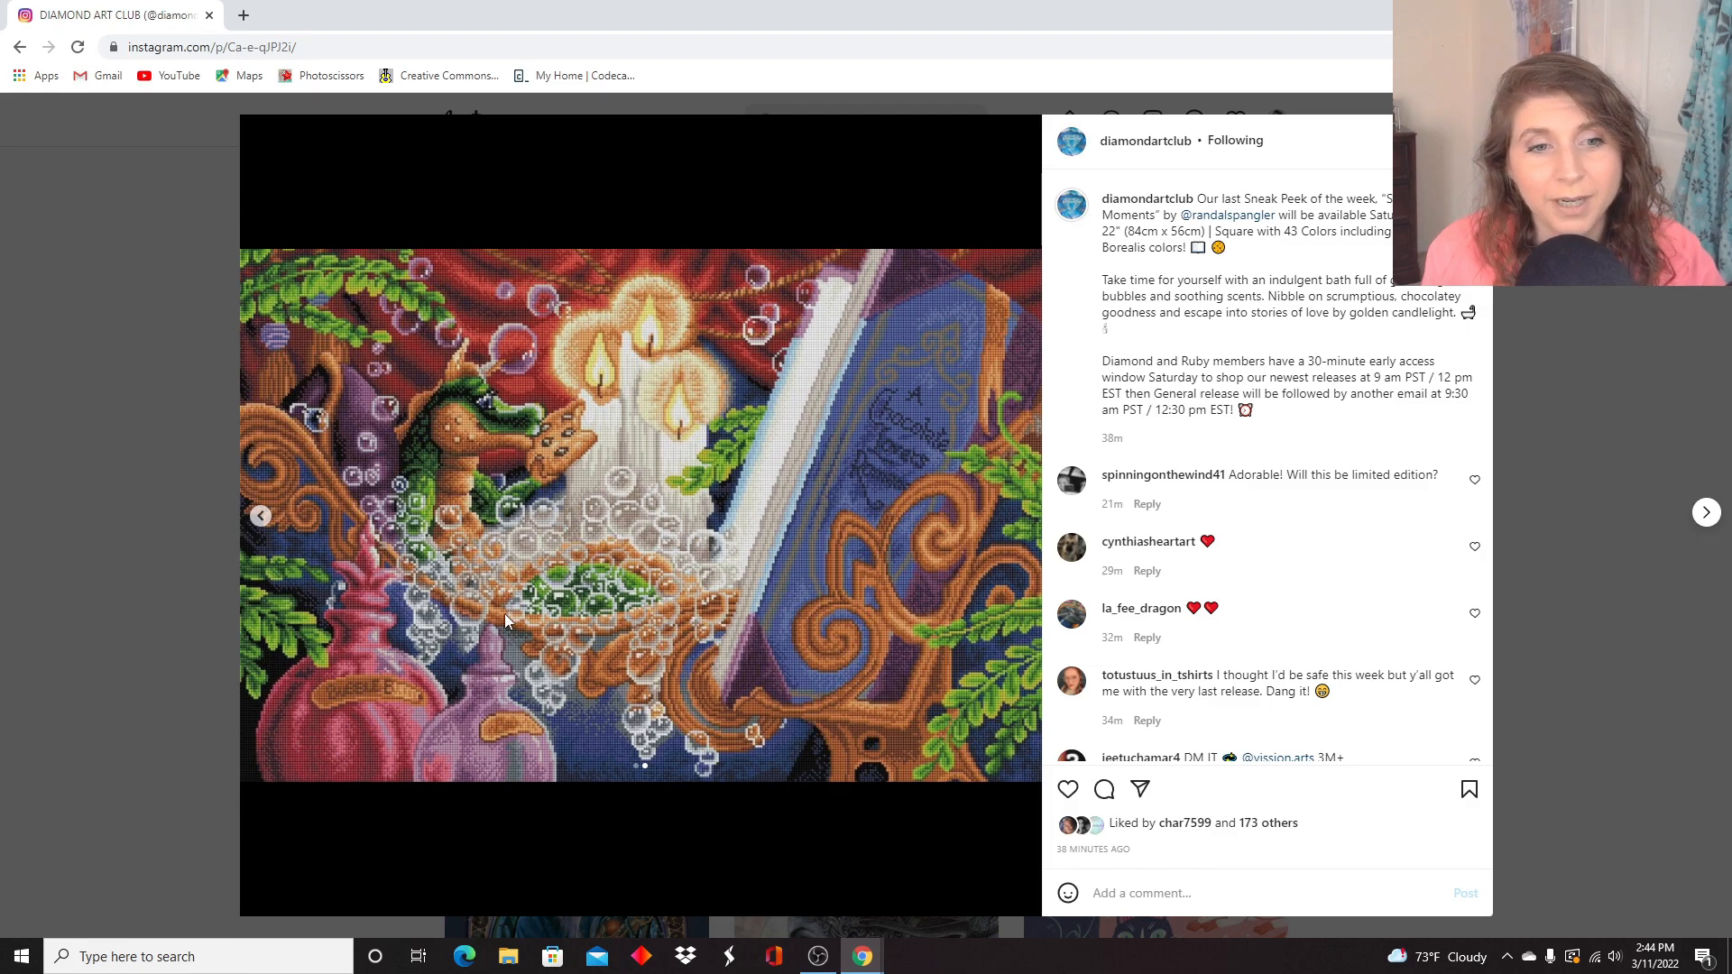
mouse_move(377, 704)
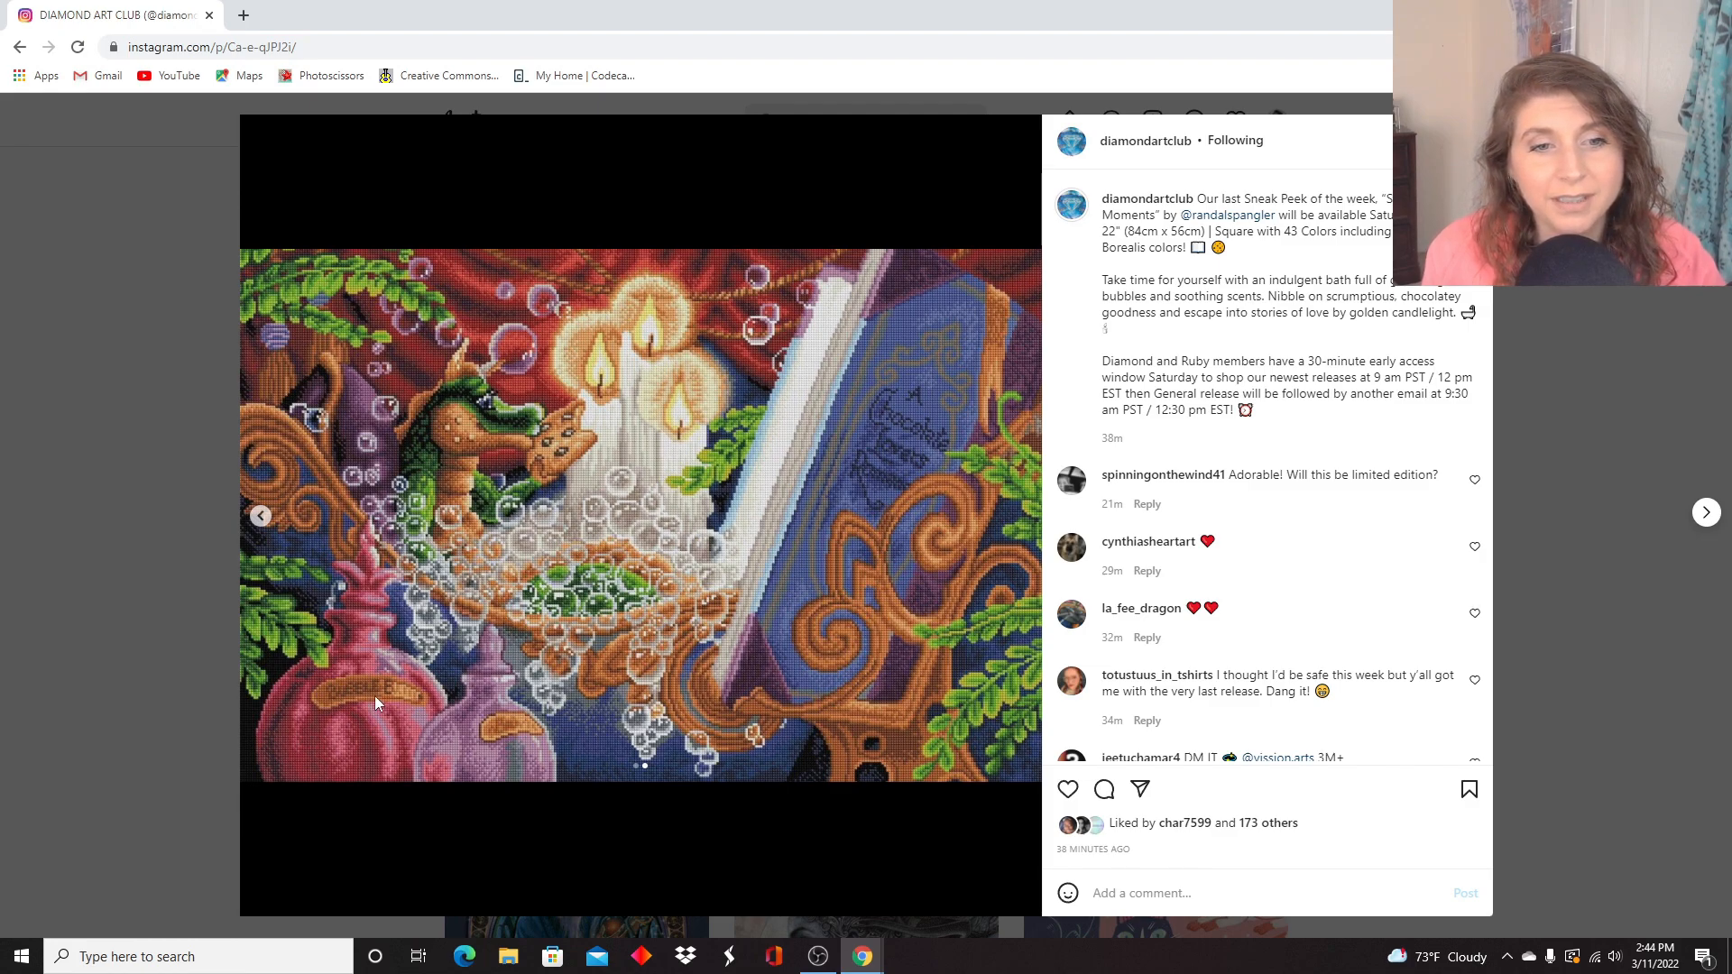
mouse_move(469, 742)
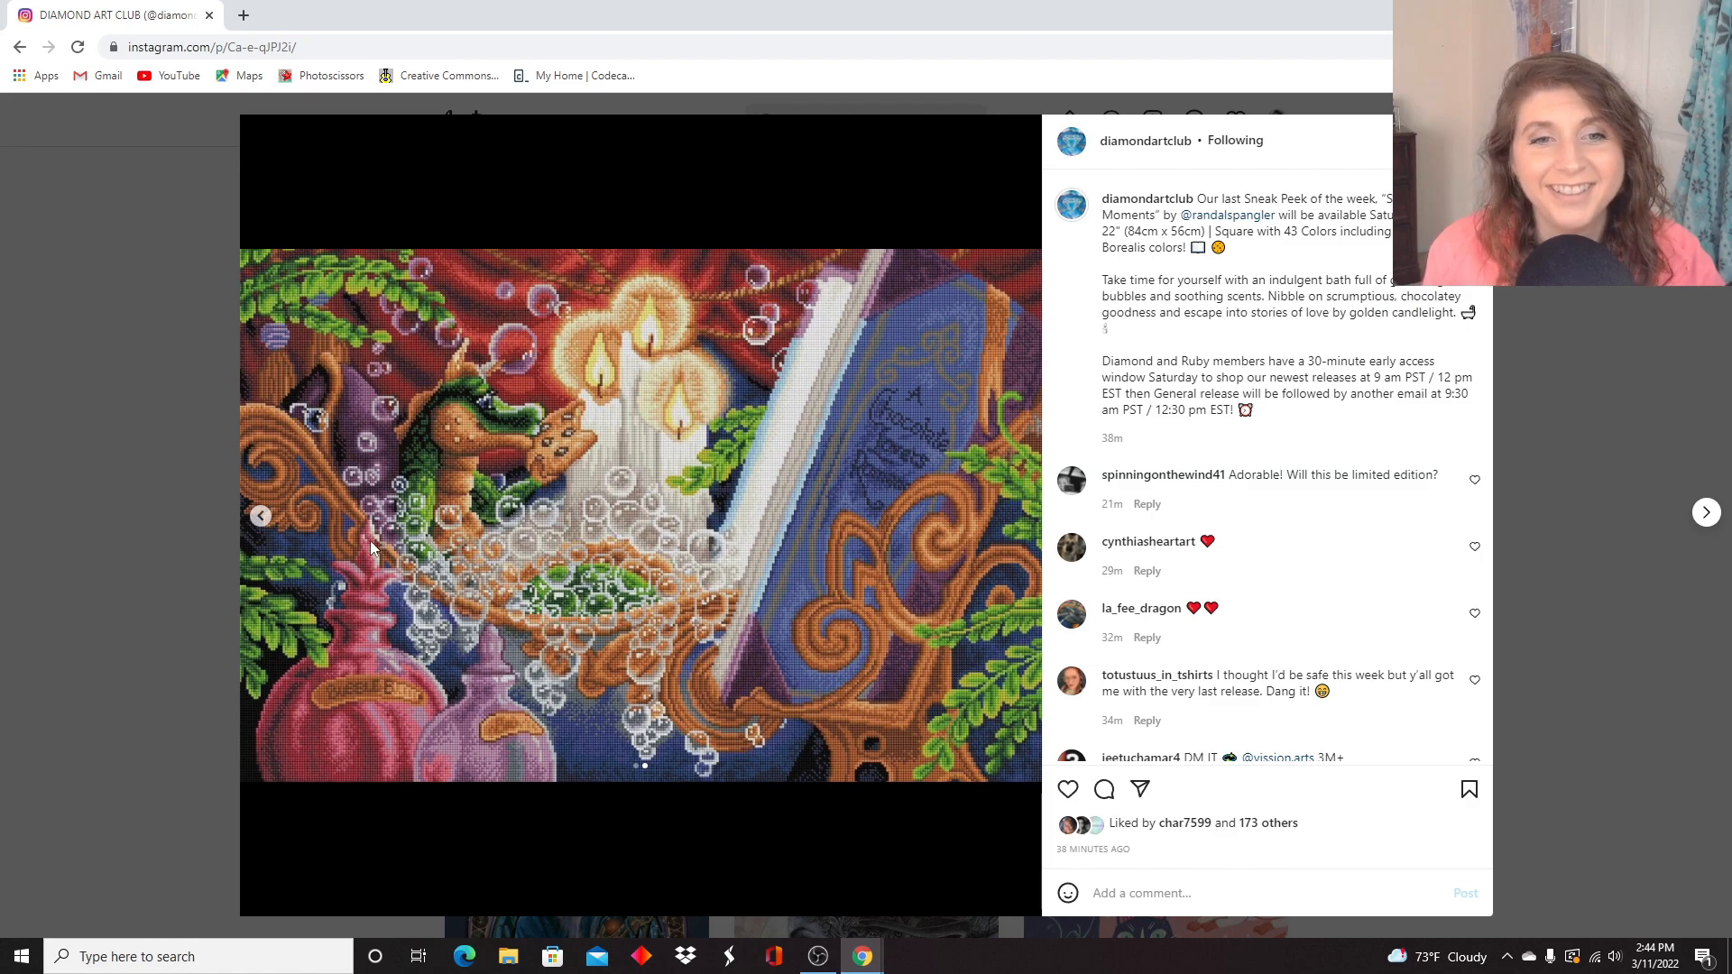
mouse_move(613, 549)
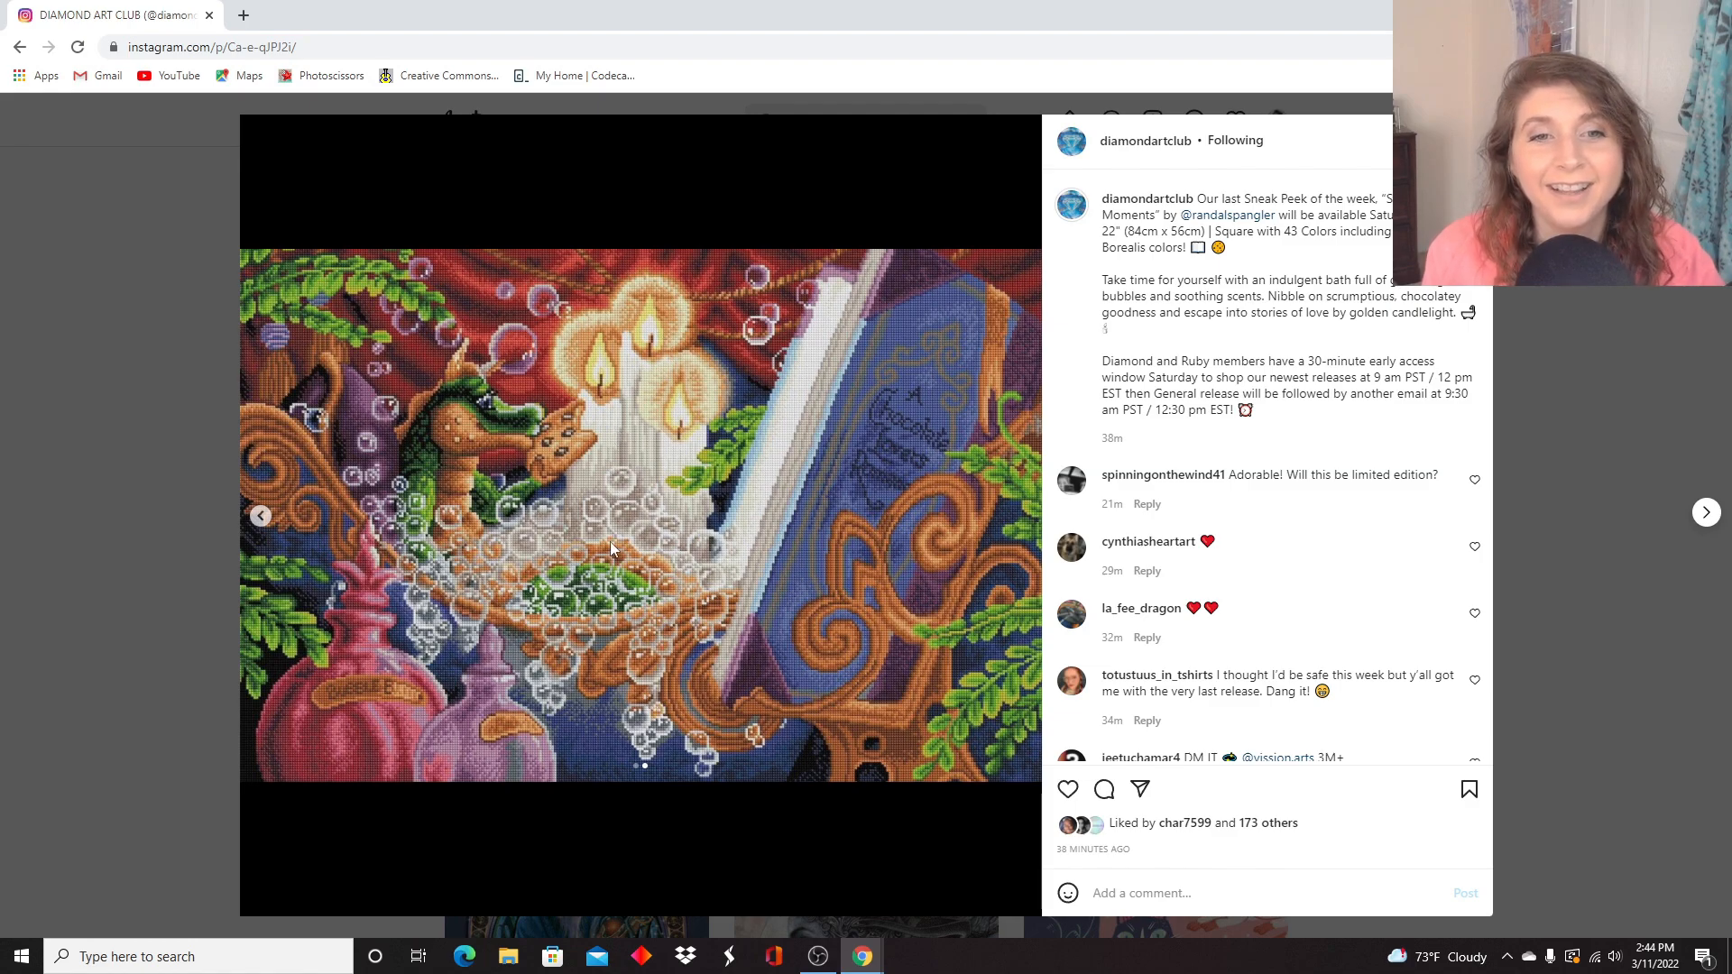
mouse_move(616, 402)
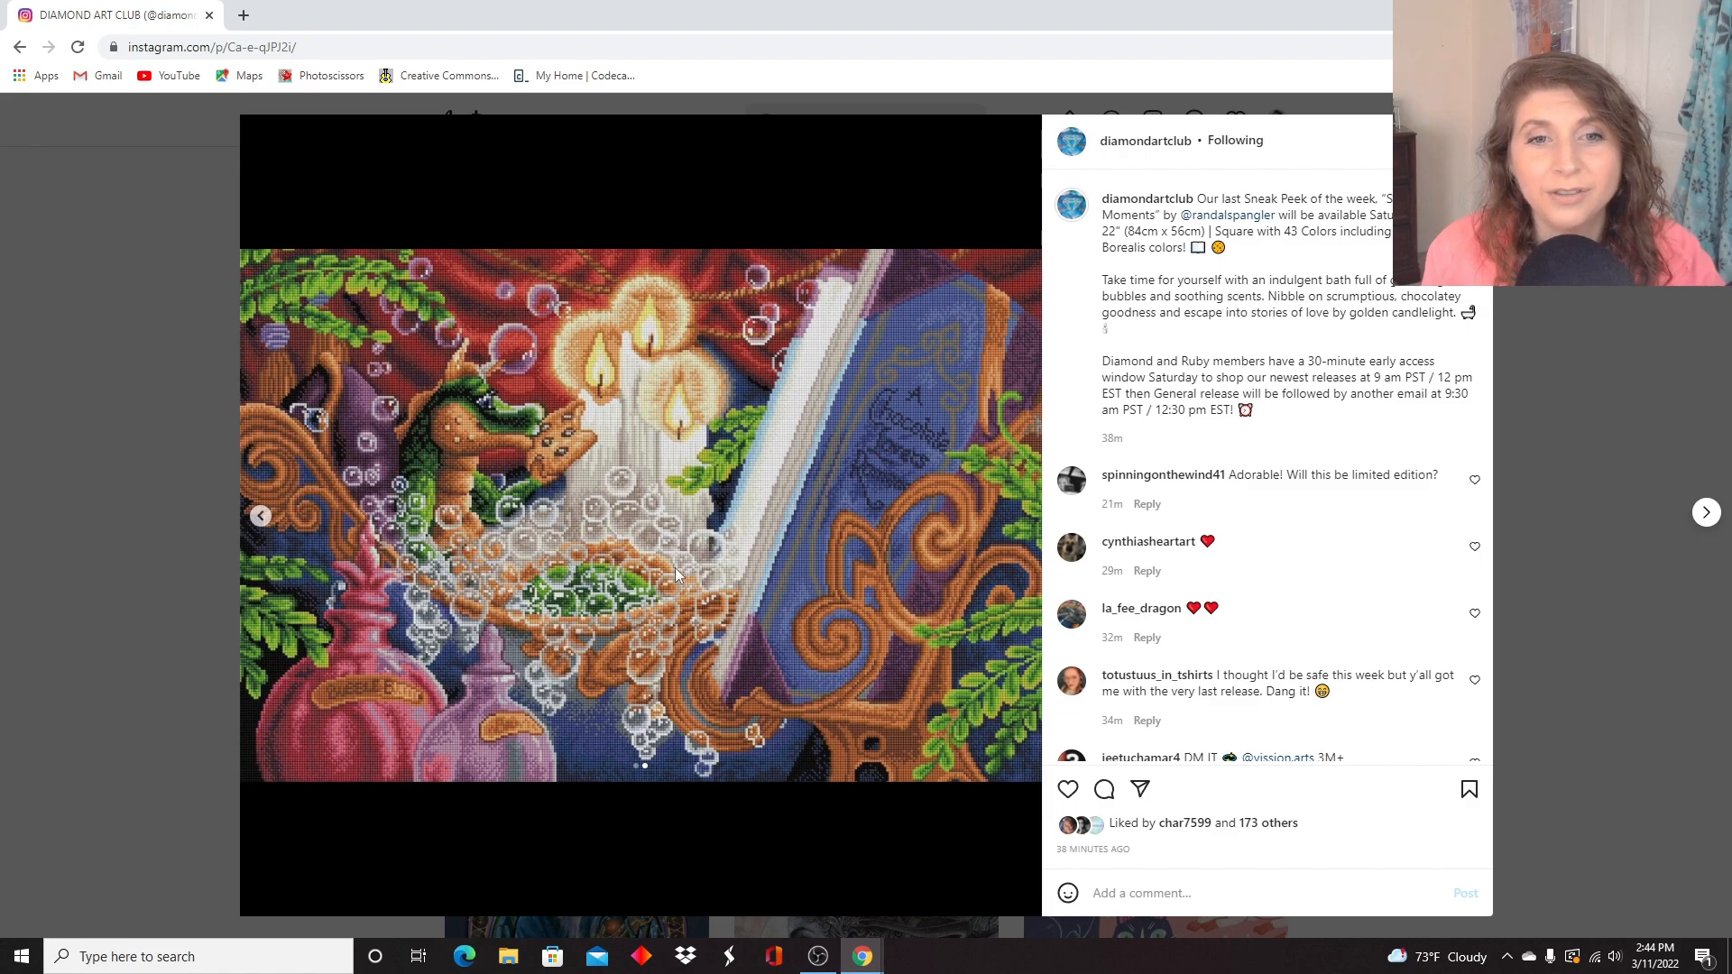
mouse_move(579, 416)
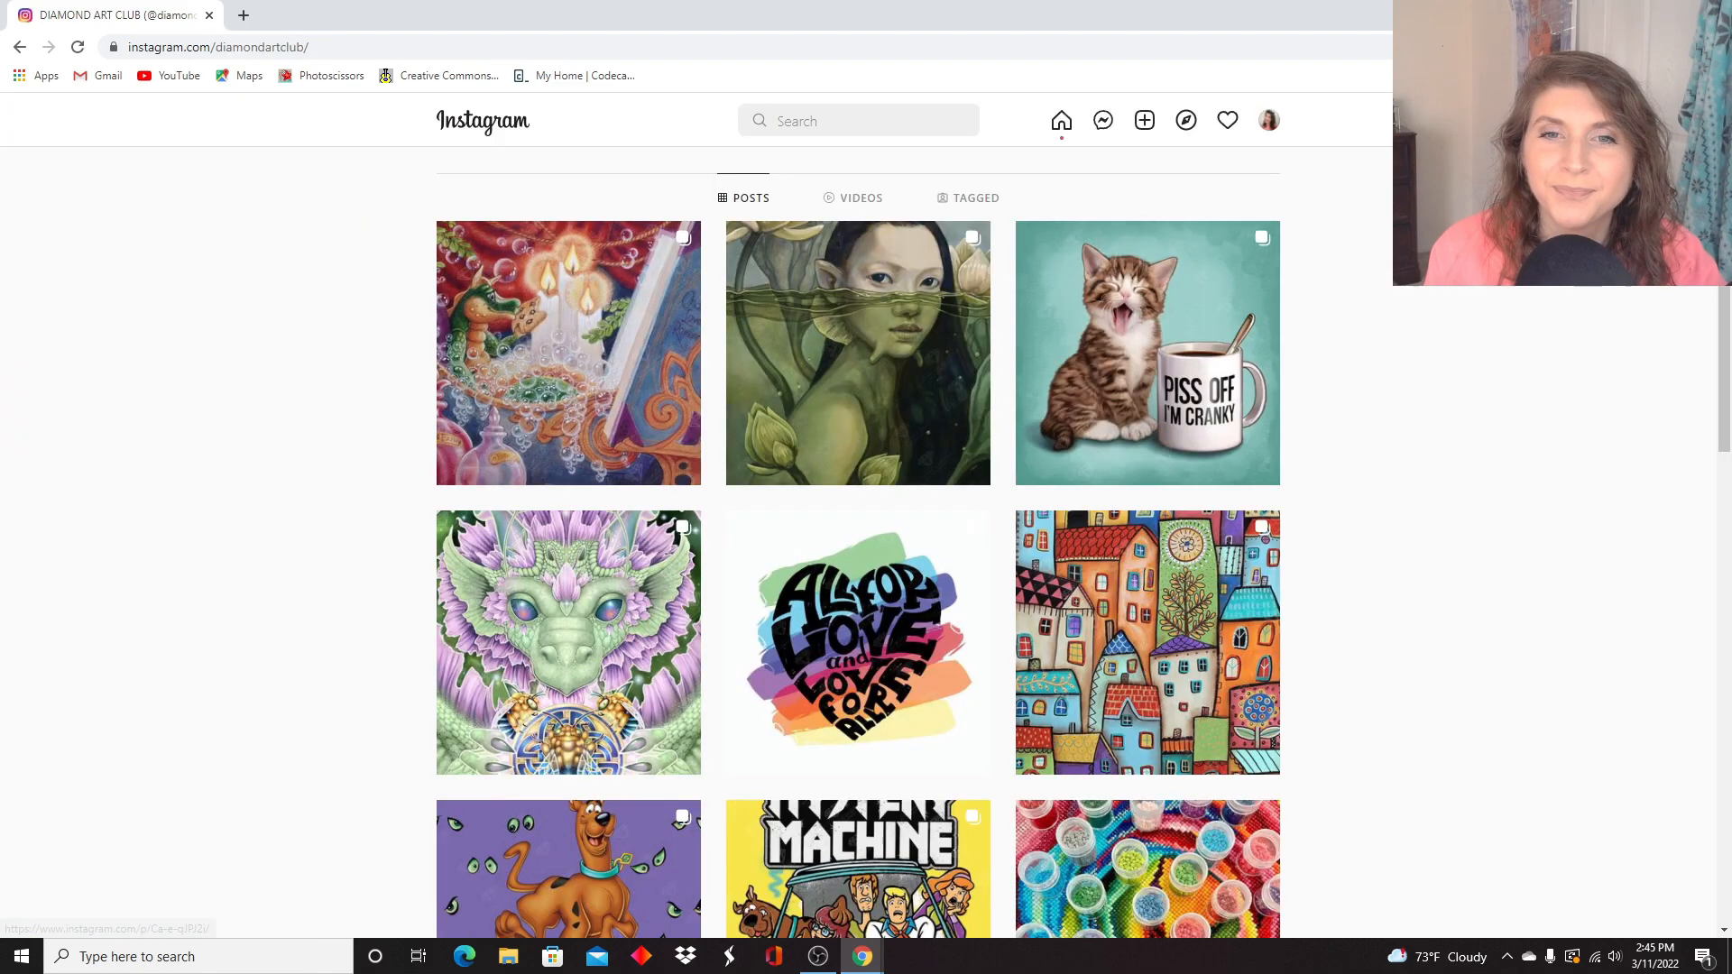
Scroll further down the Diamond Art Club posts grid and back up slightly.
scroll("down", 3)
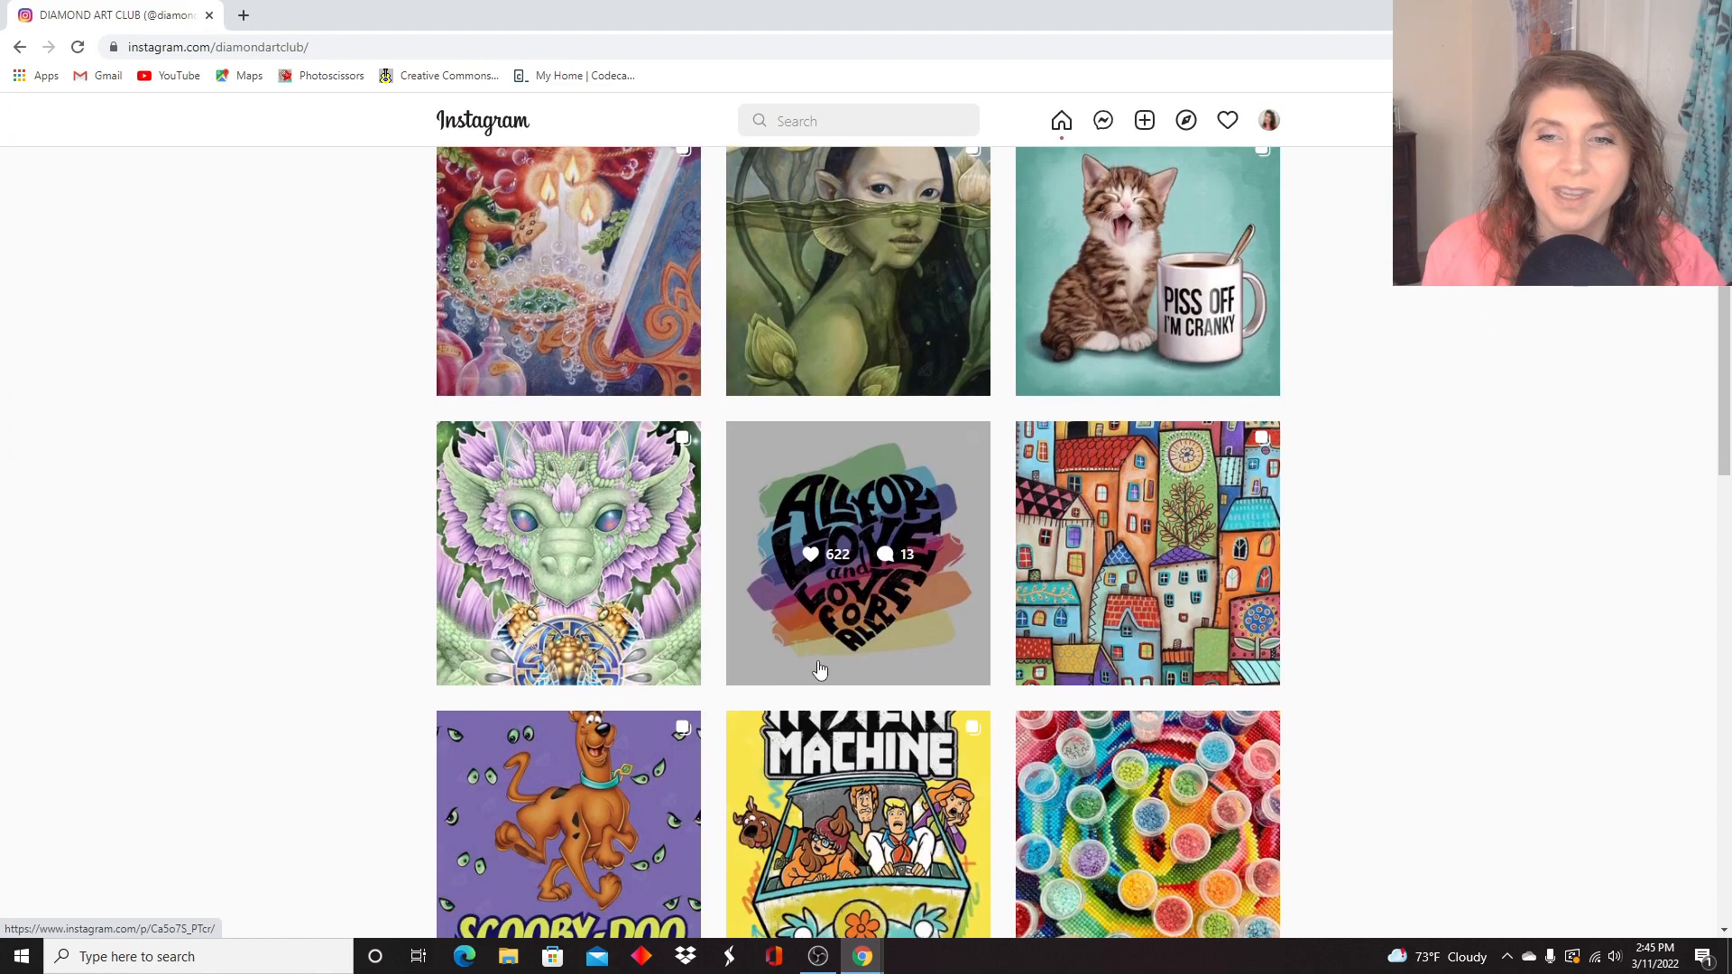
scroll("down", 3)
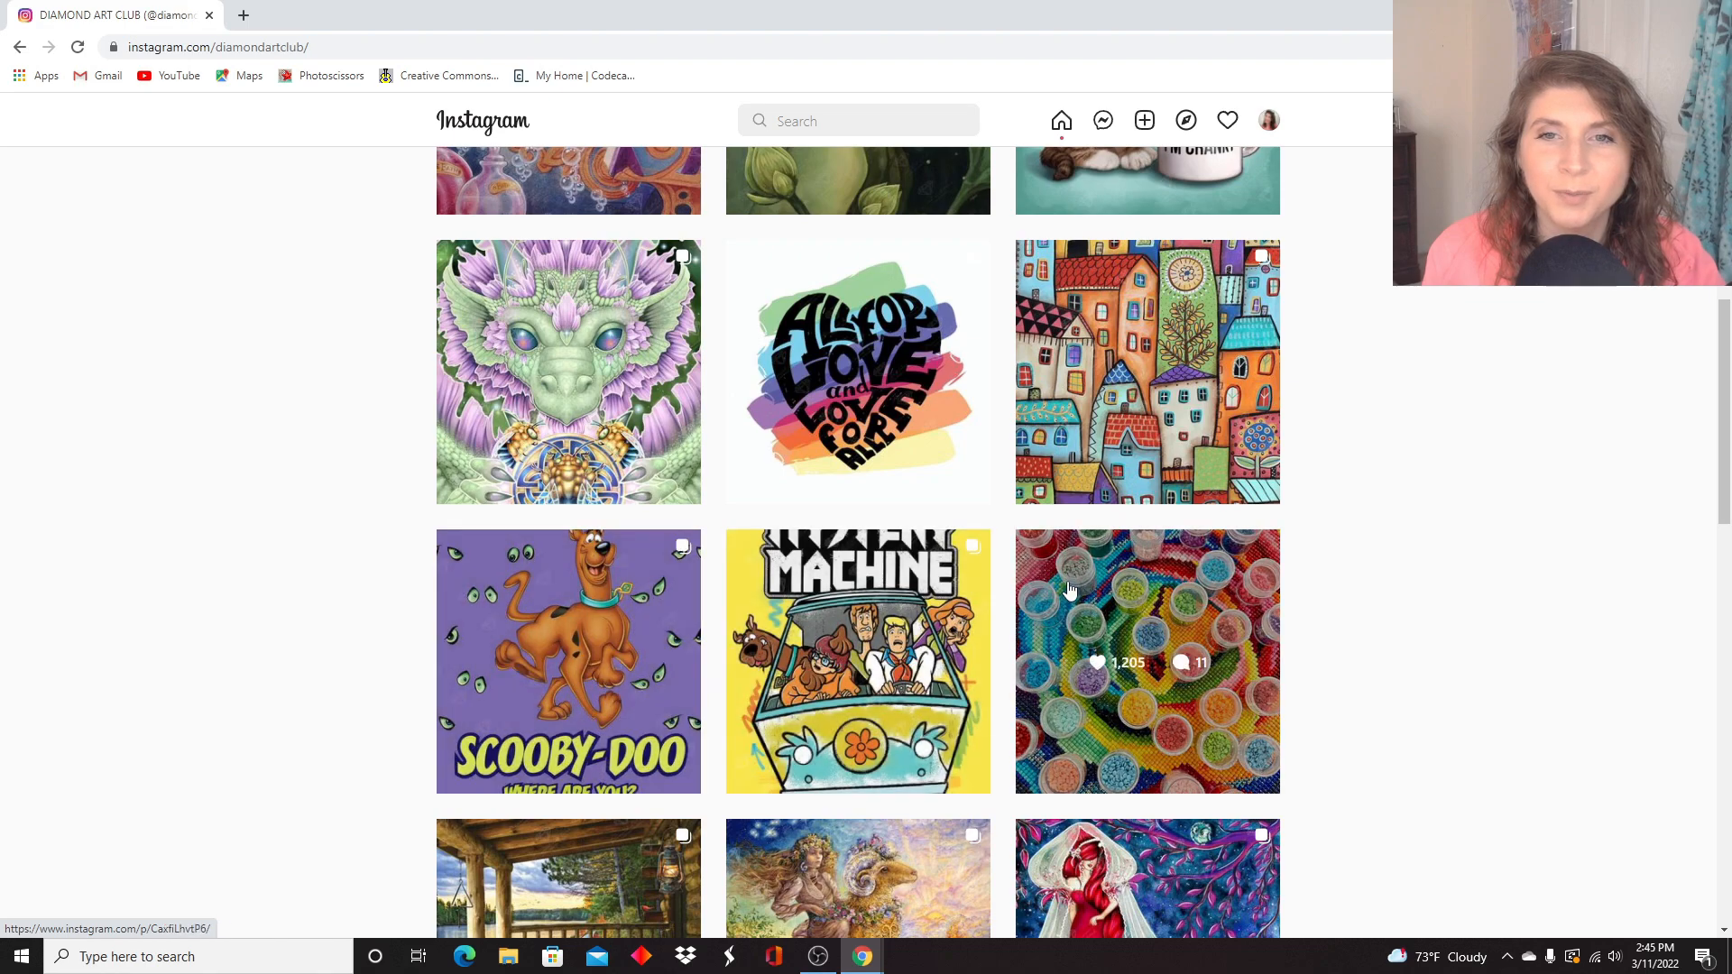
scroll("up", 3)
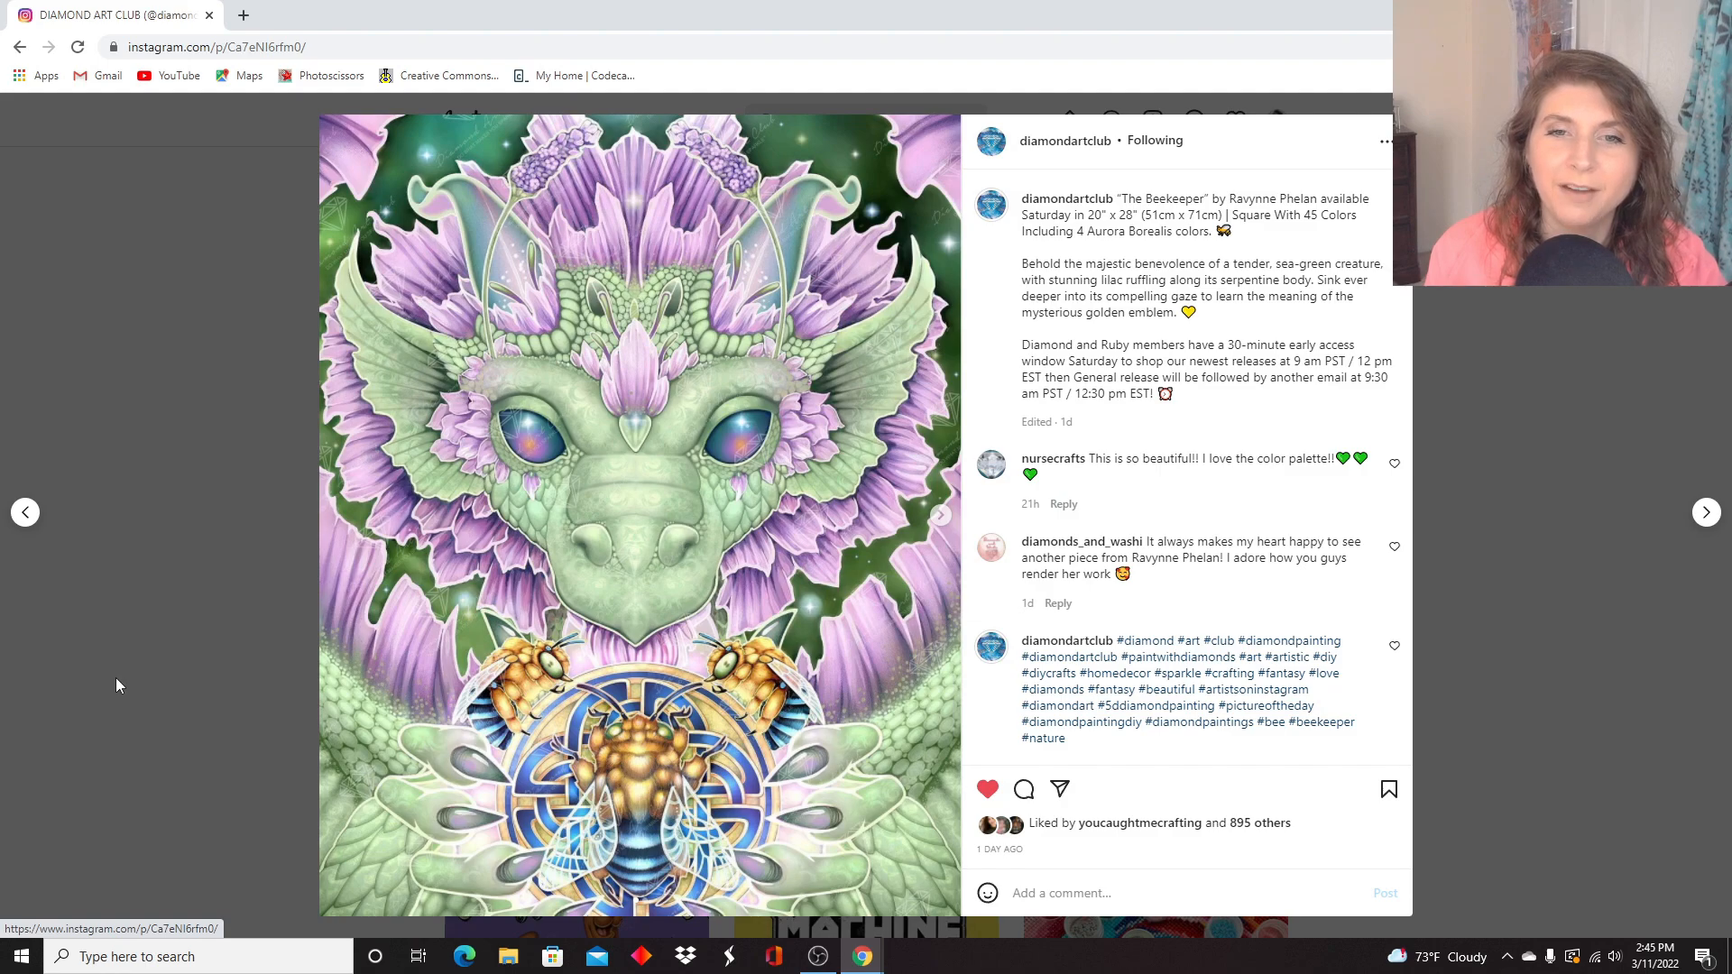
mouse_move(402, 639)
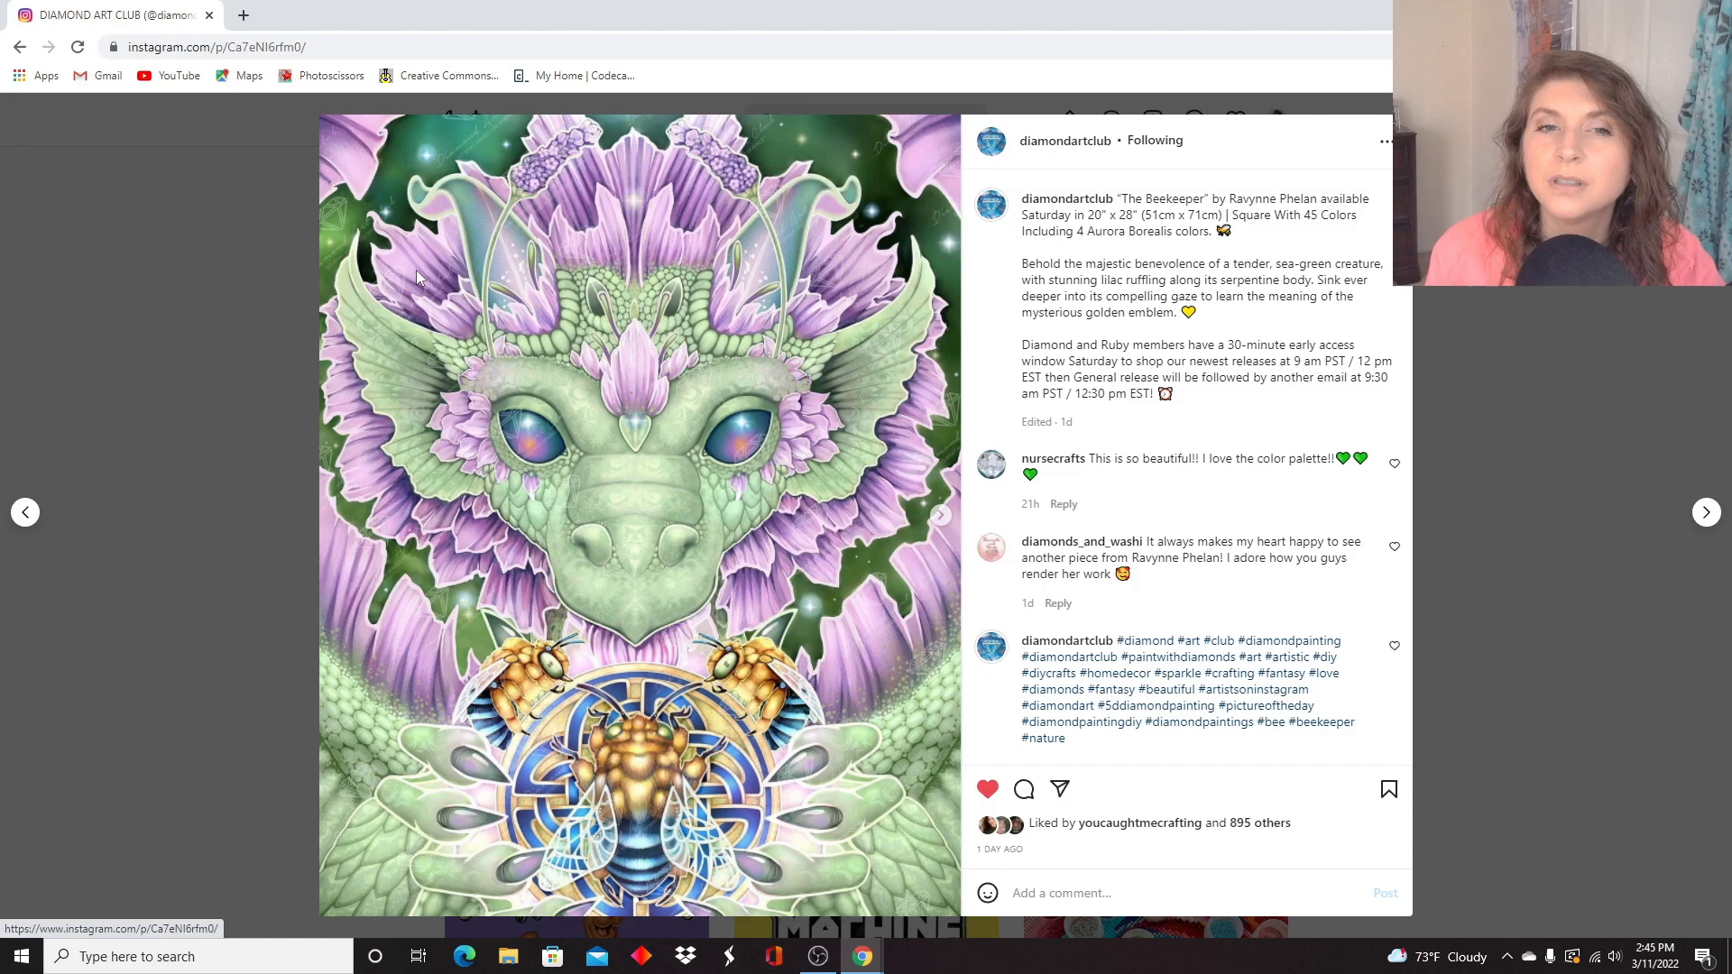
mouse_move(560, 681)
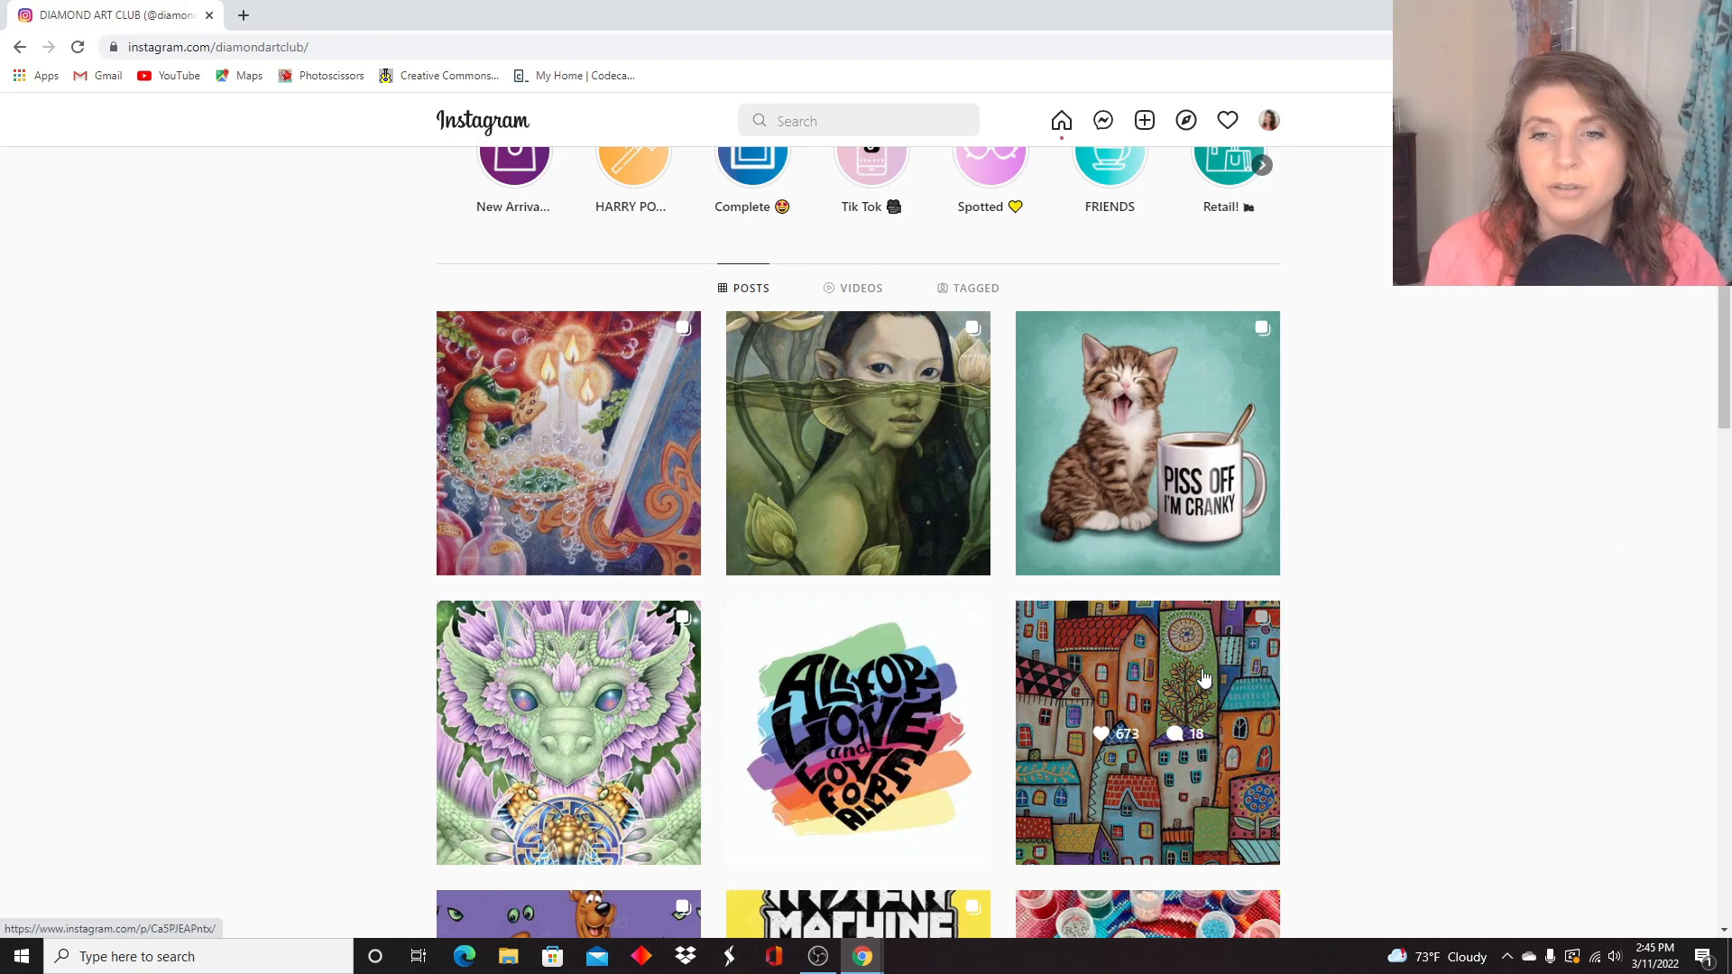
mouse_move(1159, 653)
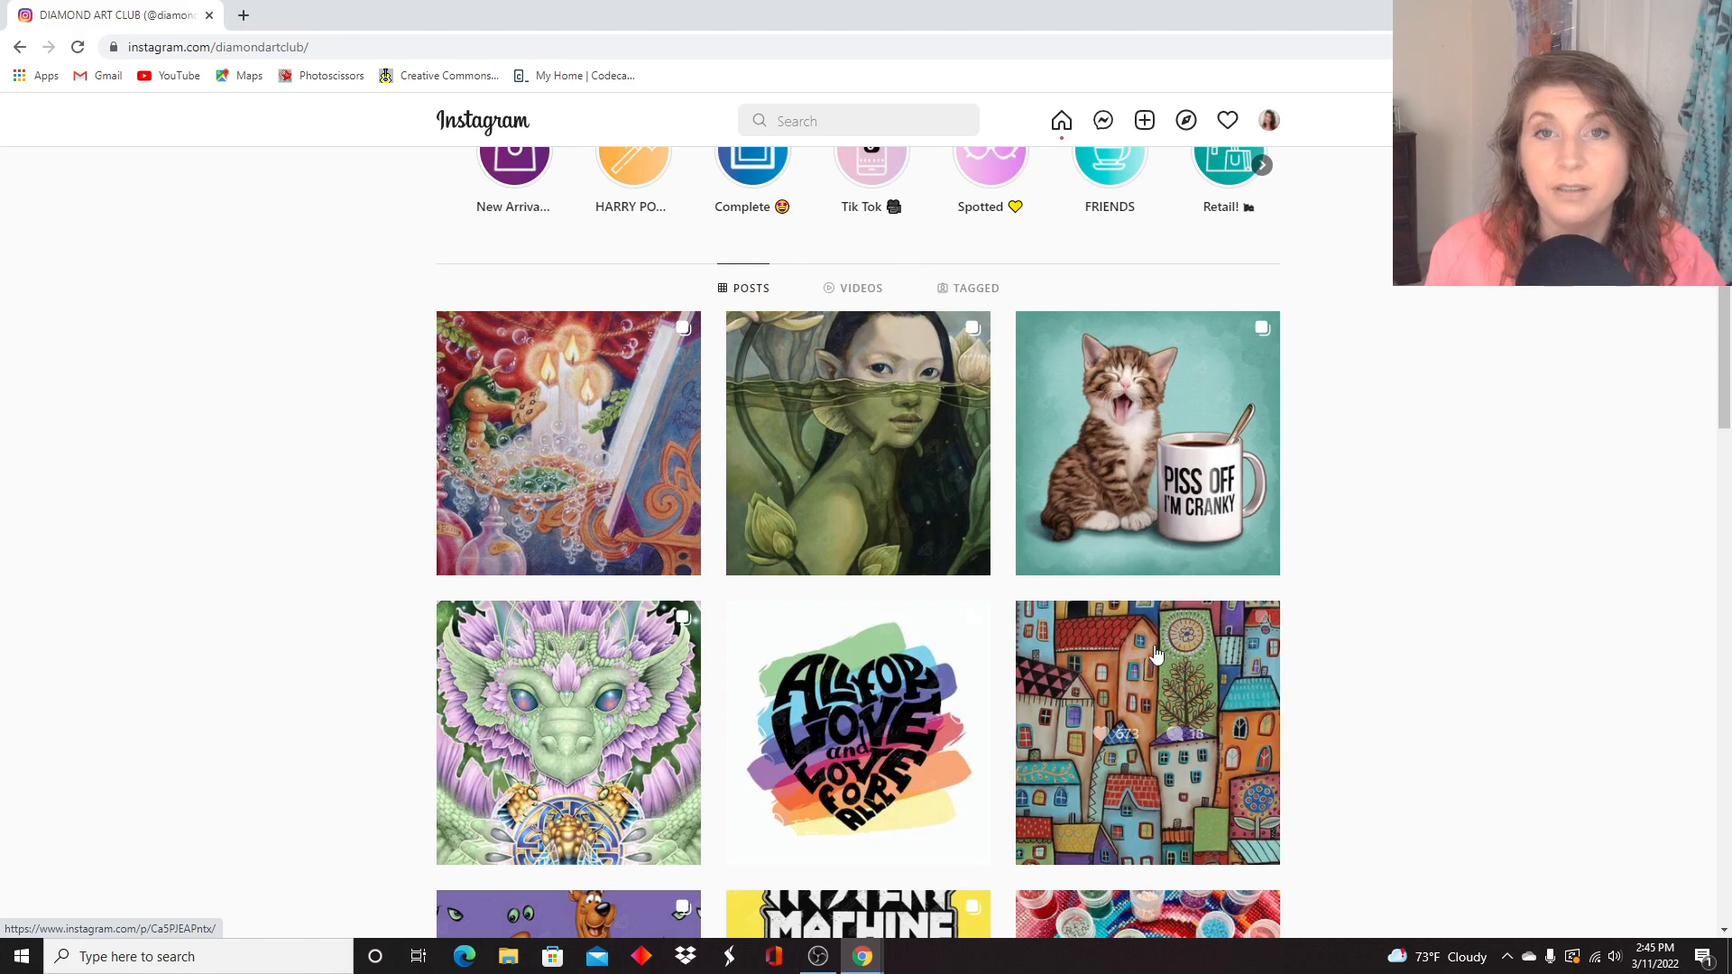
Close The Beekeeper post overlay to return to the profile grid.
left_click(1148, 733)
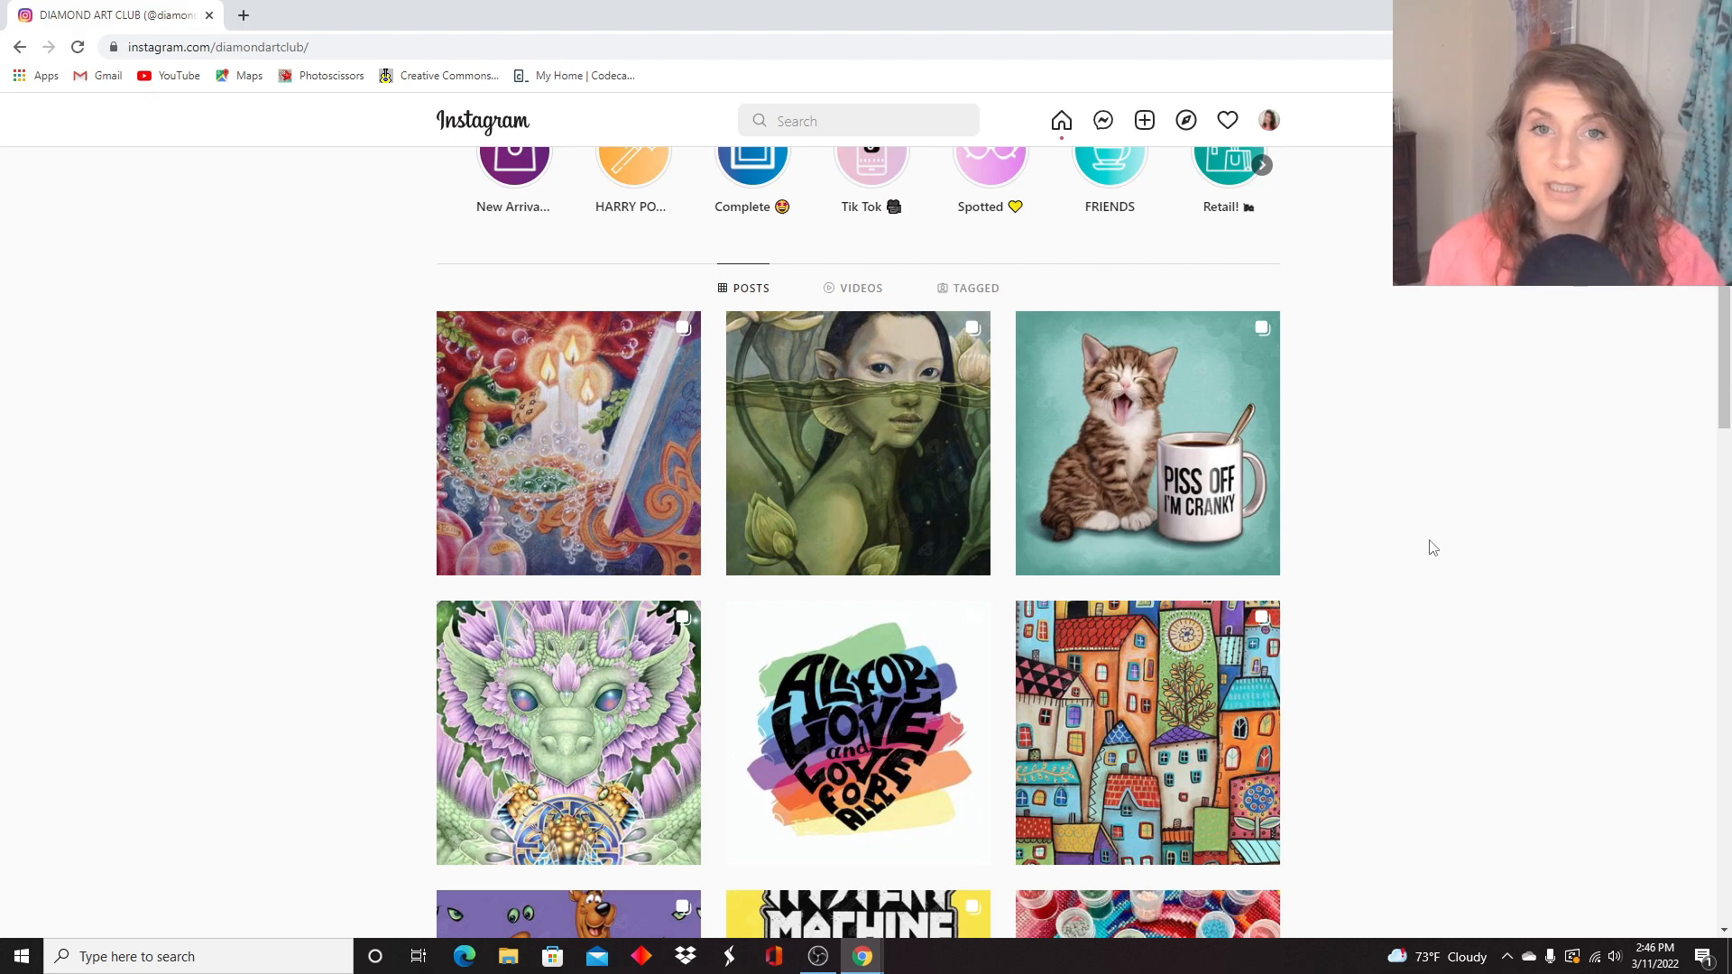
mouse_move(938, 598)
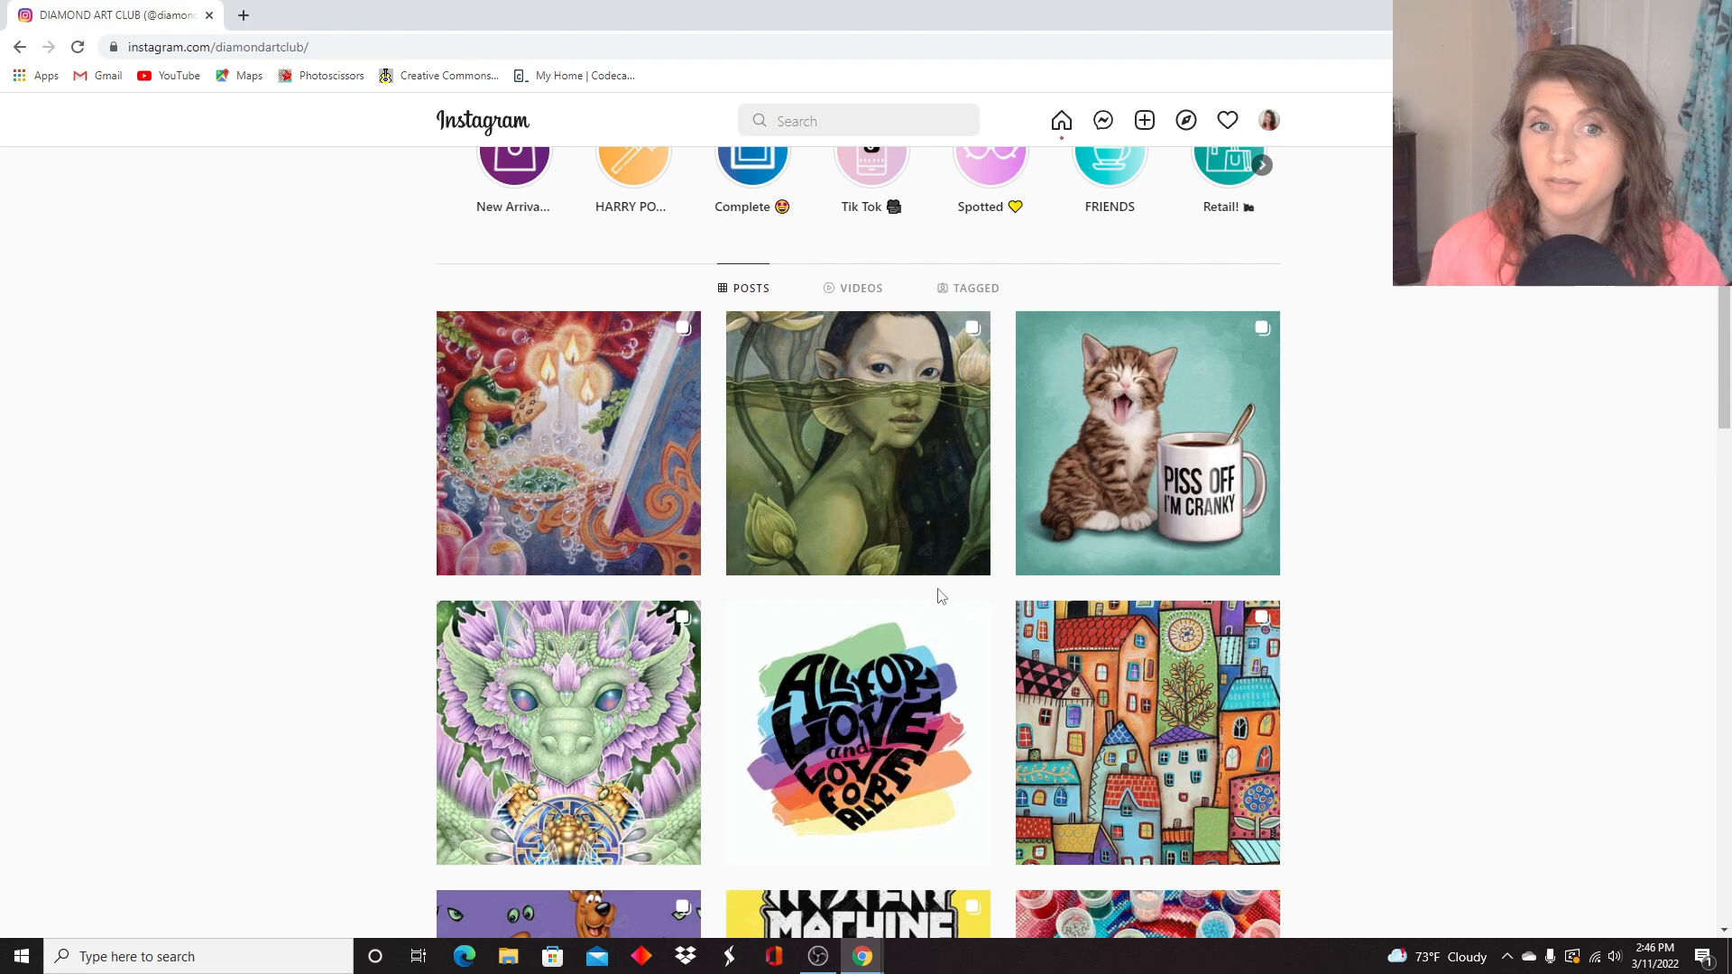
mouse_move(569, 732)
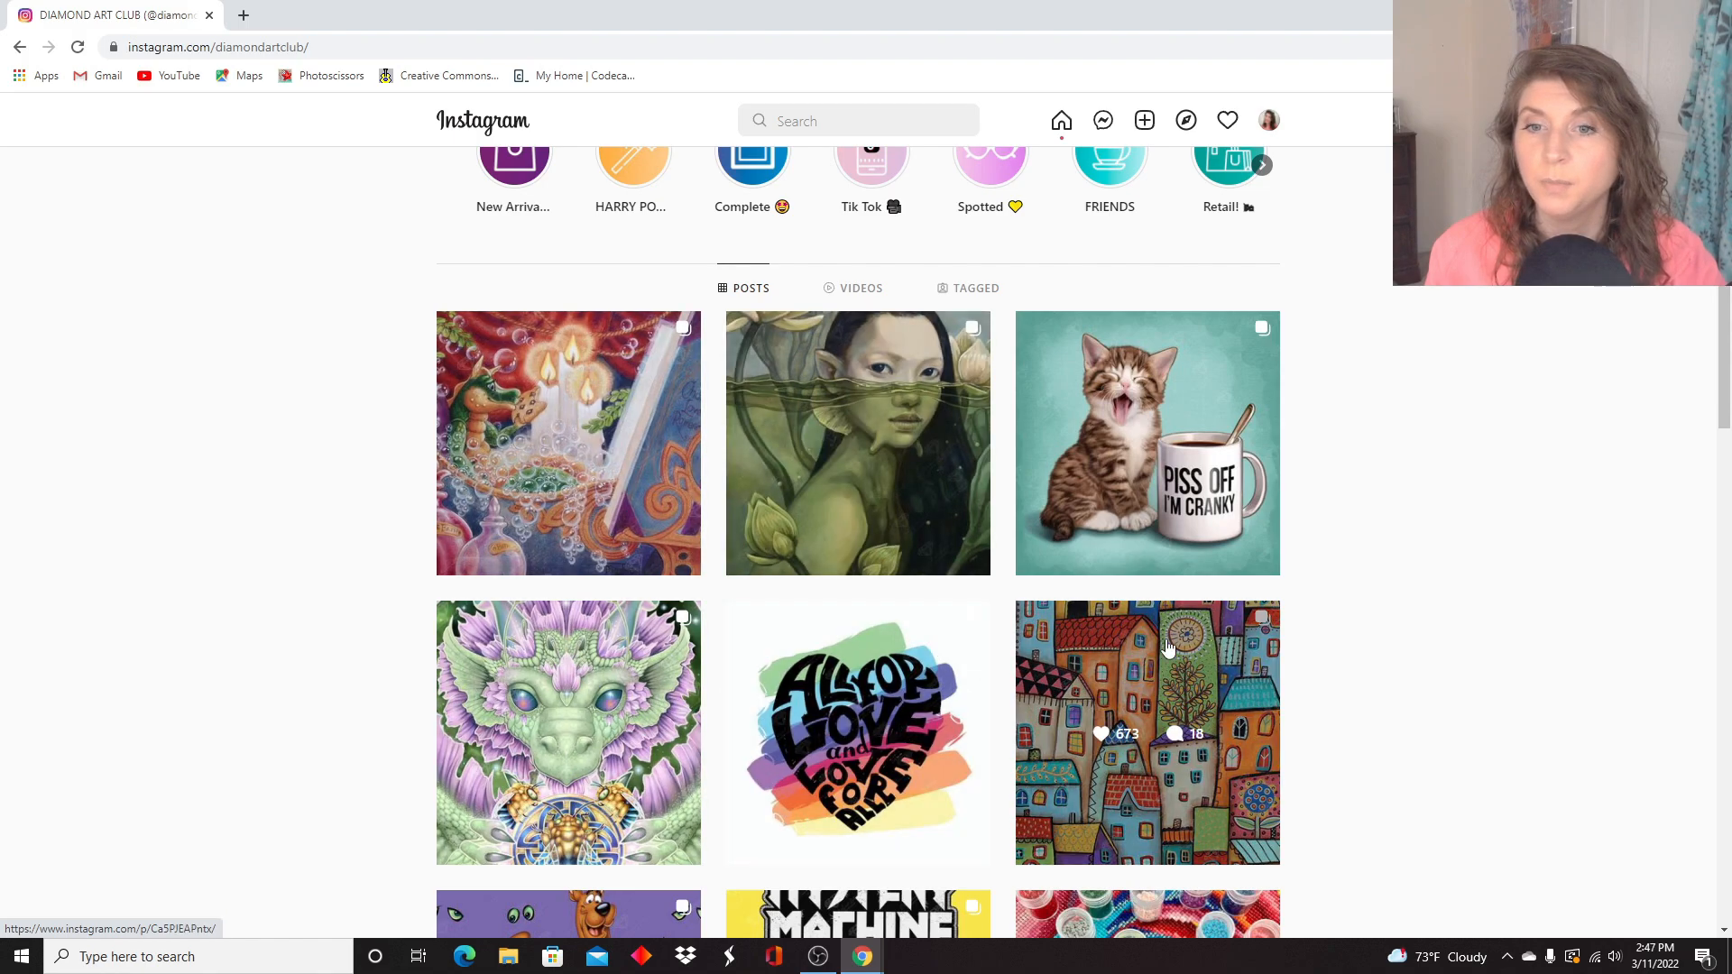
mouse_move(1431, 661)
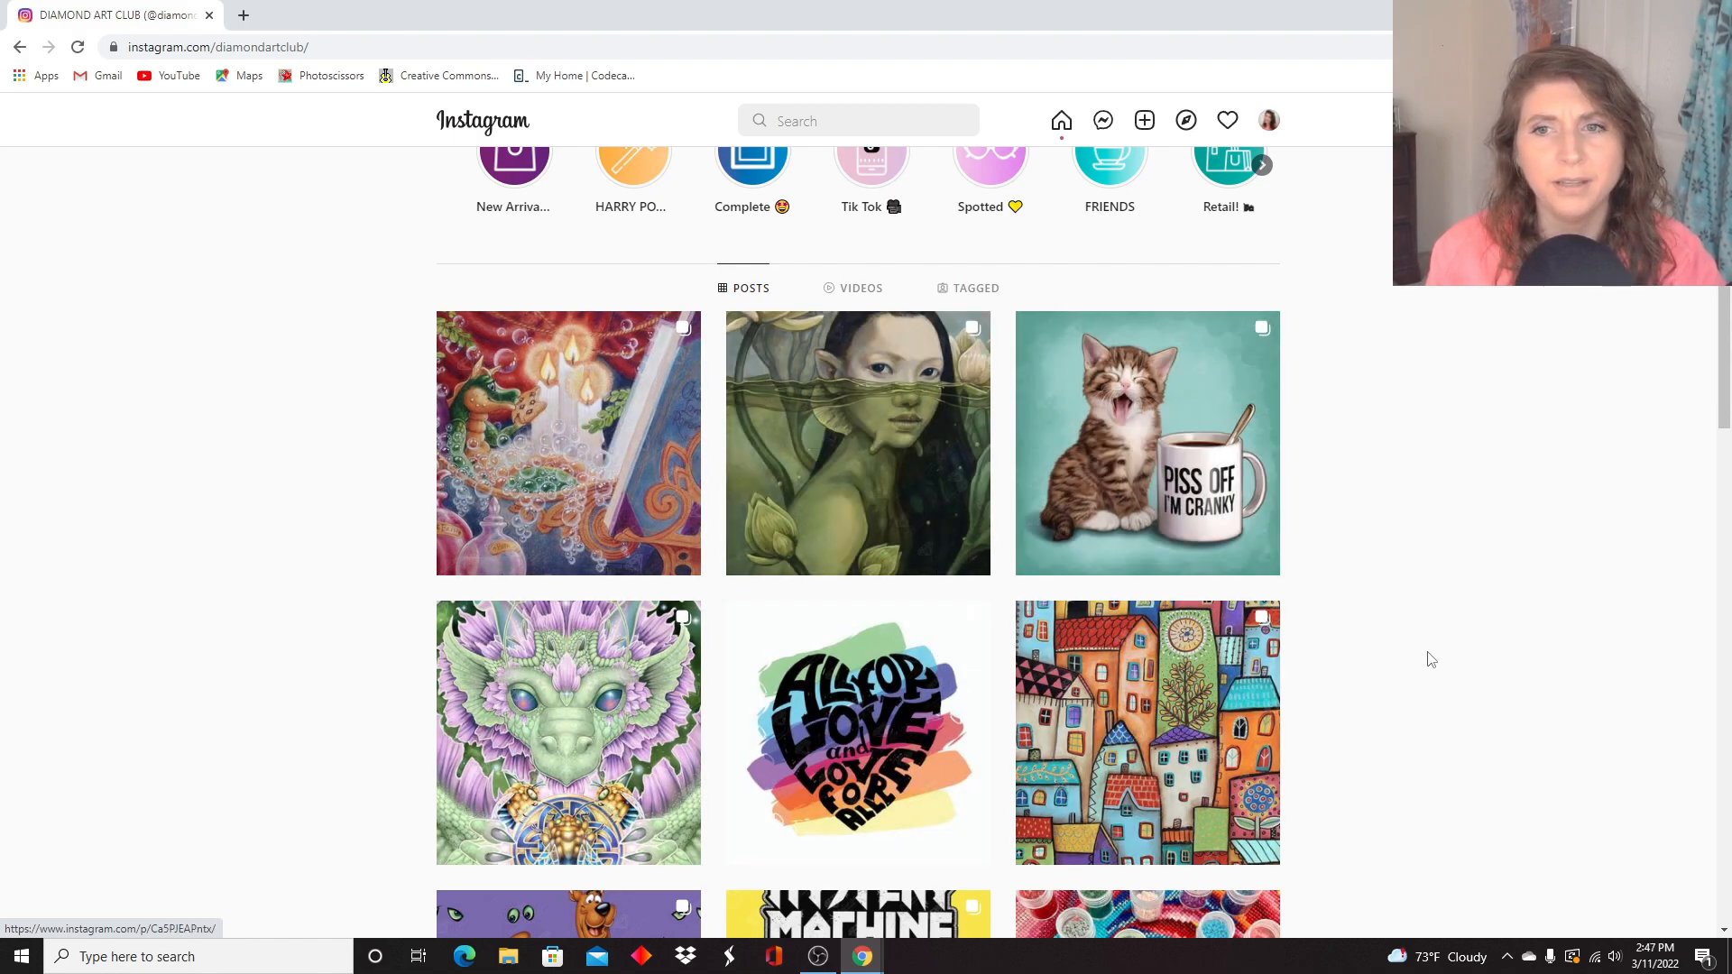